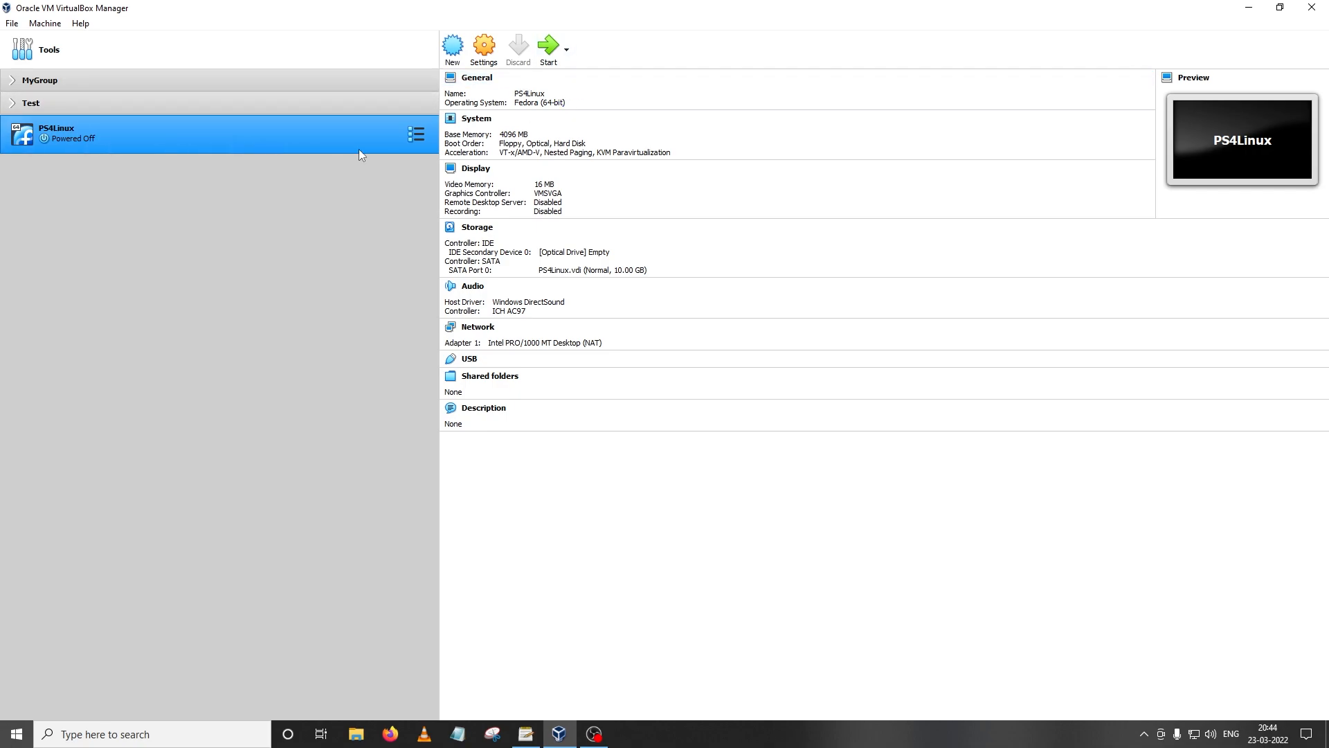
pyautogui.moveTo(292, 169)
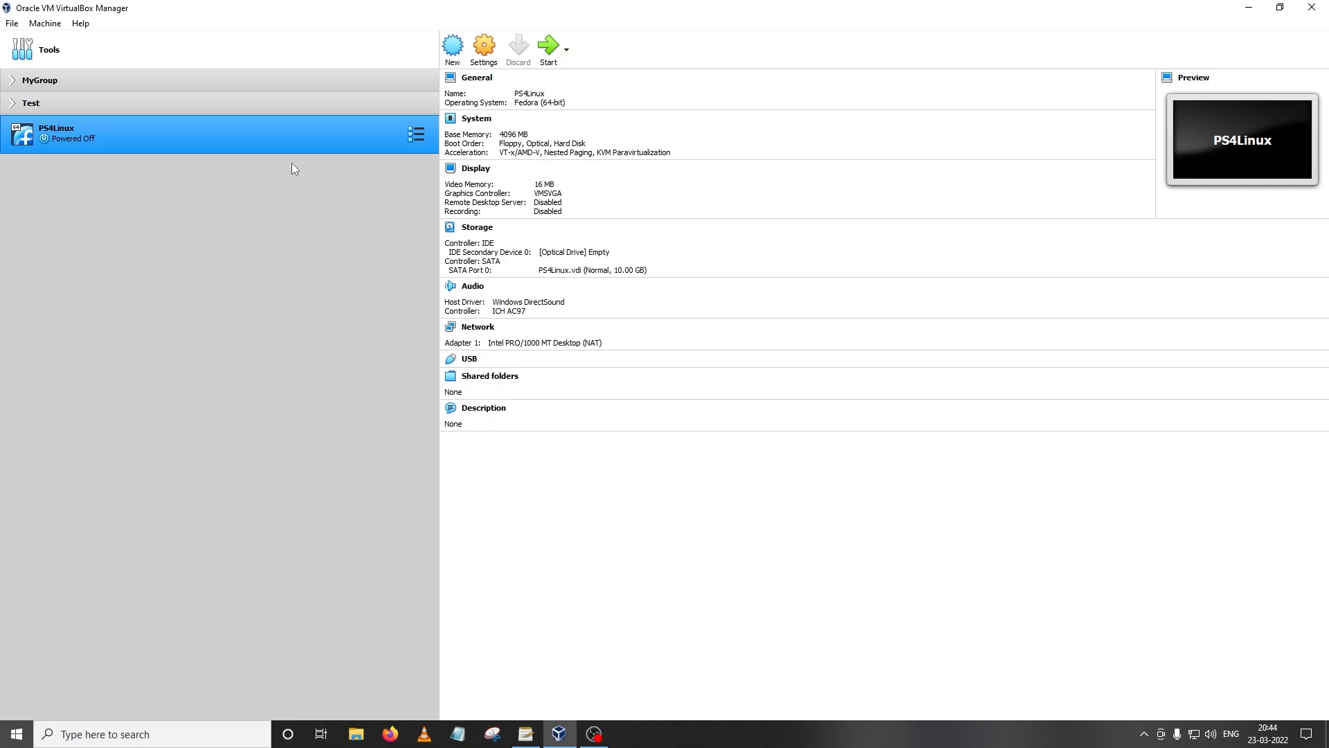
# Launch the powered-off PS4Linux Fedora virtual machine from VirtualBox Manager.
pyautogui.click(476, 168)
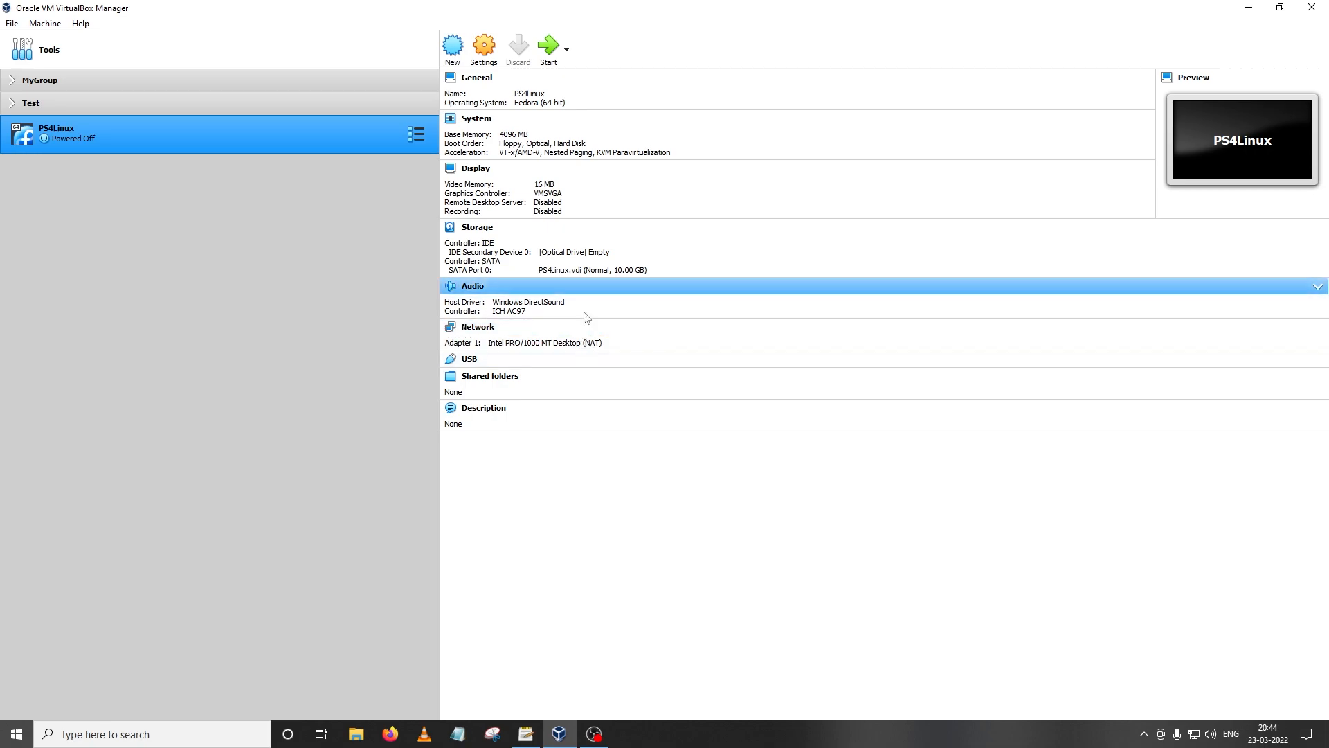
pyautogui.moveTo(76, 175)
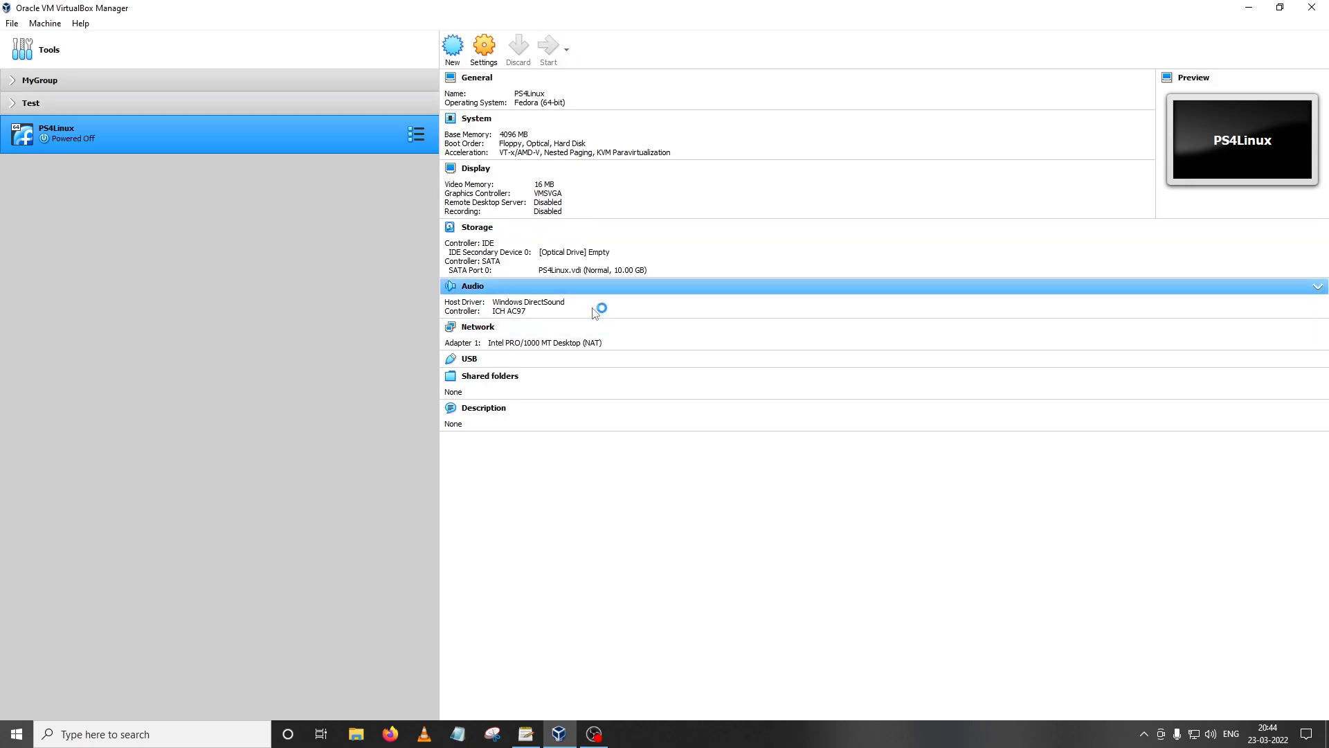
# Sign in at the LightDM screen and dismiss the Connection Established popup.
pyautogui.click(548, 49)
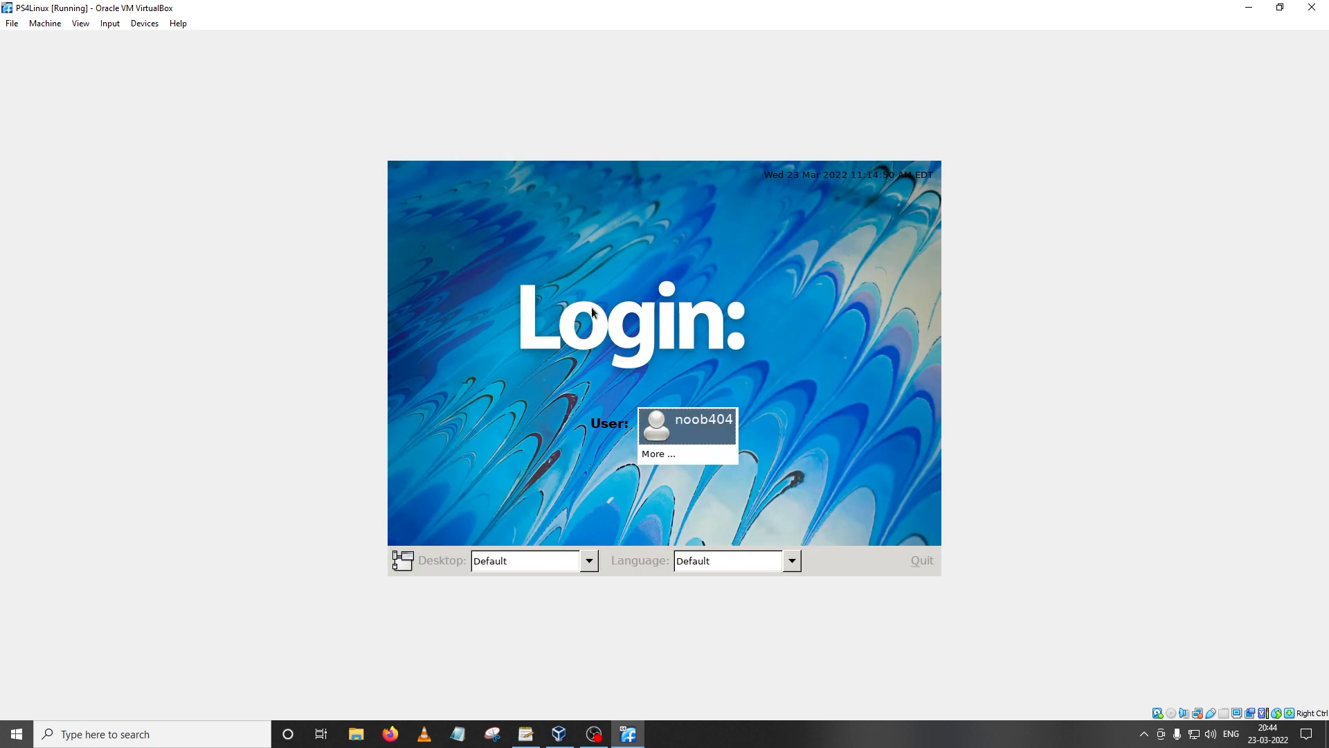
pyautogui.moveTo(722, 448)
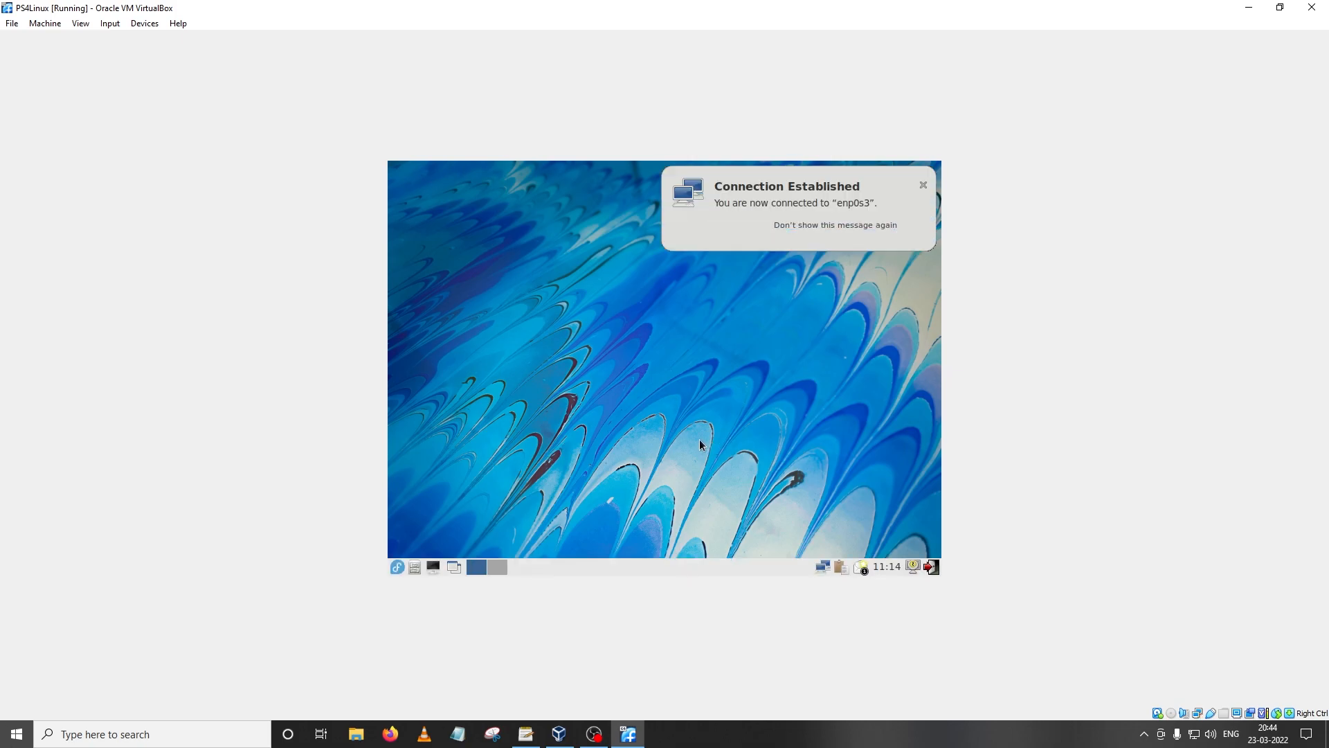
pyautogui.click(923, 185)
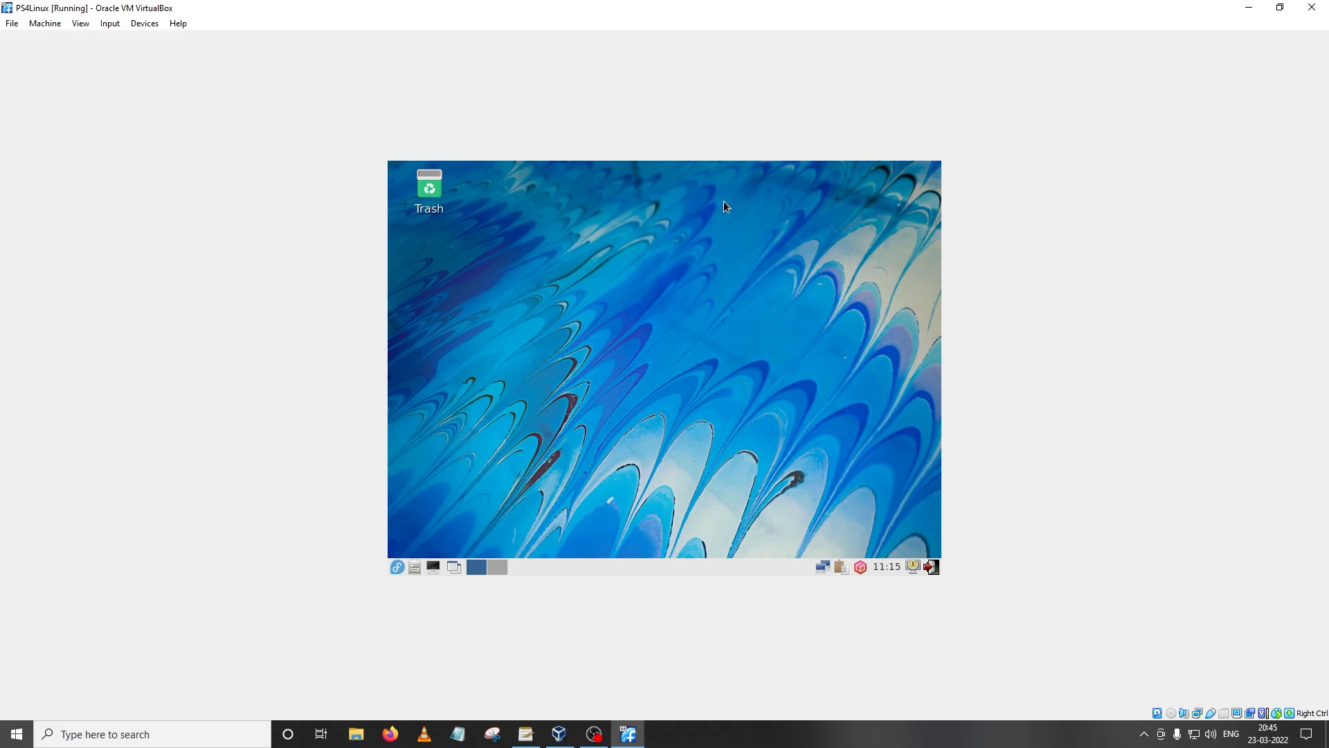
pyautogui.moveTo(567, 260)
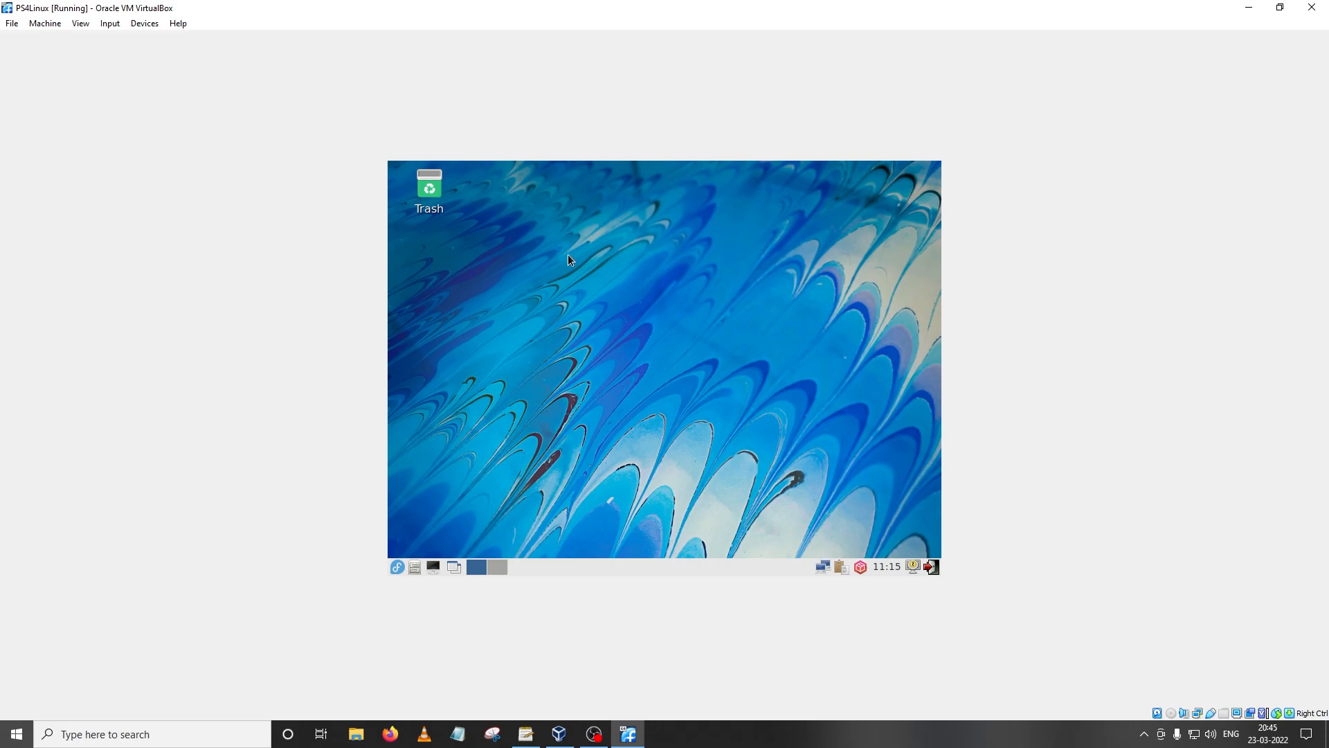
pyautogui.moveTo(624, 7)
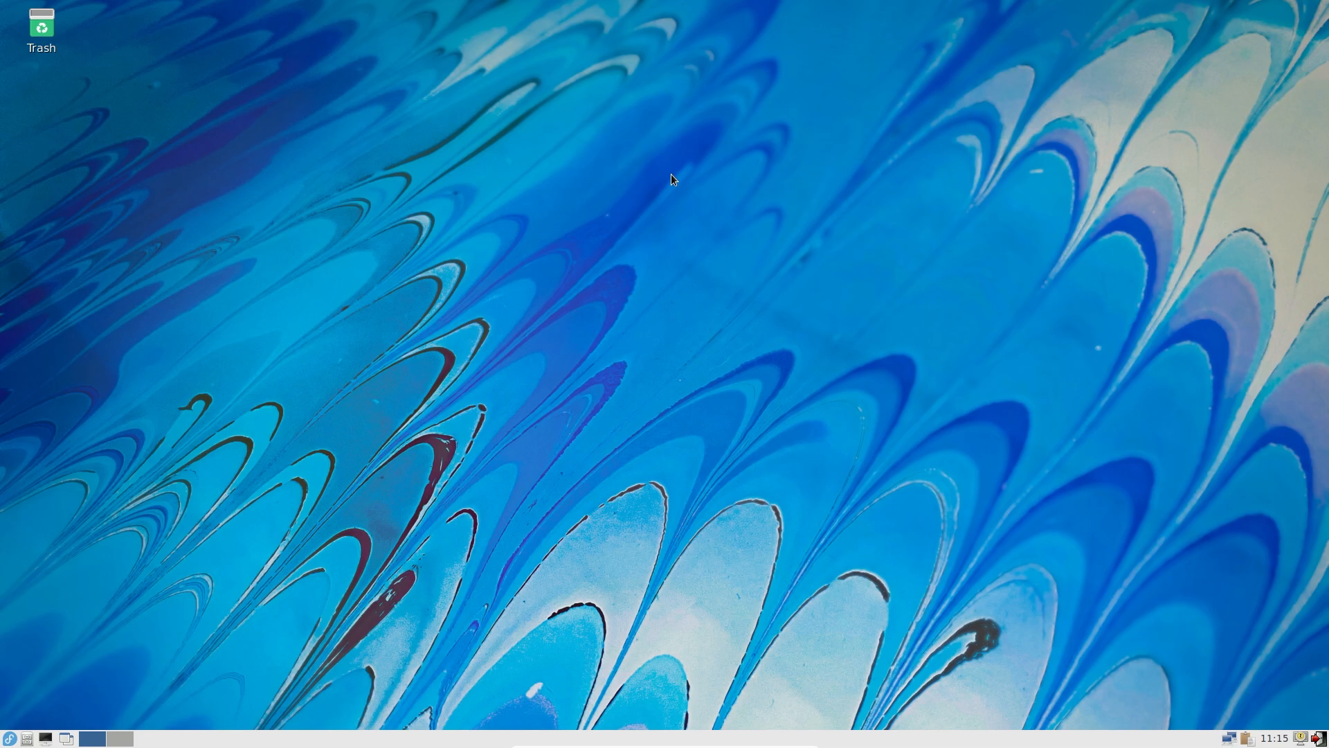
pyautogui.moveTo(673, 186)
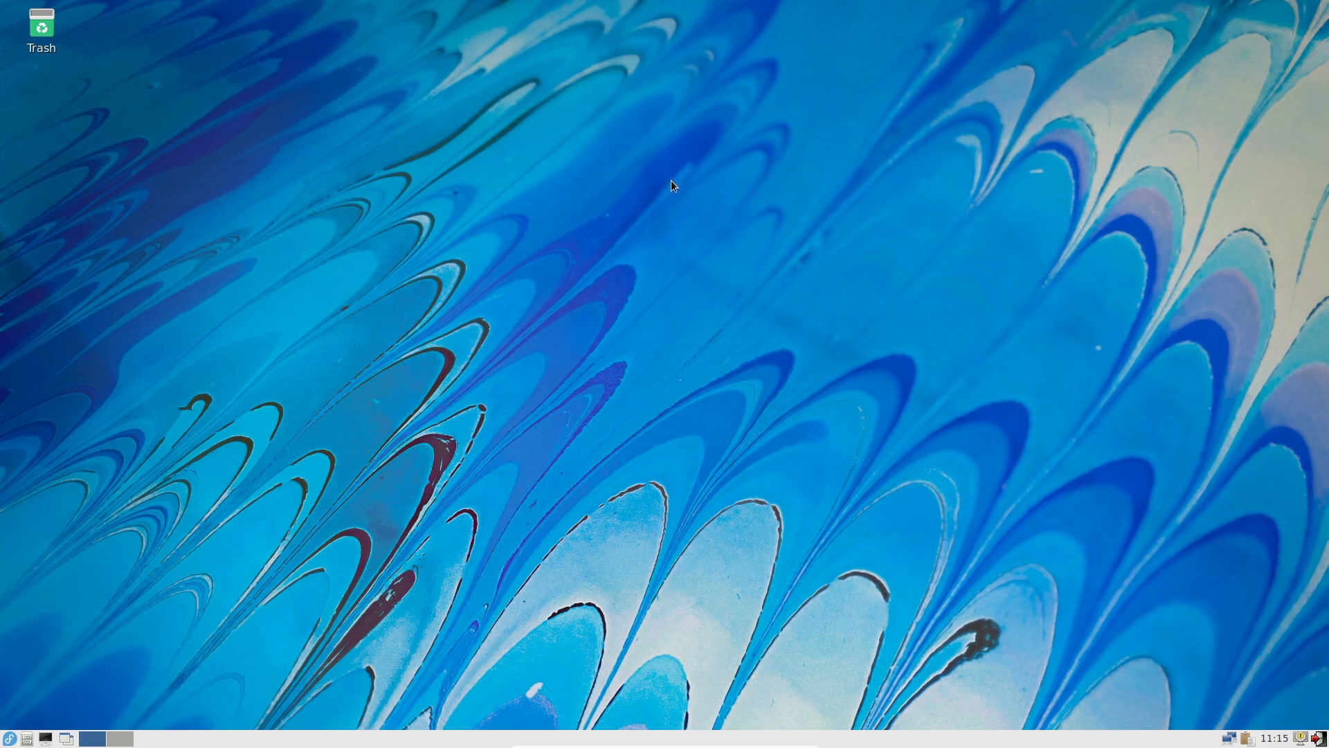
pyautogui.moveTo(704, 224)
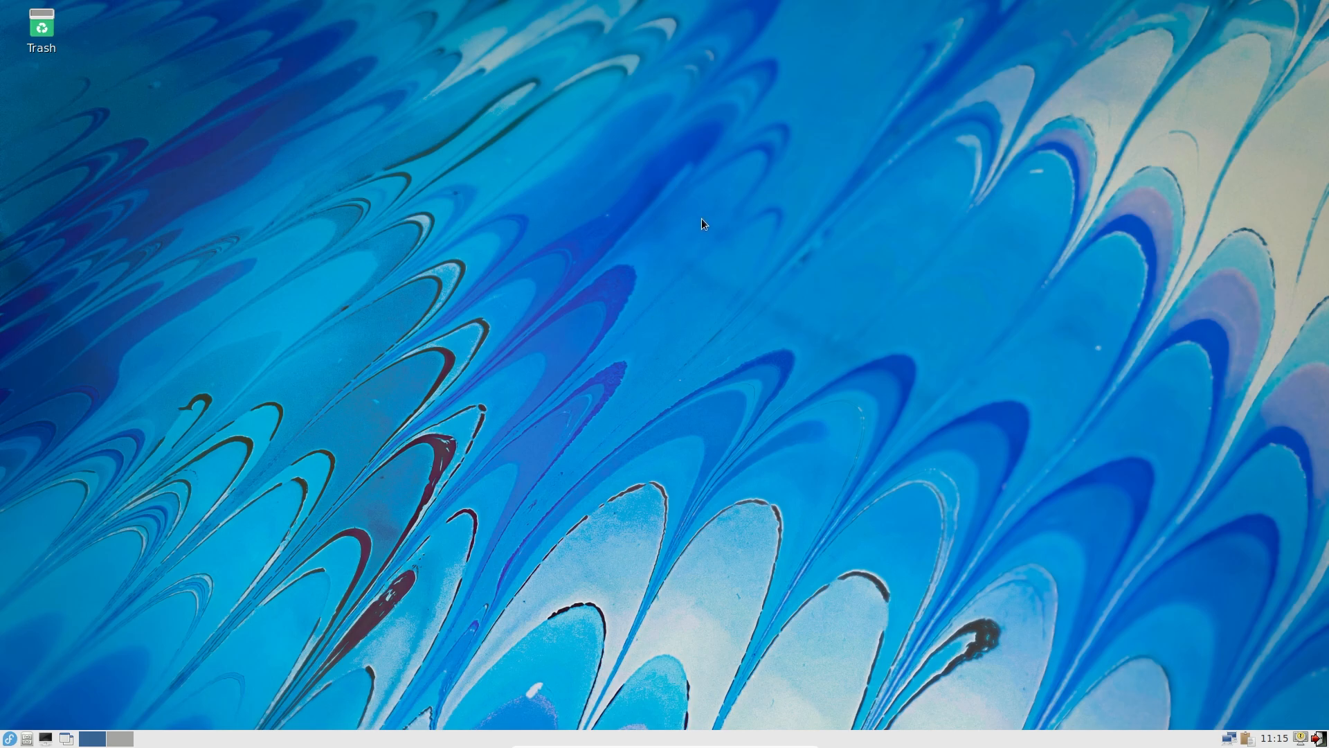
pyautogui.moveTo(115, 568)
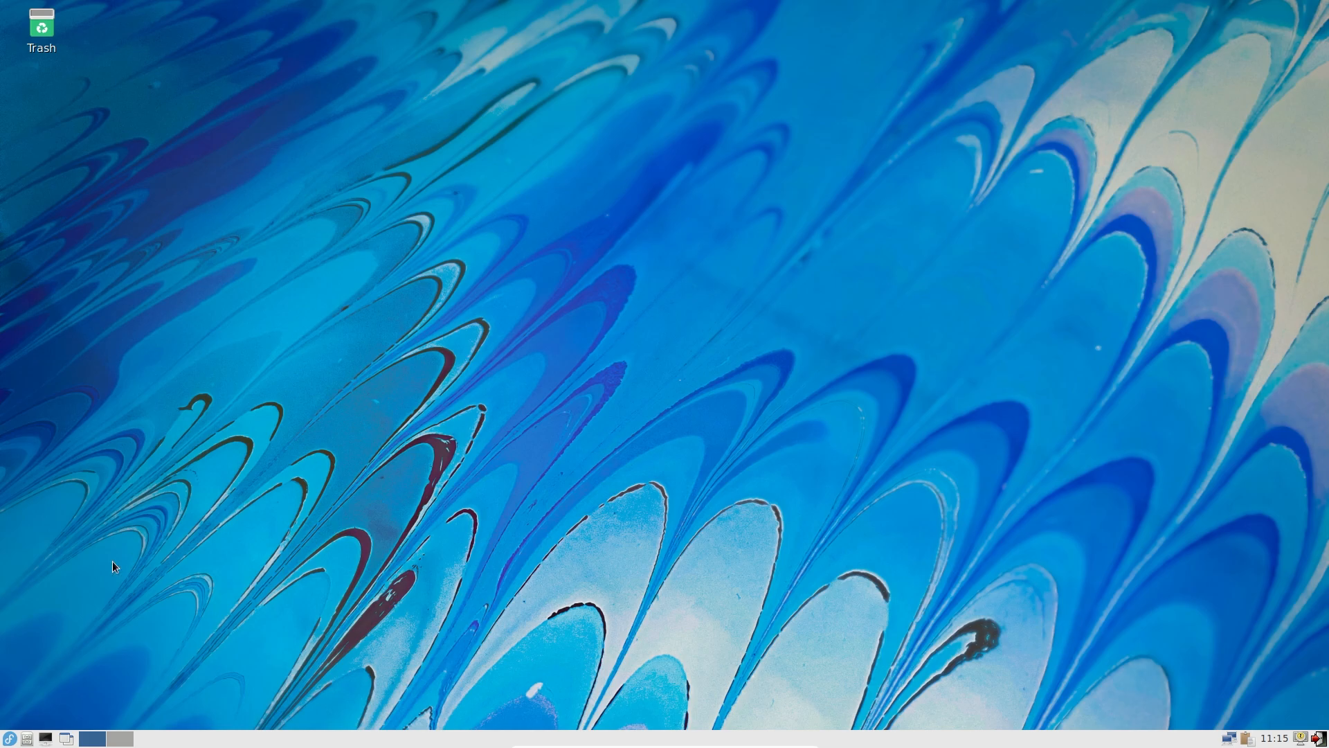
pyautogui.click(8, 736)
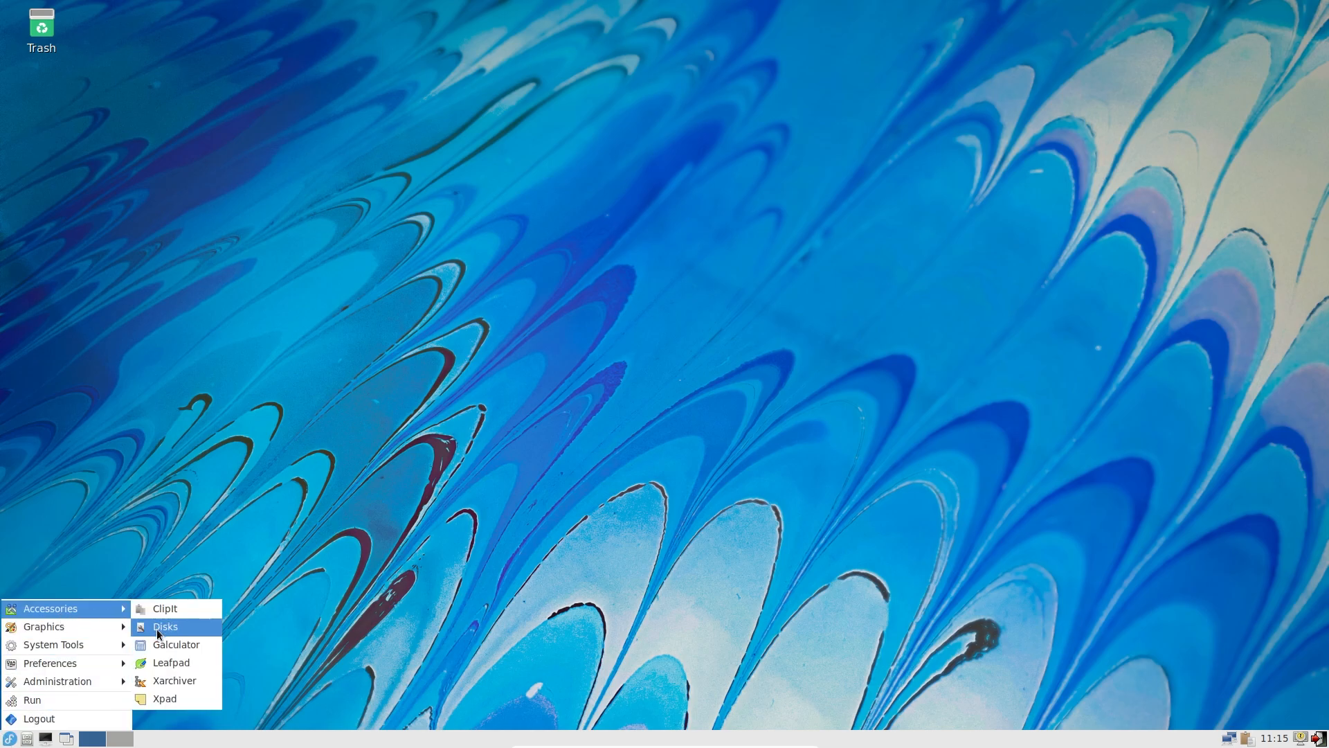
pyautogui.moveTo(175, 644)
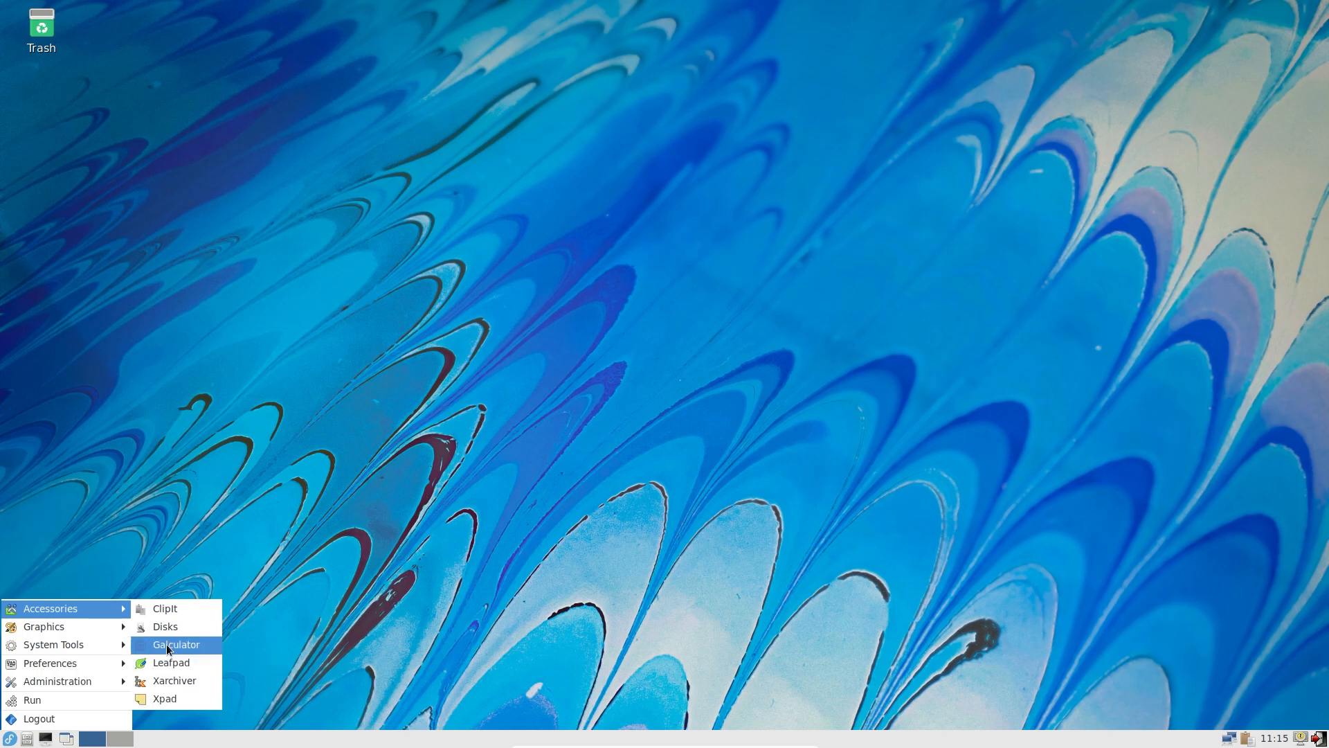
pyautogui.moveTo(165, 626)
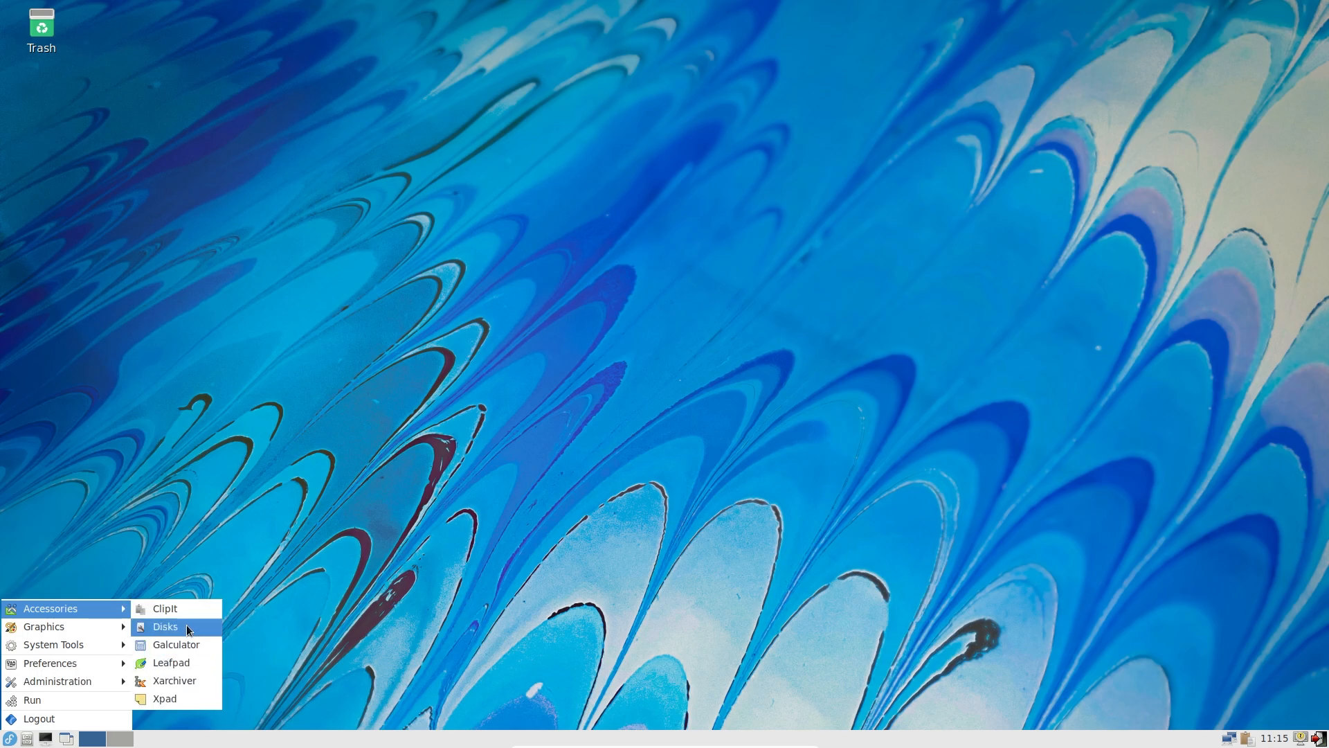
pyautogui.moveTo(173, 680)
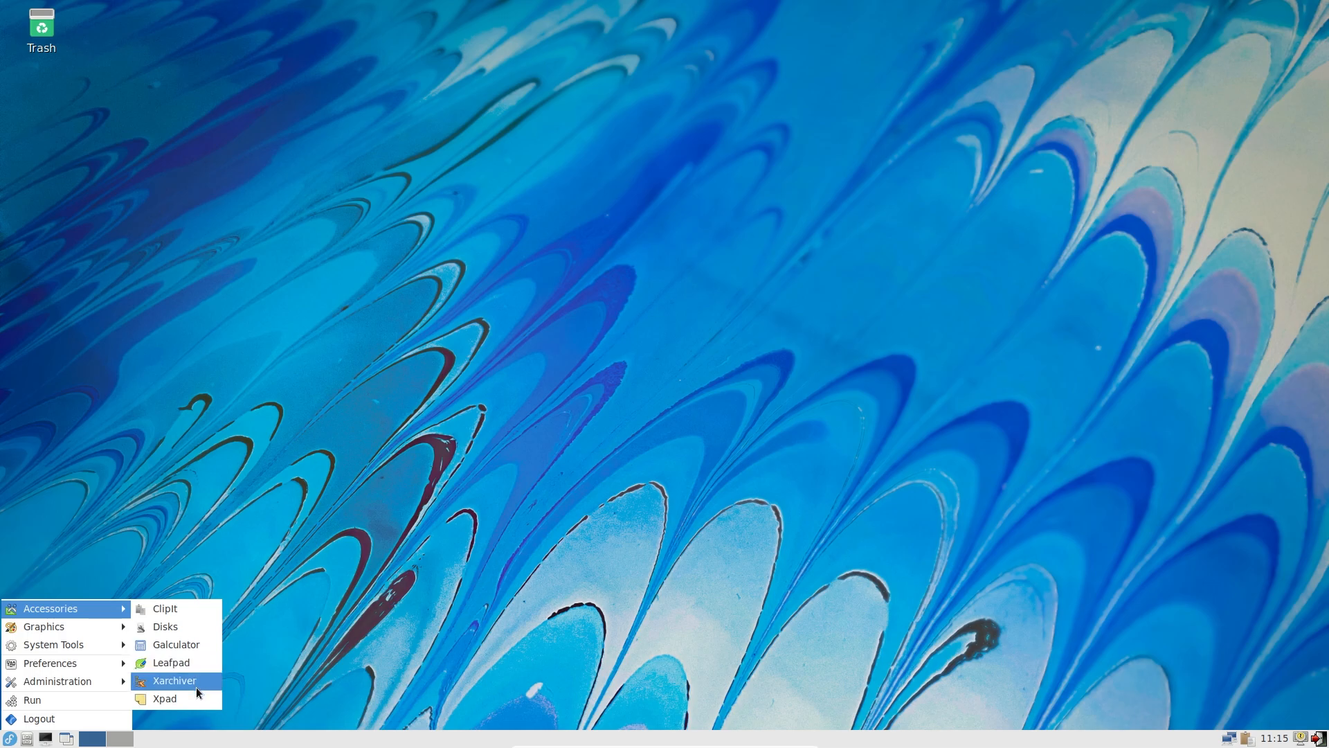
pyautogui.moveTo(370, 601)
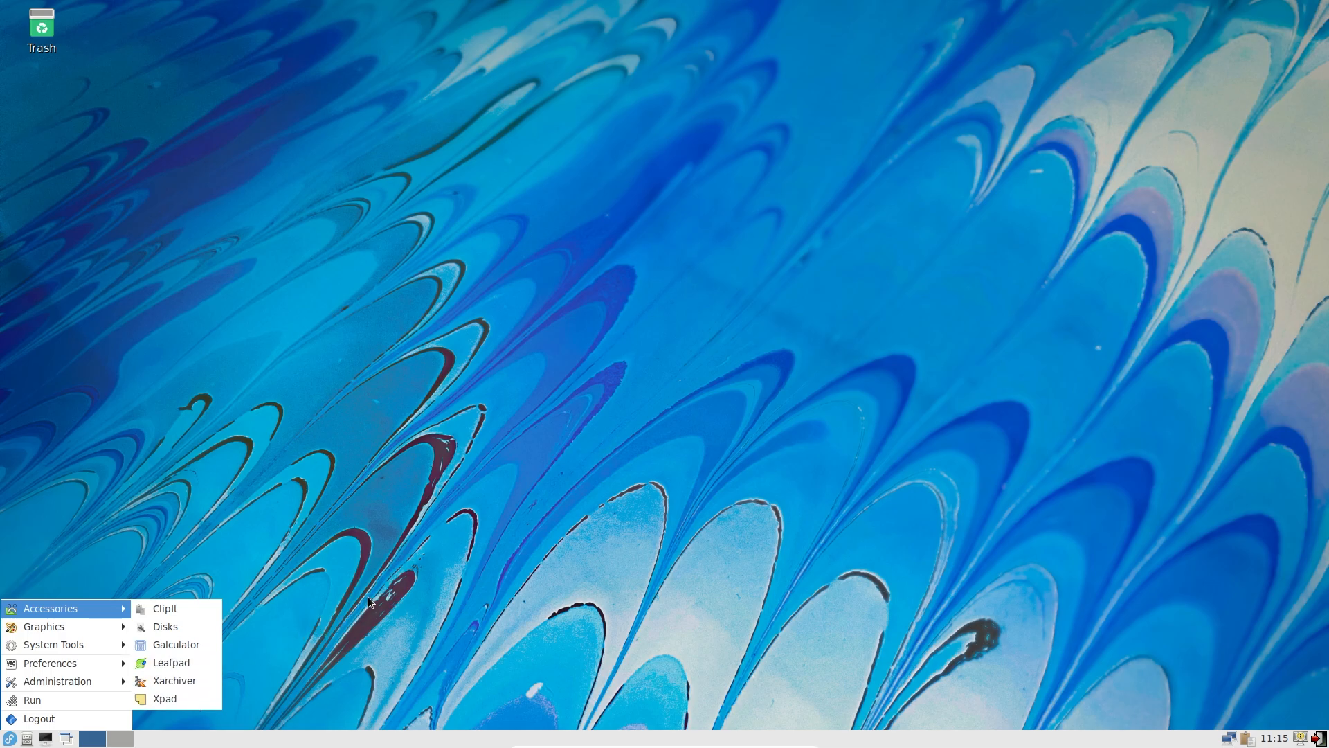
pyautogui.moveTo(166, 608)
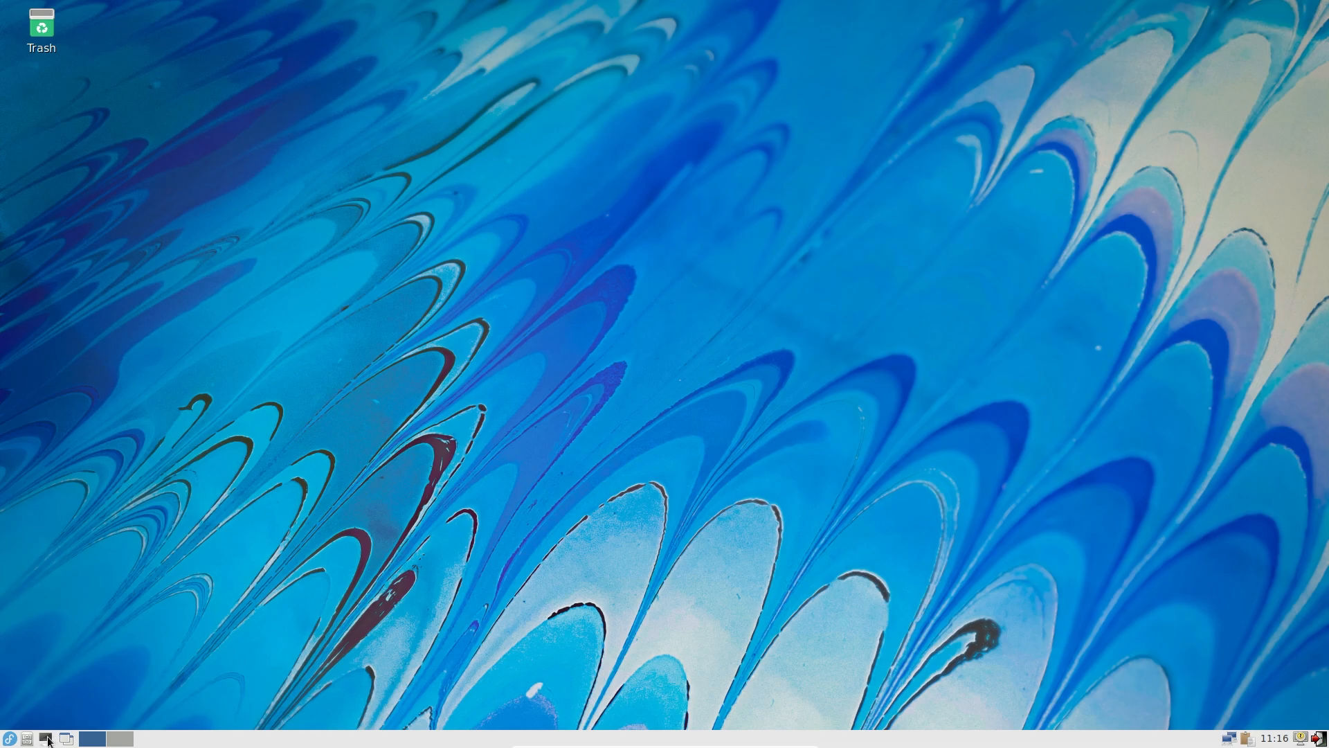
# Run 'sudo dnf remove clipit galculator' in a new LXTerminal, fixing the package-name typo.
pyautogui.click(45, 739)
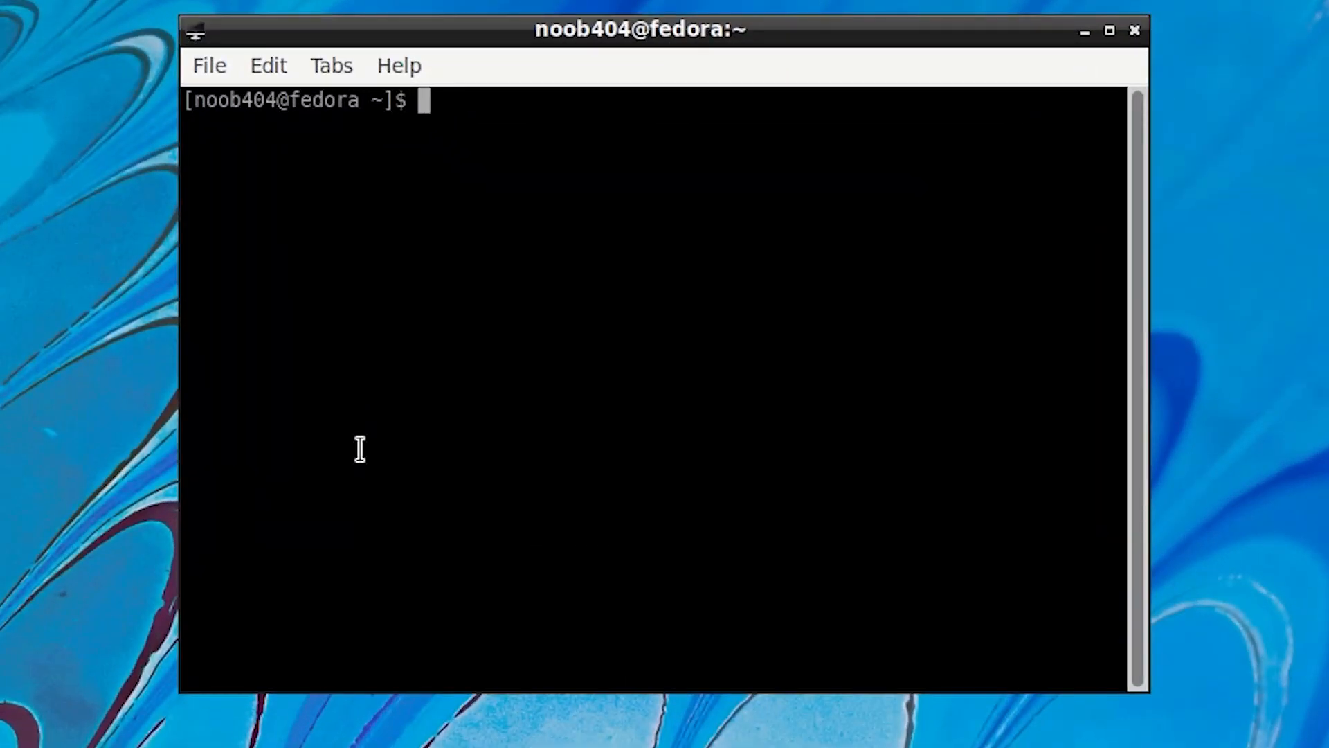
pyautogui.write('sudo')
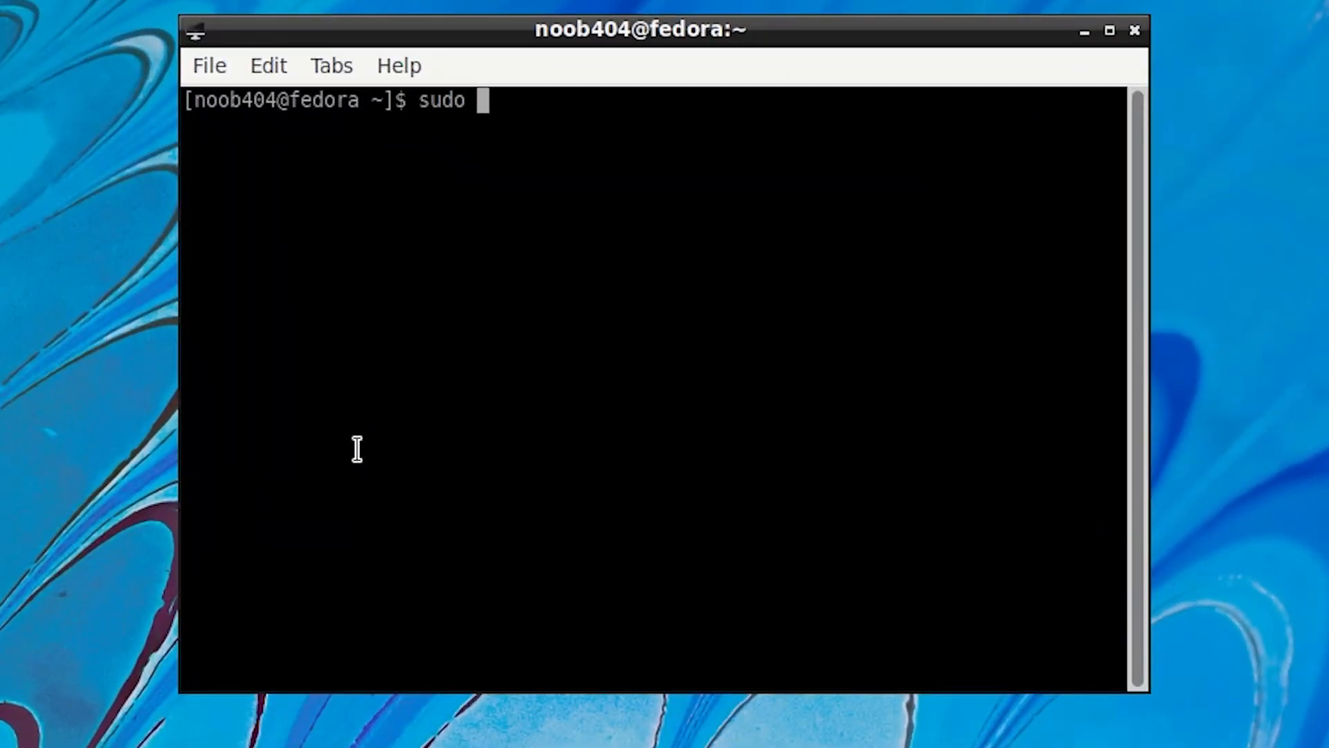
pyautogui.write('dnf')
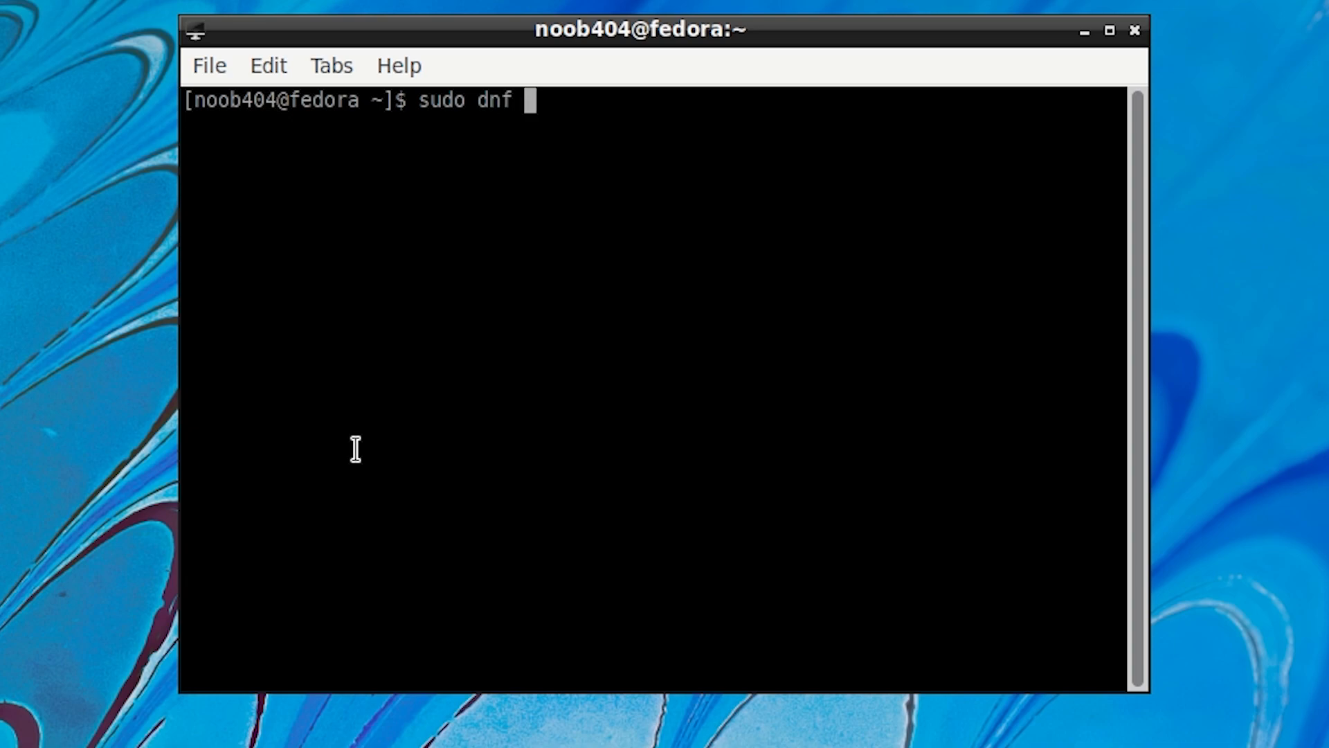
pyautogui.write('remove')
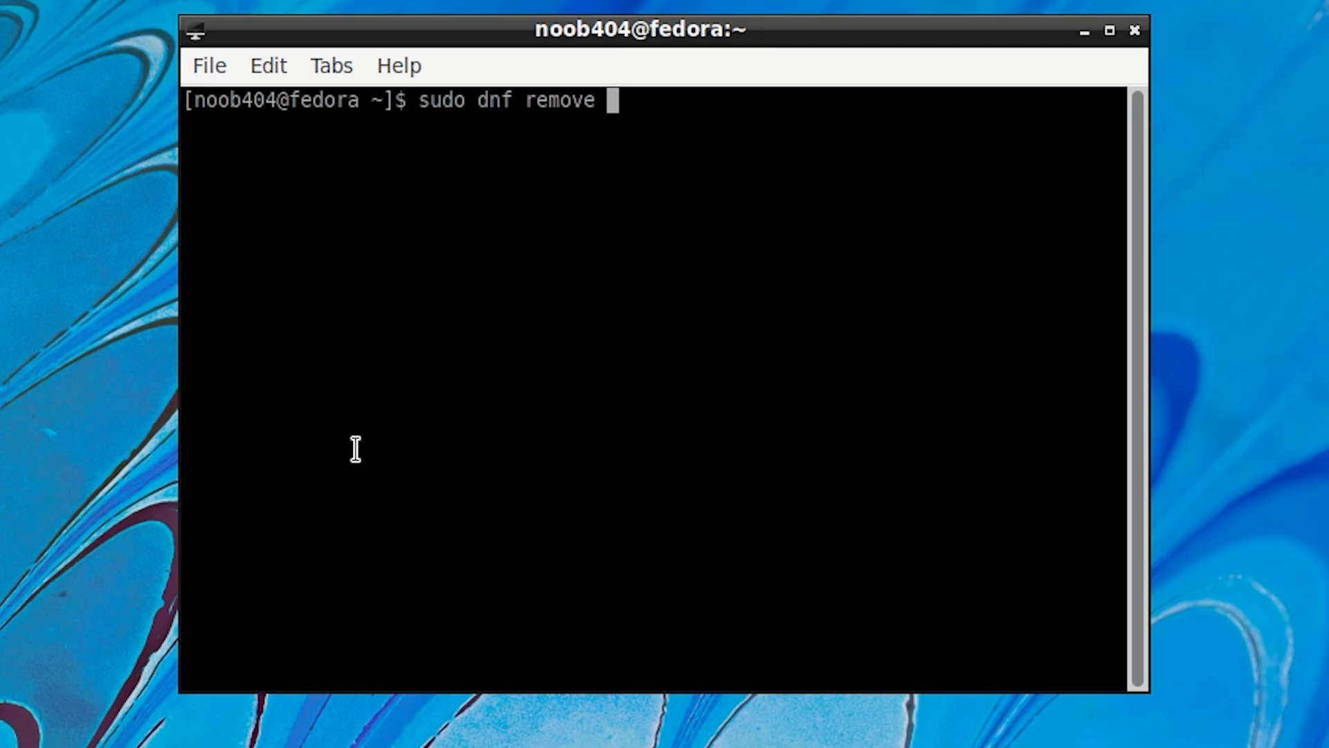
pyautogui.write('clipit')
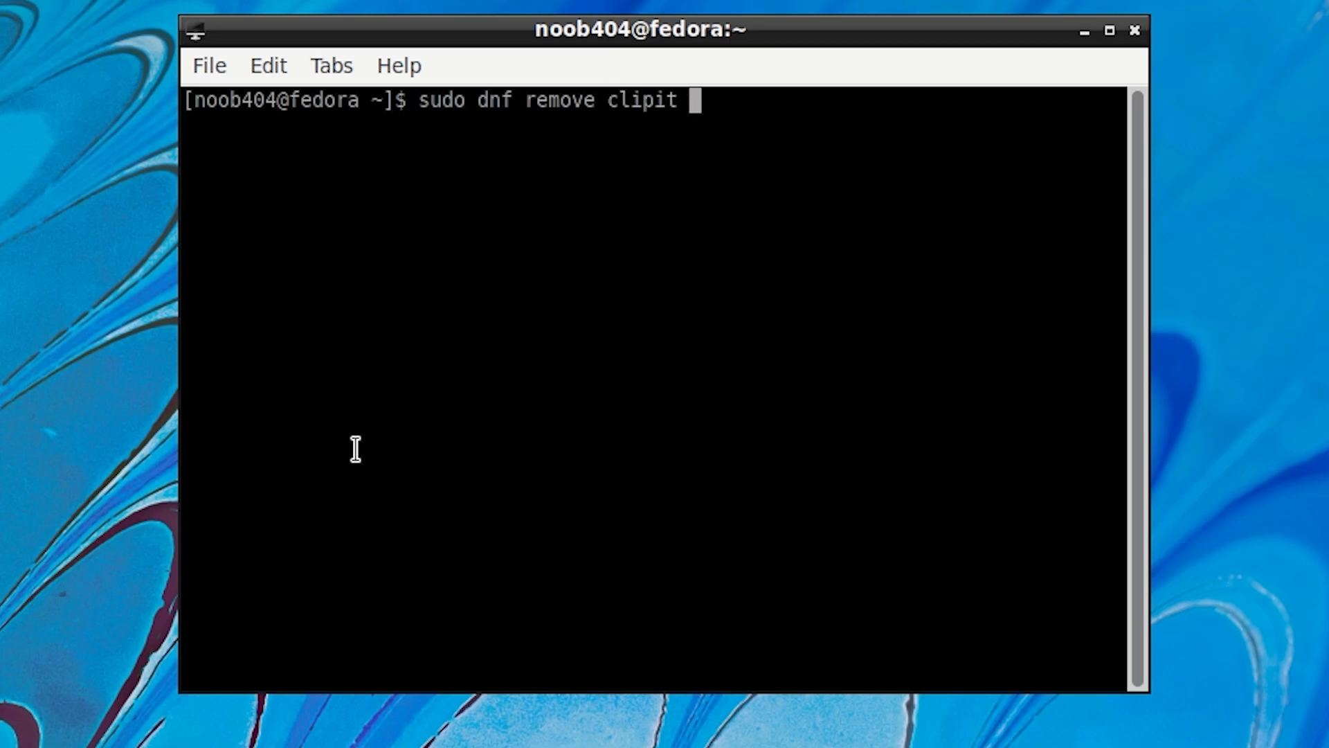
pyautogui.write('galcula')
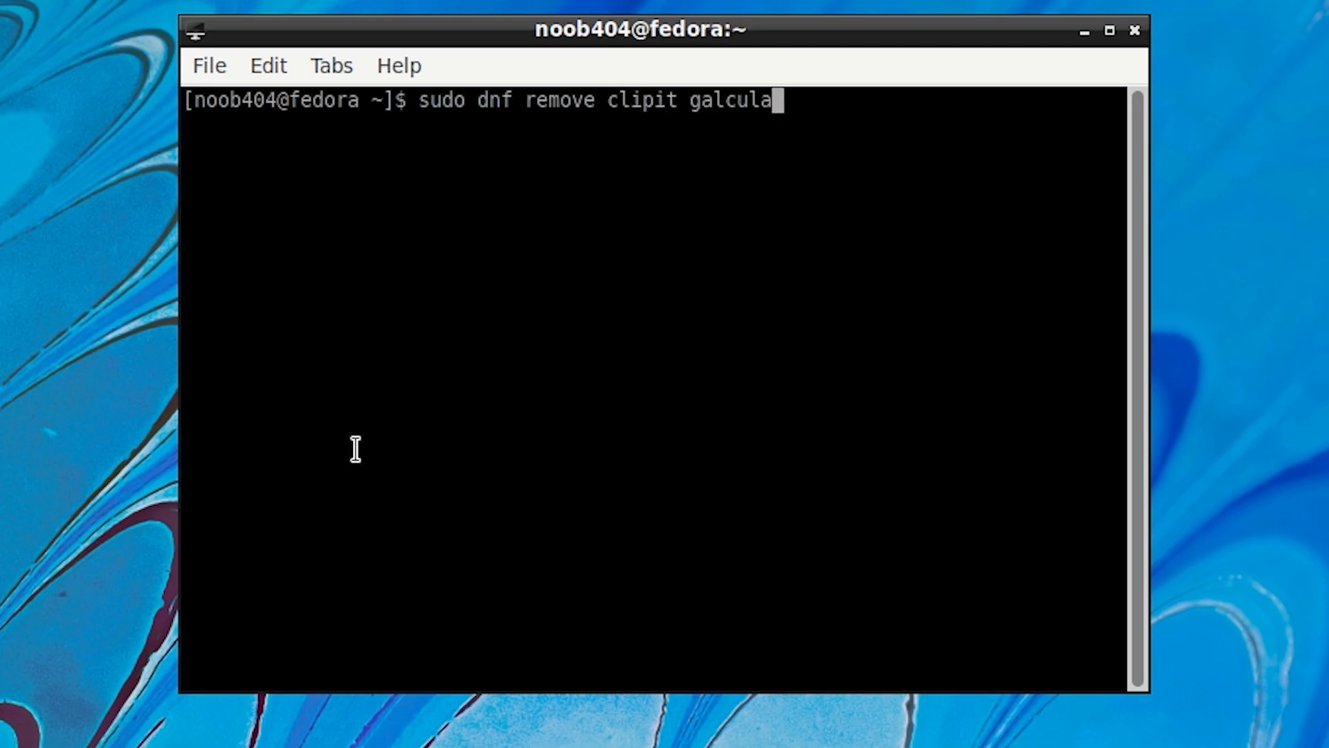
pyautogui.write('tor')
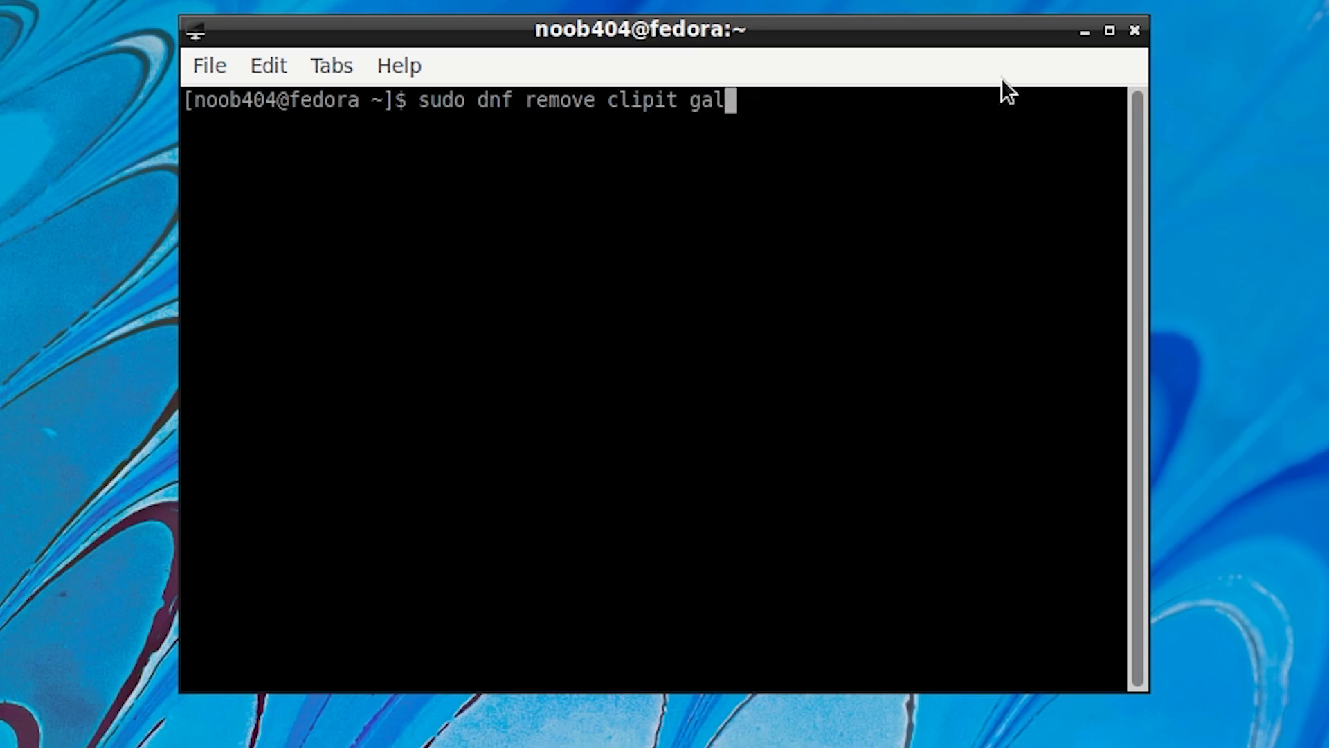
pyautogui.press('BackSpace')
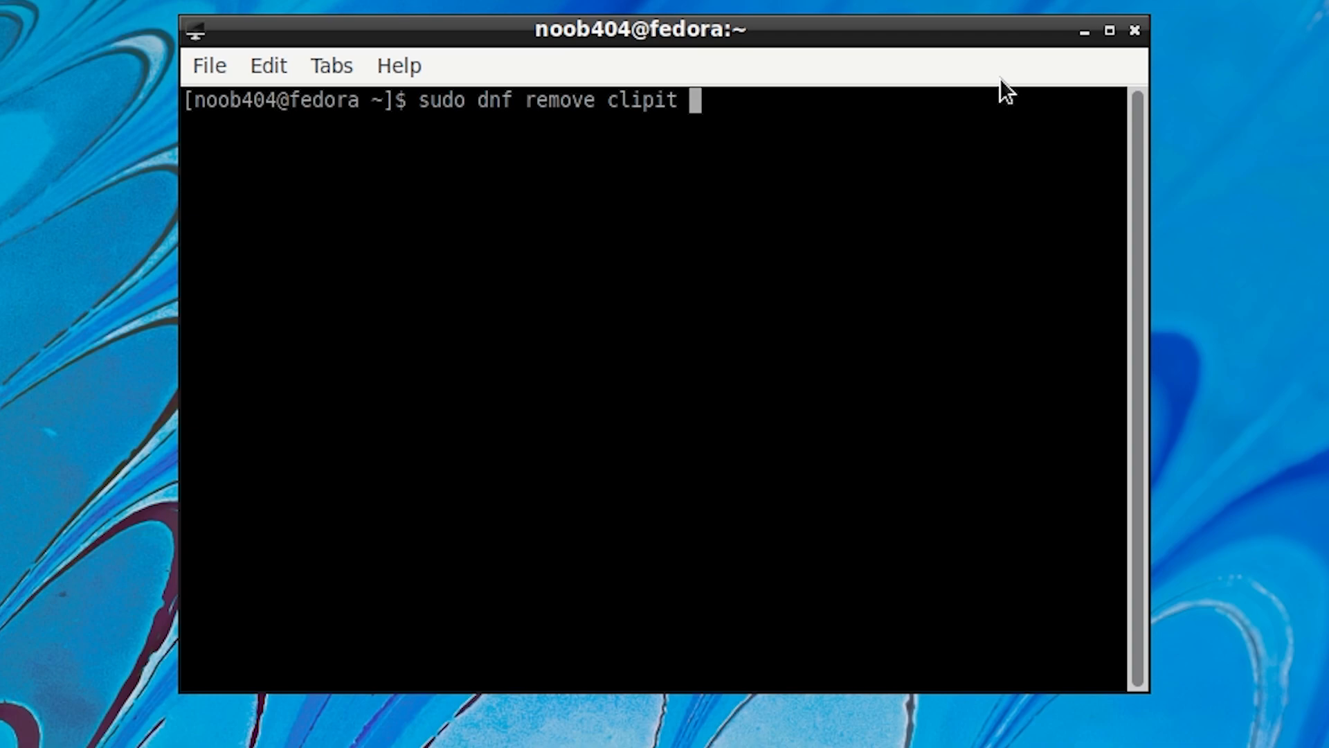
pyautogui.write('galculat')
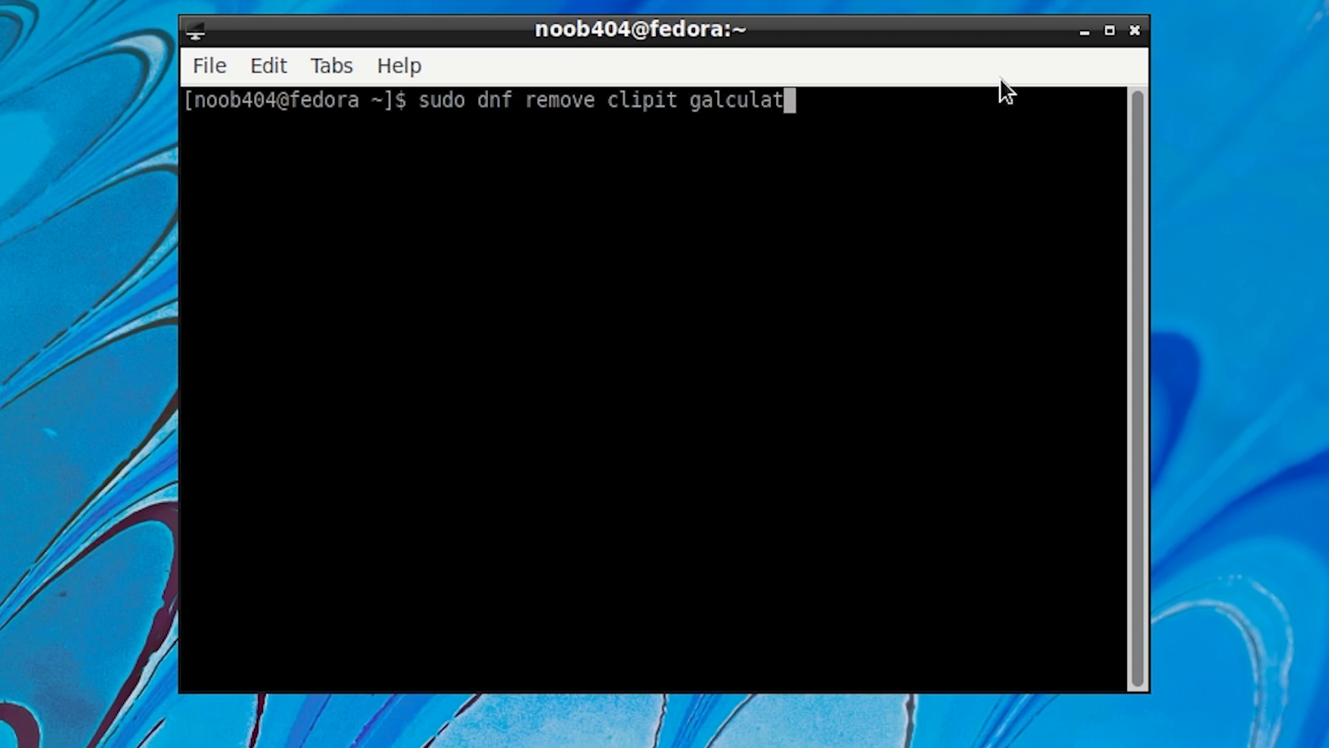
pyautogui.press('Return')
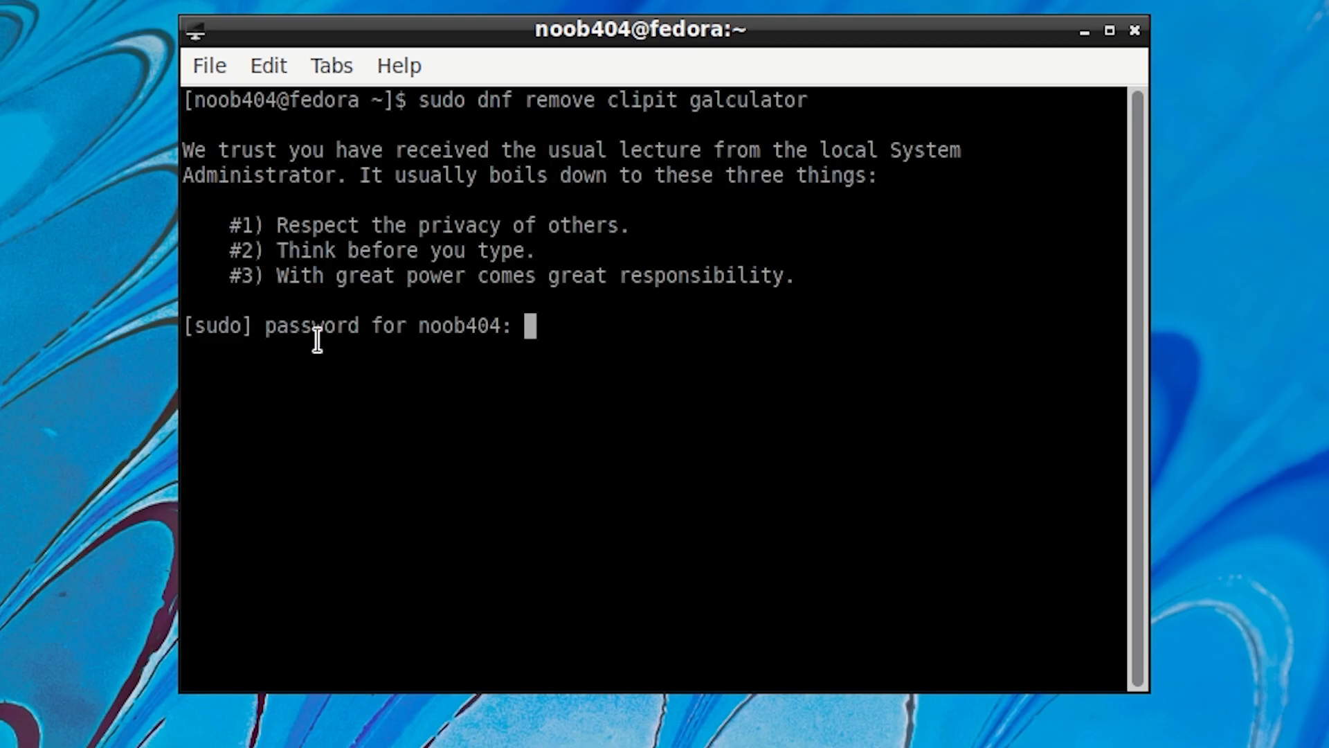
pyautogui.moveTo(547, 333)
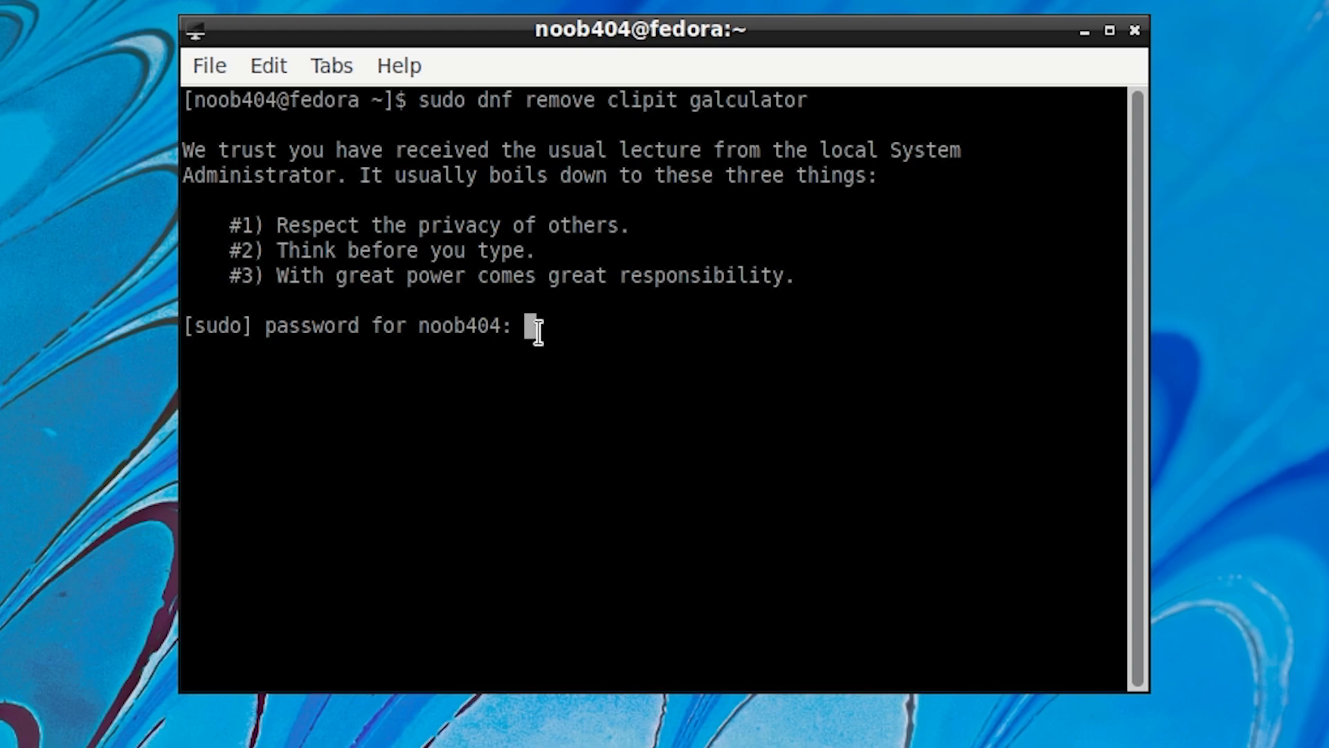
# Submit the sudo password and answer y to remove the four packages.
pyautogui.press('Return')
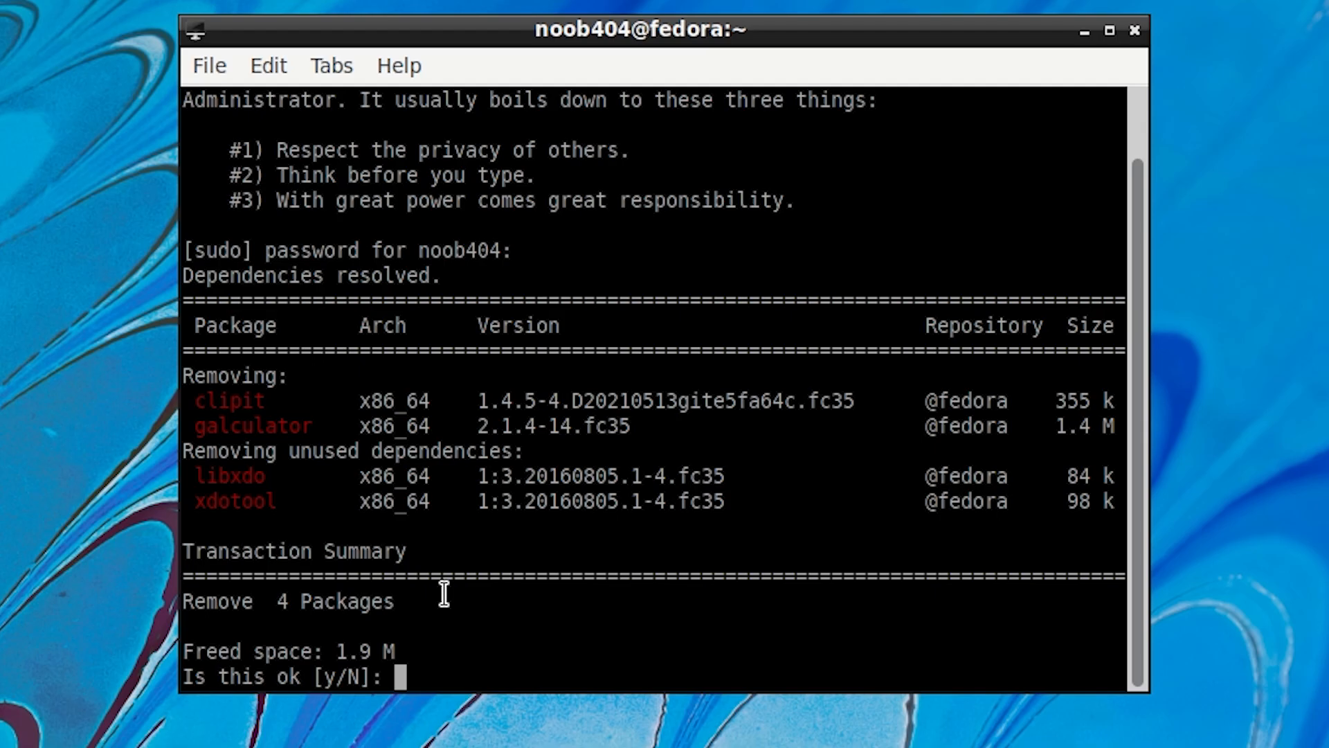
pyautogui.write('y')
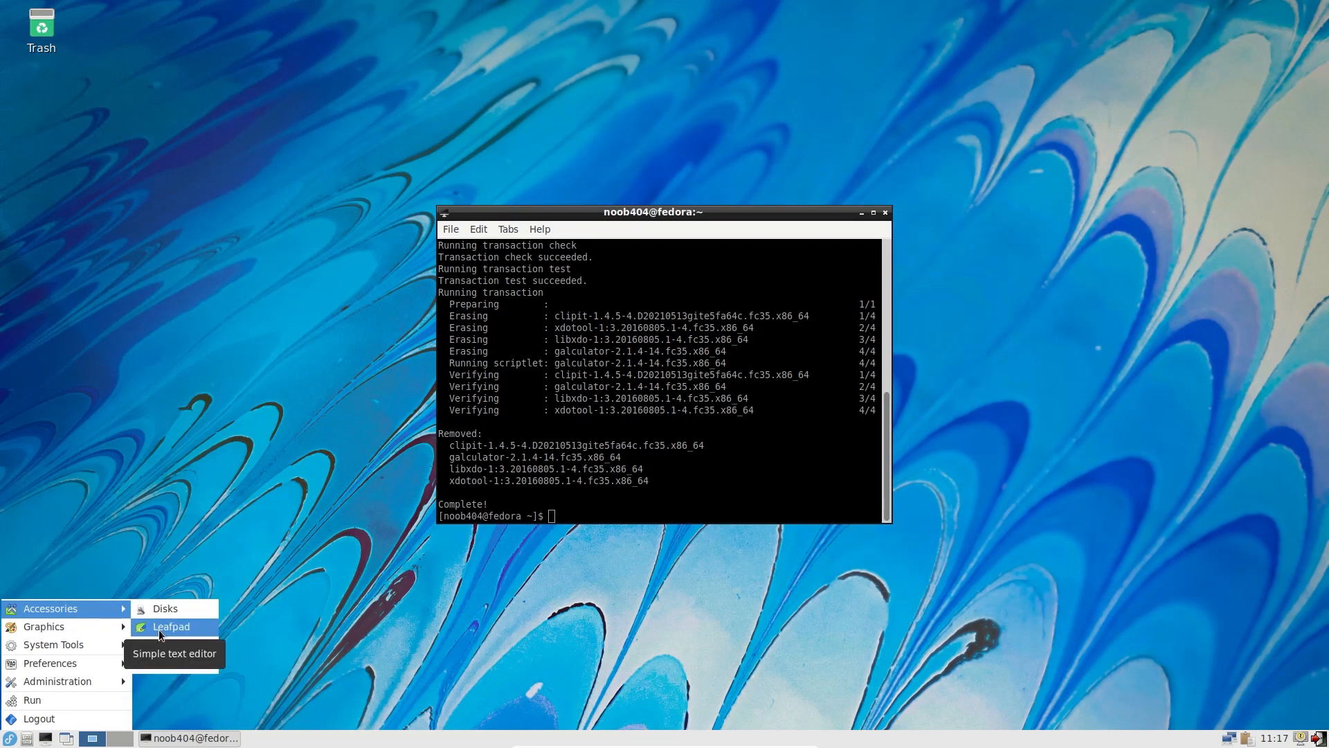
pyautogui.moveTo(165, 609)
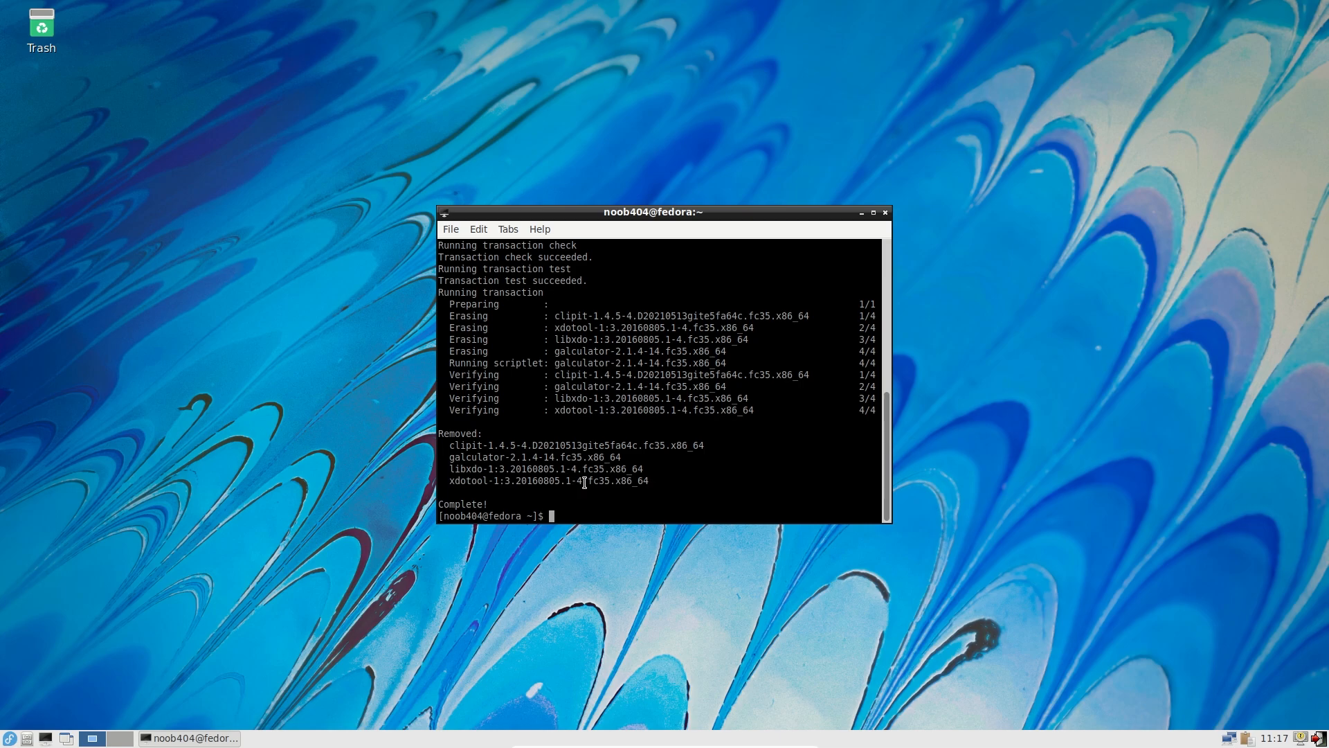
# Close the terminal window now that clipit and galculator are removed.
pyautogui.click(886, 212)
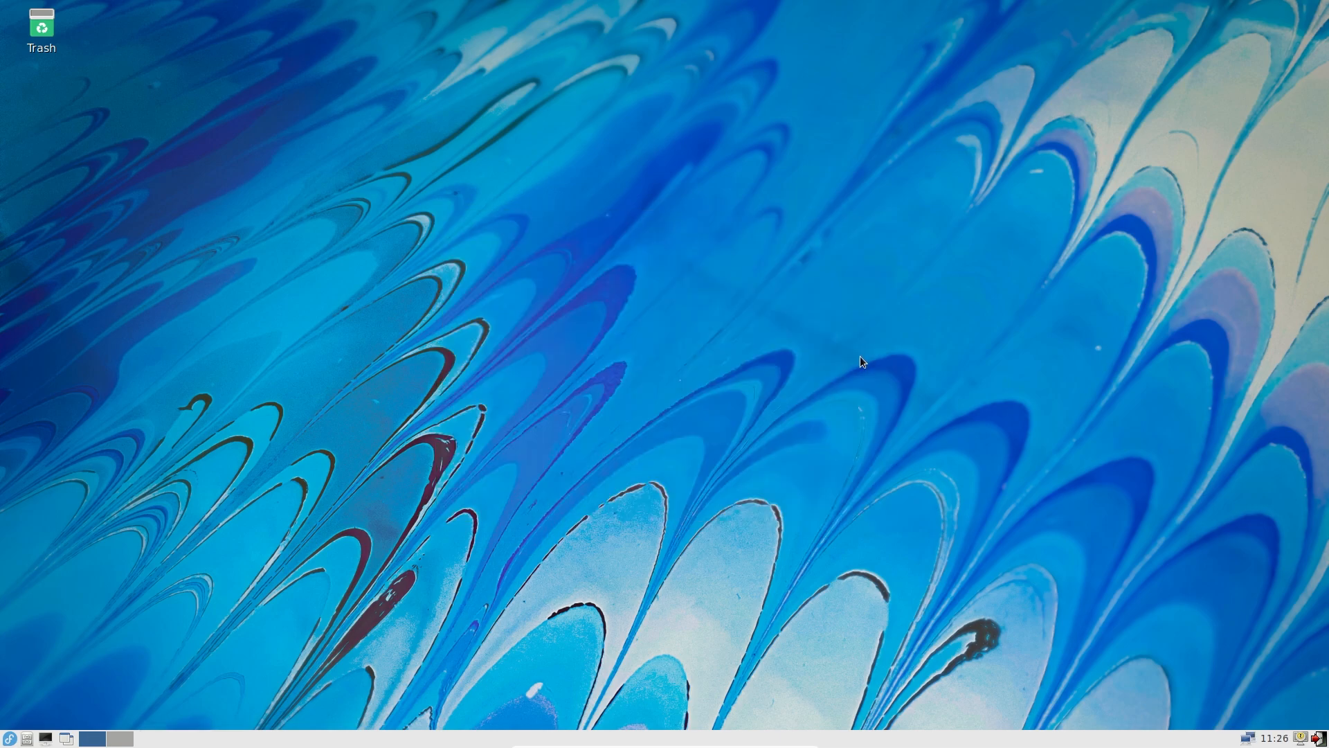
pyautogui.moveTo(856, 363)
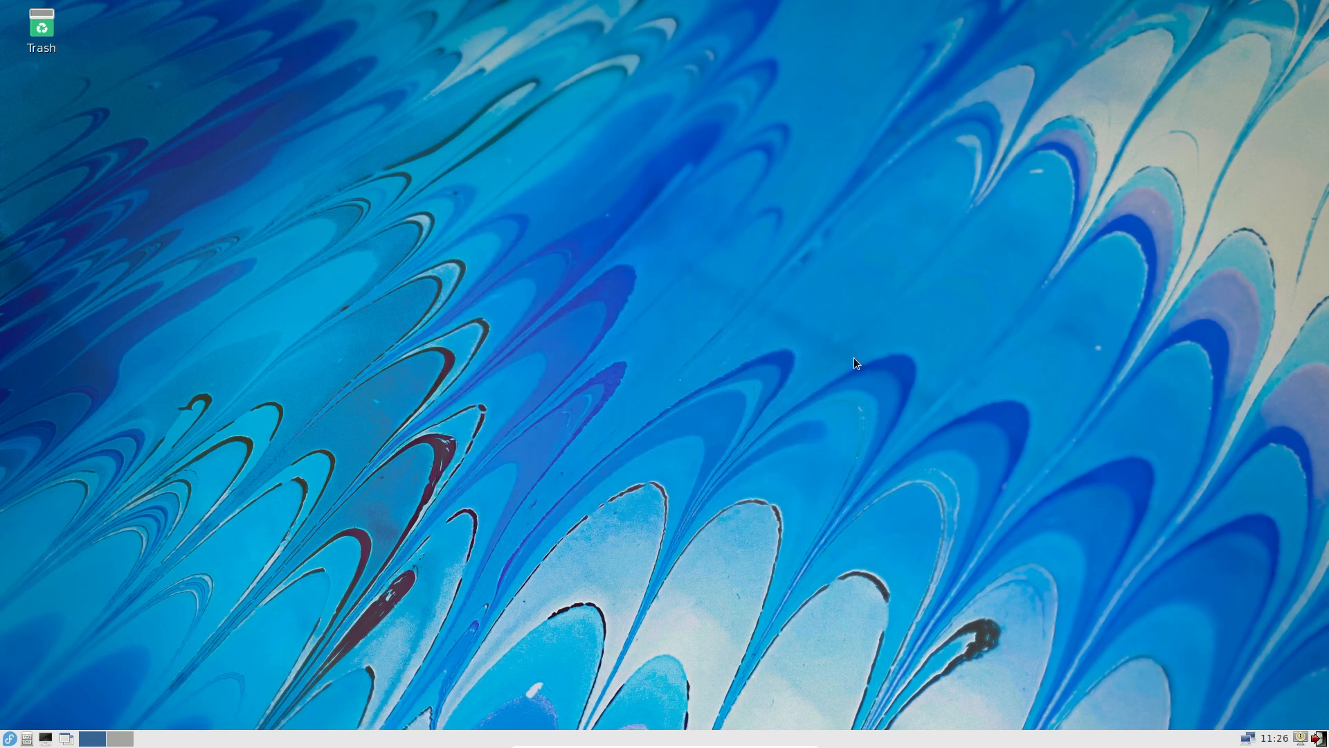
pyautogui.moveTo(804, 415)
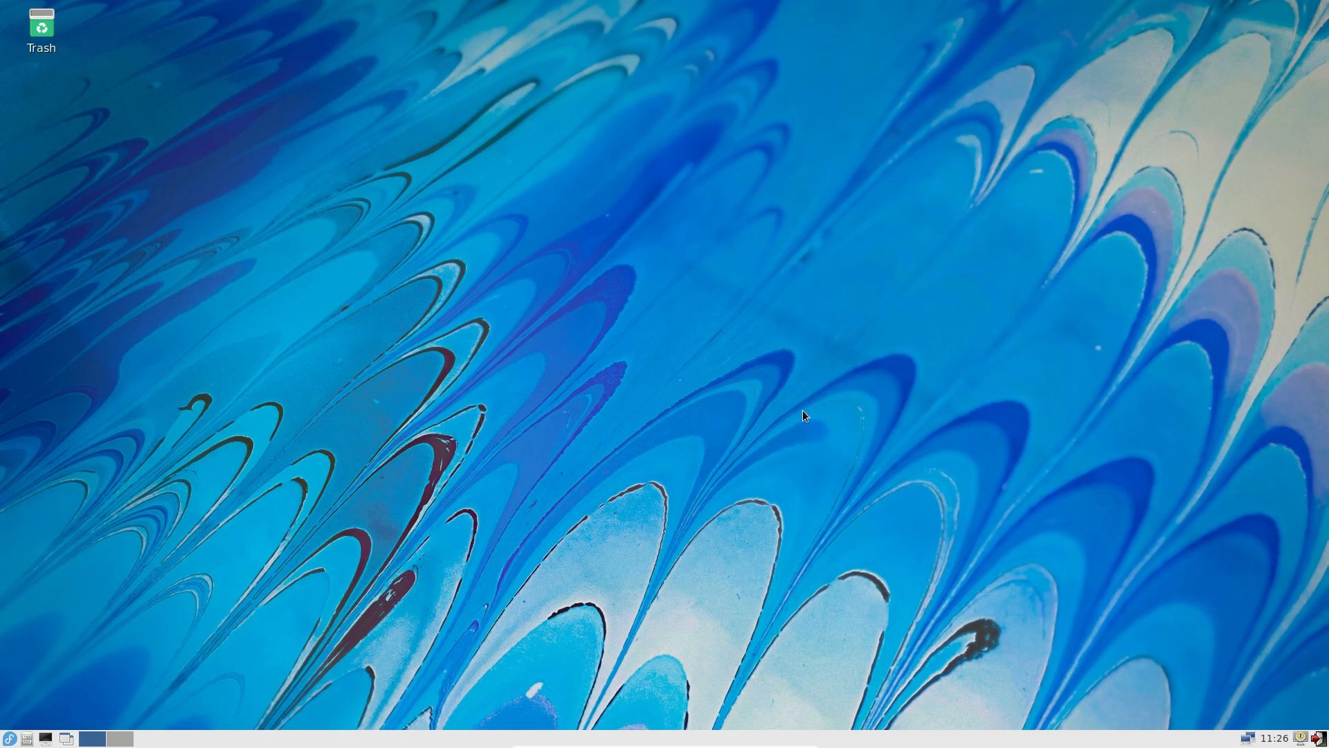
pyautogui.moveTo(479, 396)
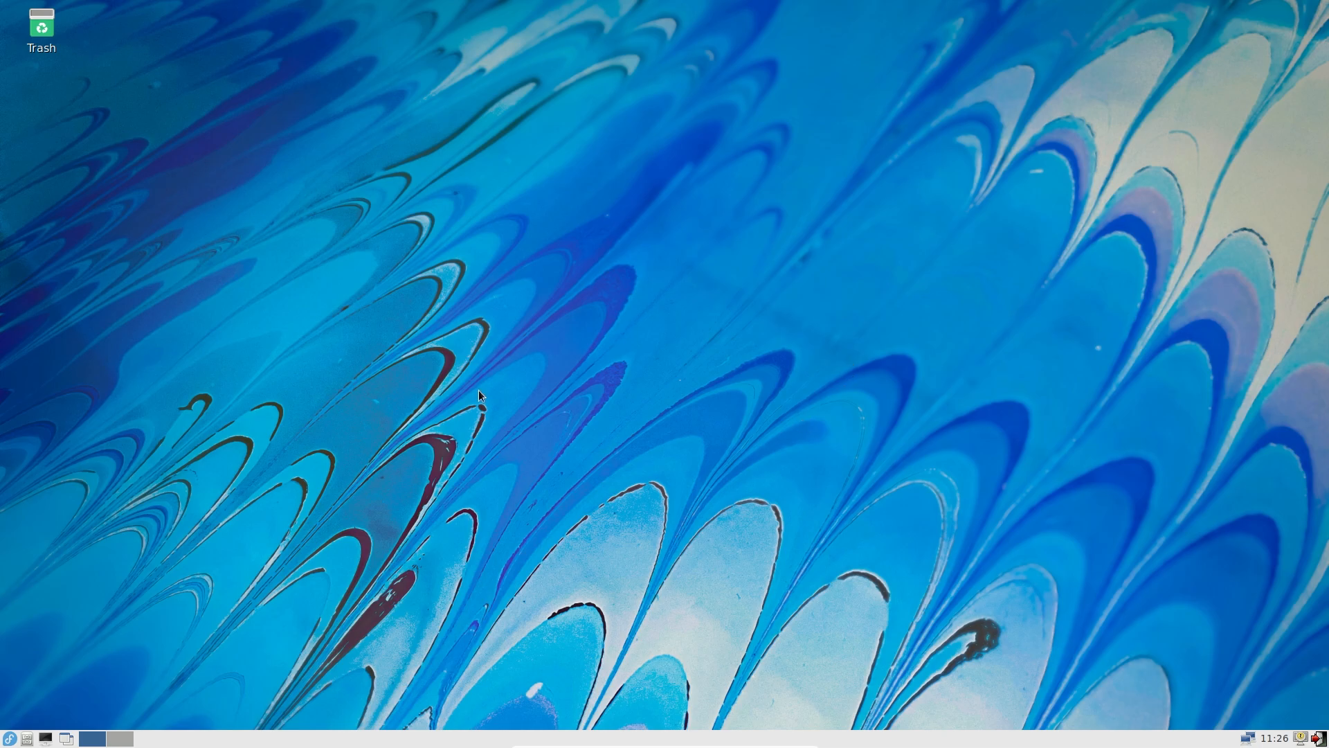
# Launch LXTerminal from the start menu's System Tools.
pyautogui.click(8, 739)
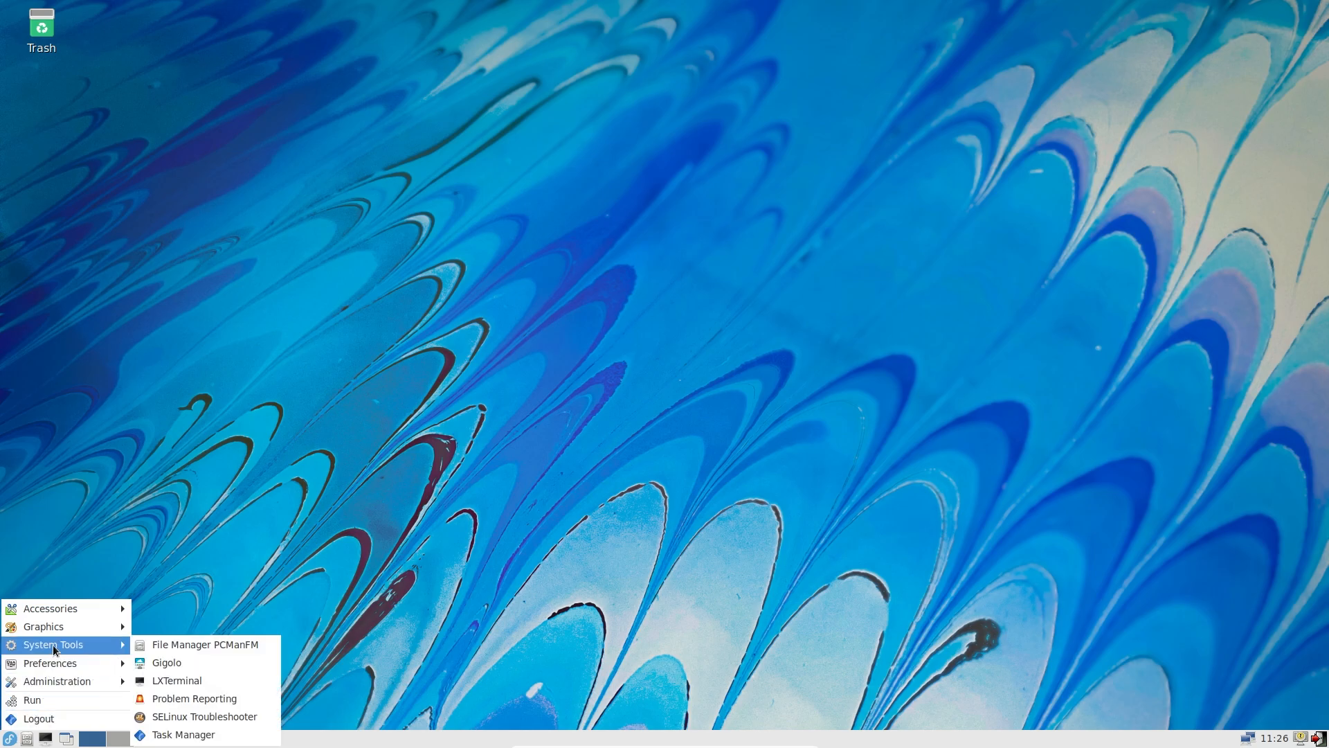
pyautogui.click(327, 507)
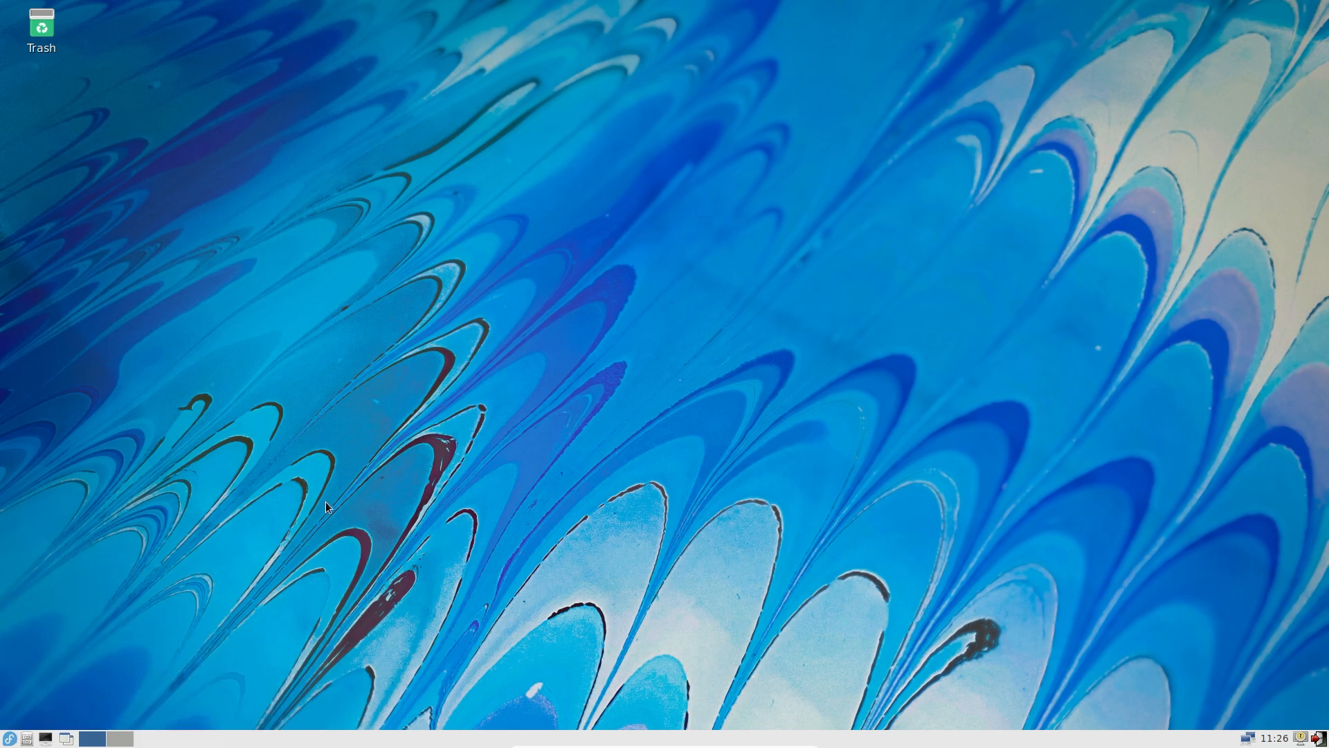
pyautogui.moveTo(48, 740)
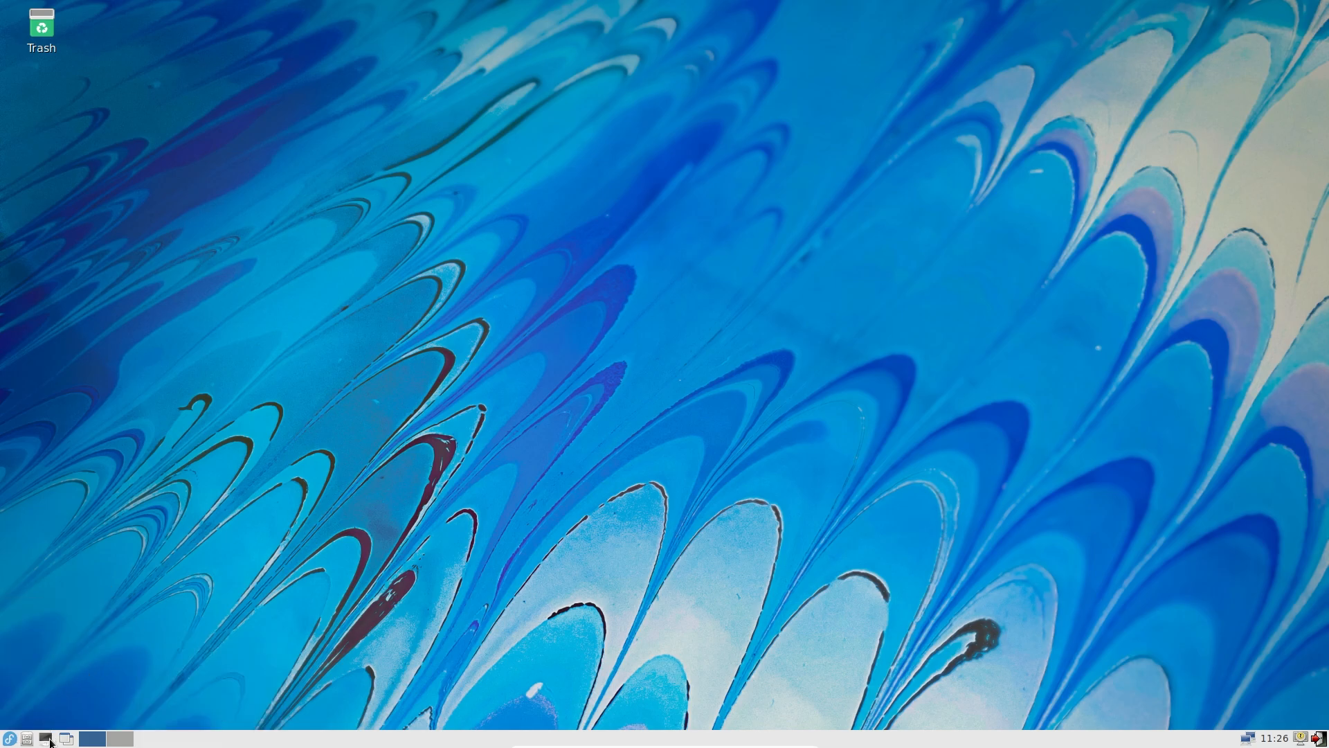
pyautogui.moveTo(707, 450)
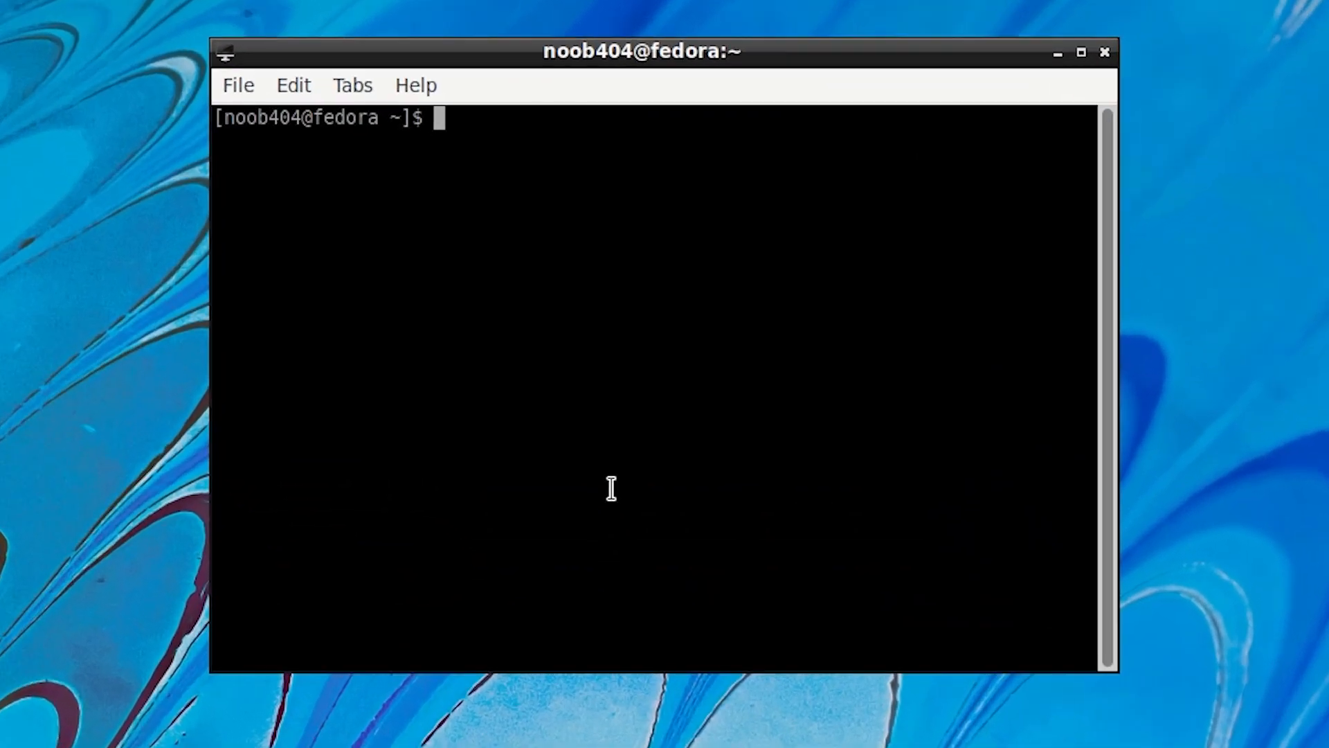
# Run 'sudo dnf install firefox', enter the password and confirm with y.
pyautogui.write('sudo')
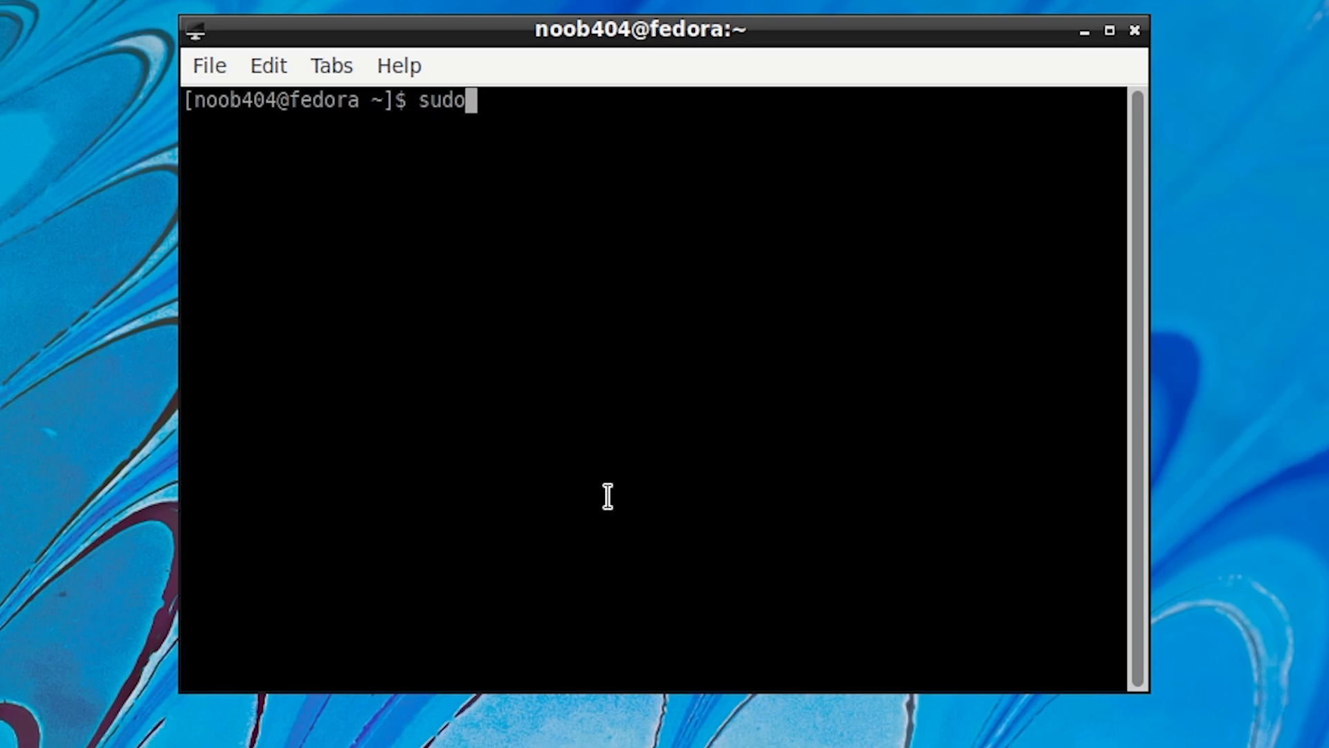
pyautogui.write('dnf in')
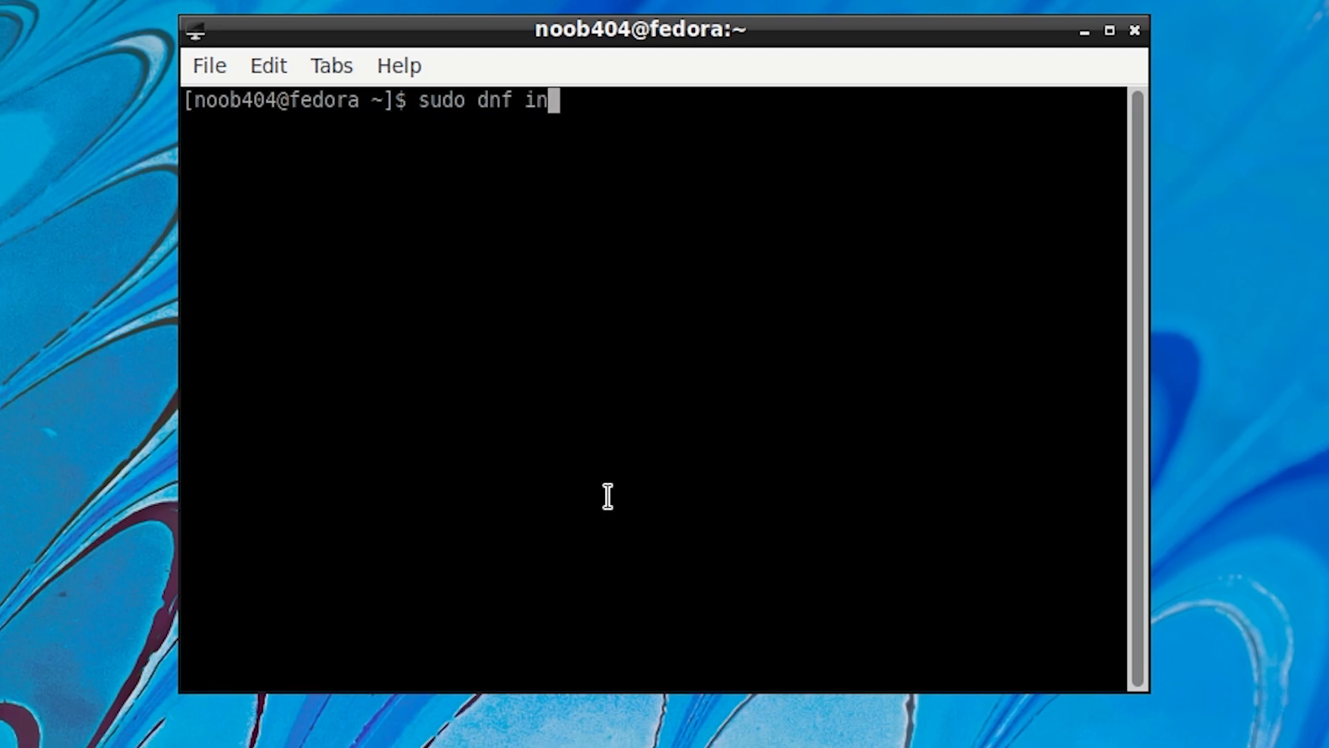
pyautogui.write('stall fire')
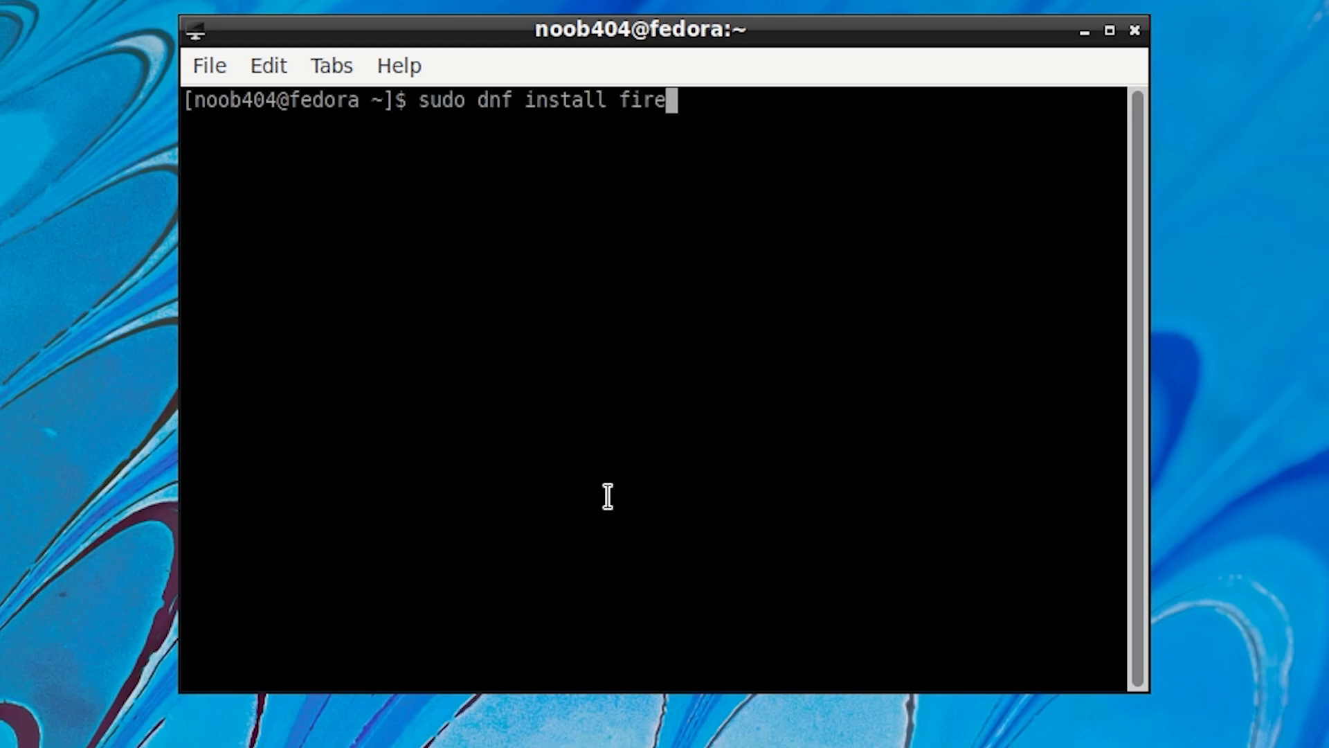
pyautogui.press('Return')
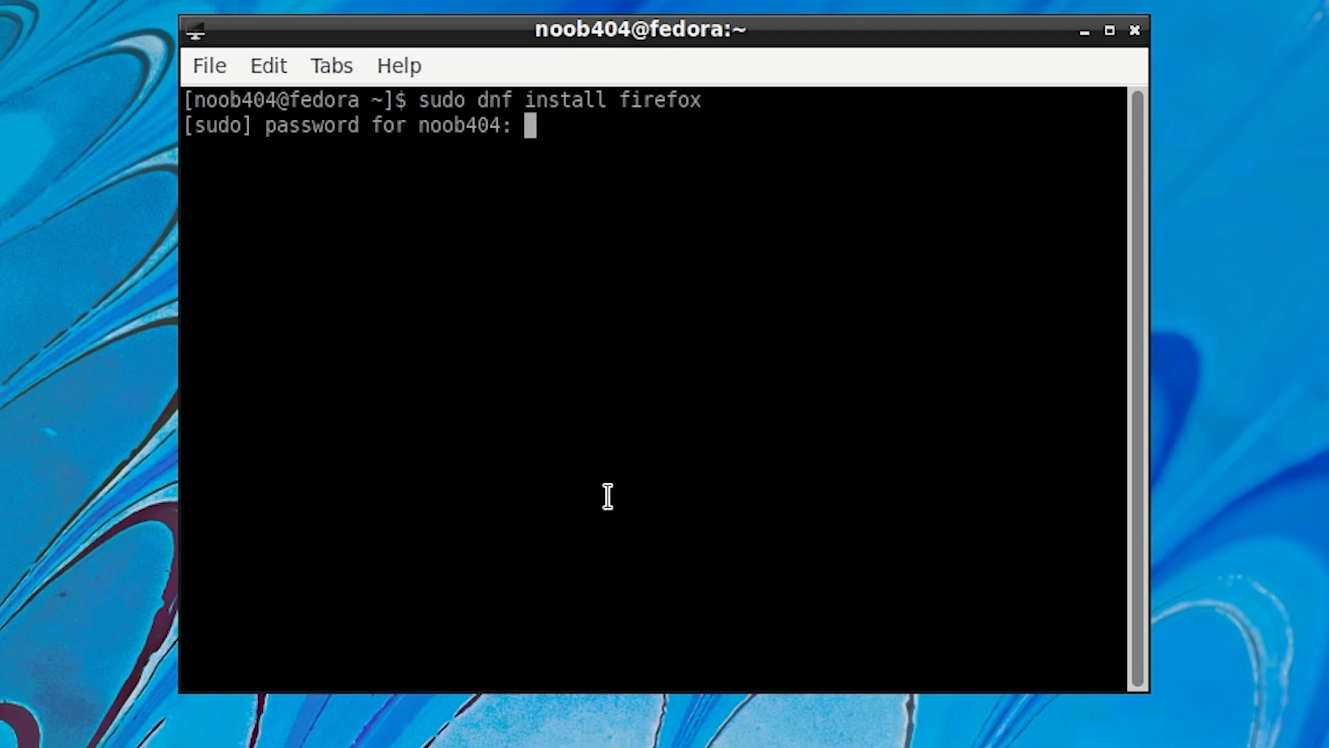
pyautogui.press('Return')
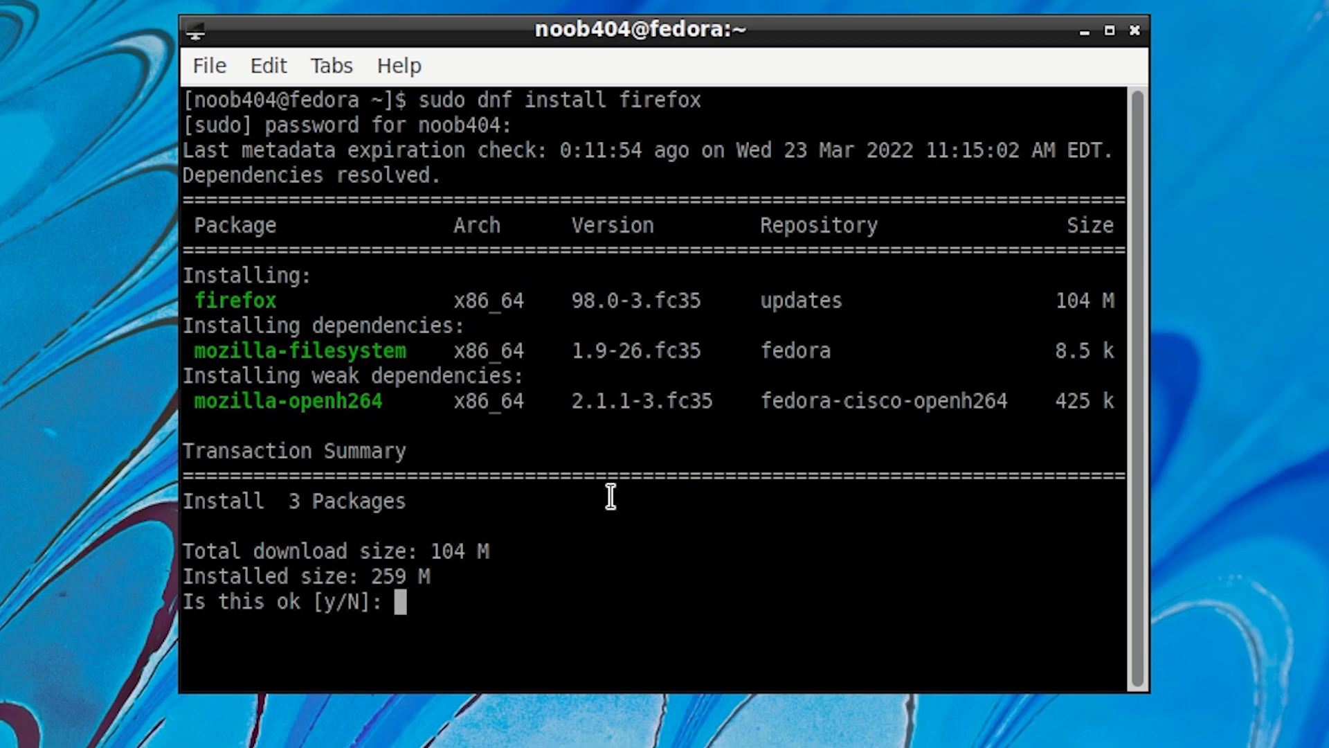
pyautogui.write('y')
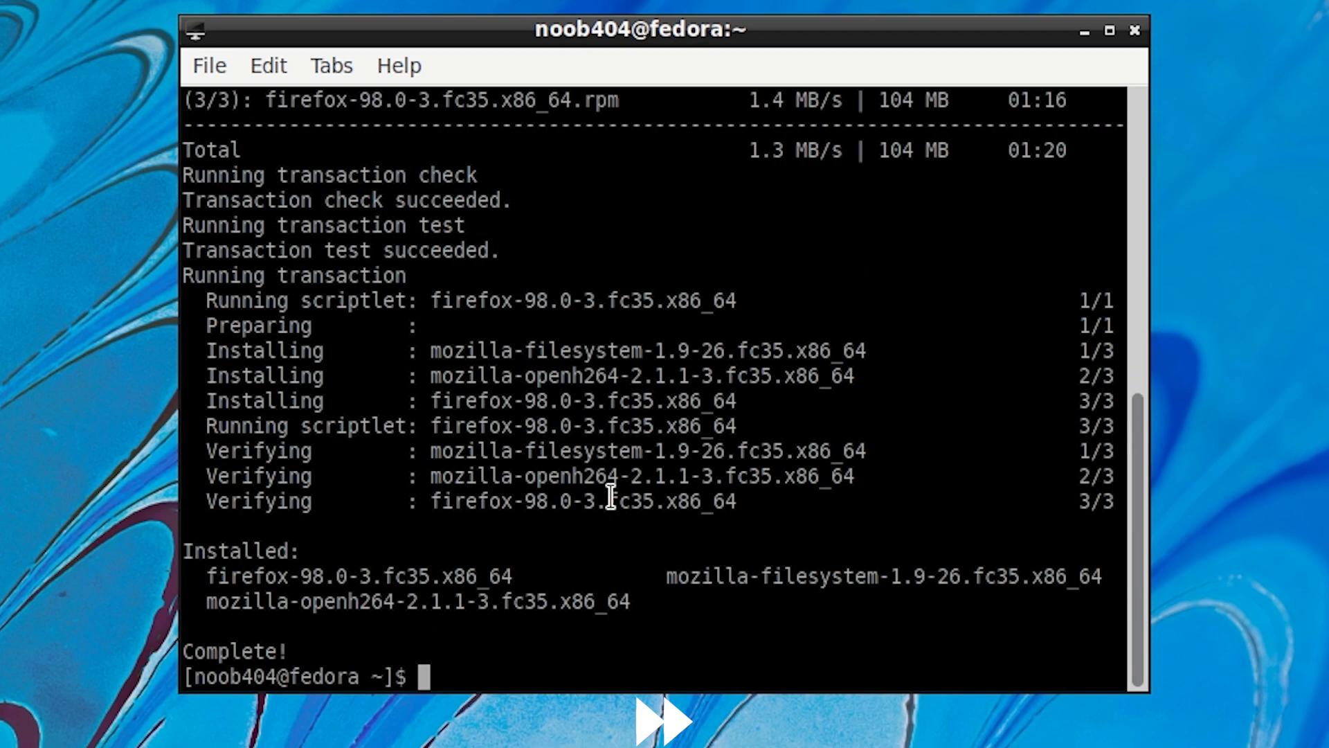
pyautogui.moveTo(178, 672)
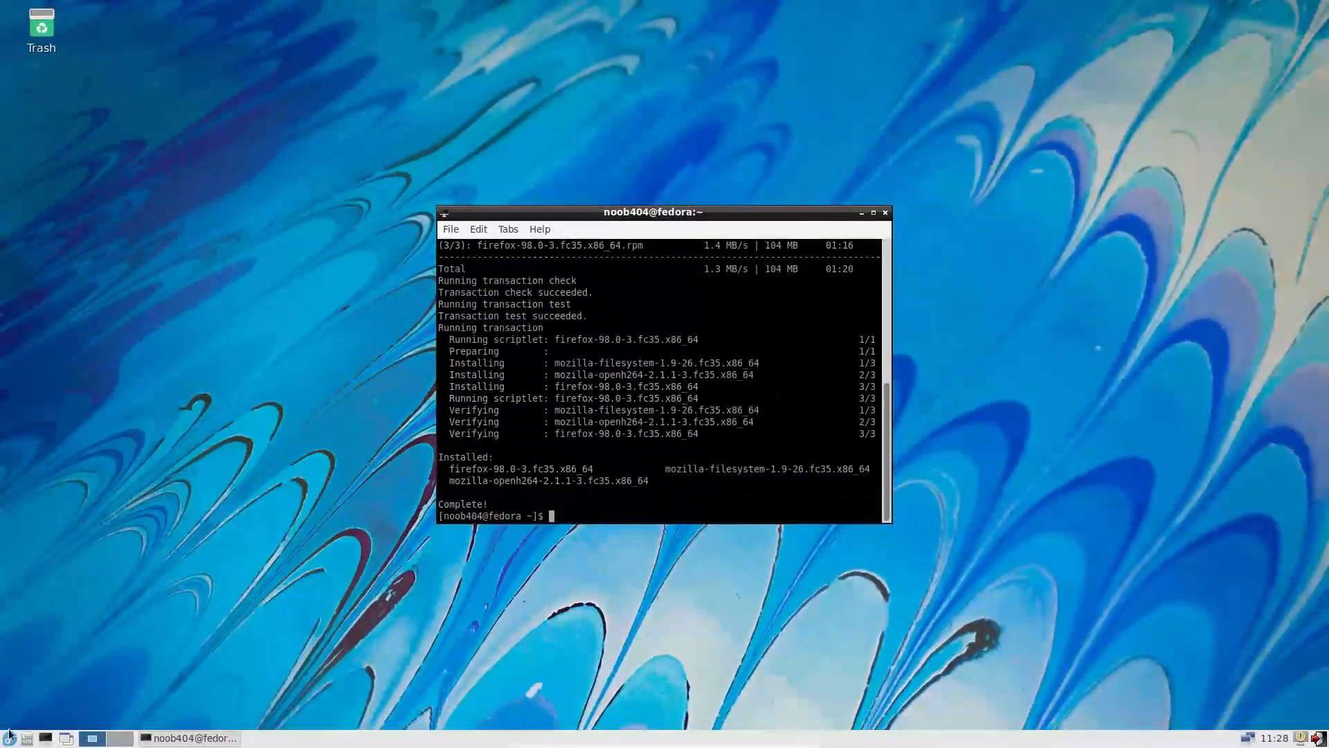
# Launch Firefox from the taskbar and close the Privacy Notice tab.
pyautogui.click(11, 736)
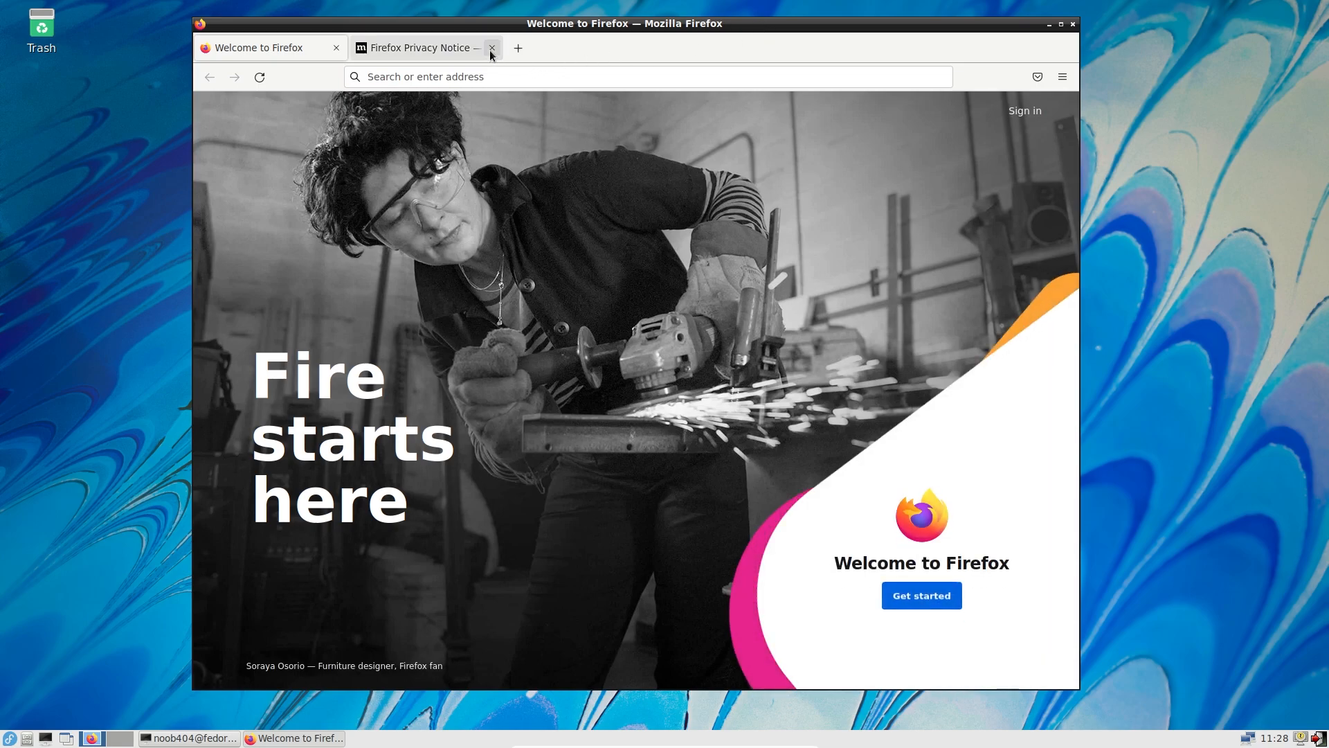
pyautogui.moveTo(492, 47)
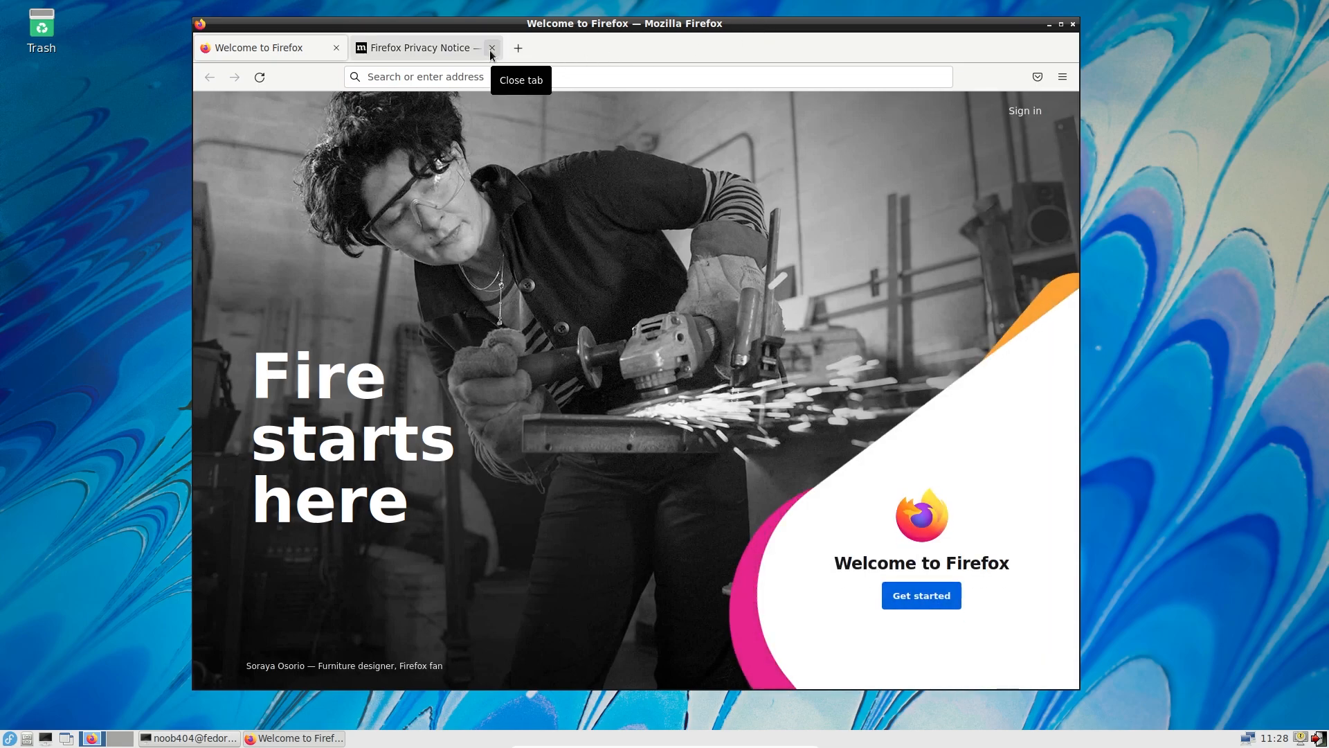
pyautogui.click(492, 48)
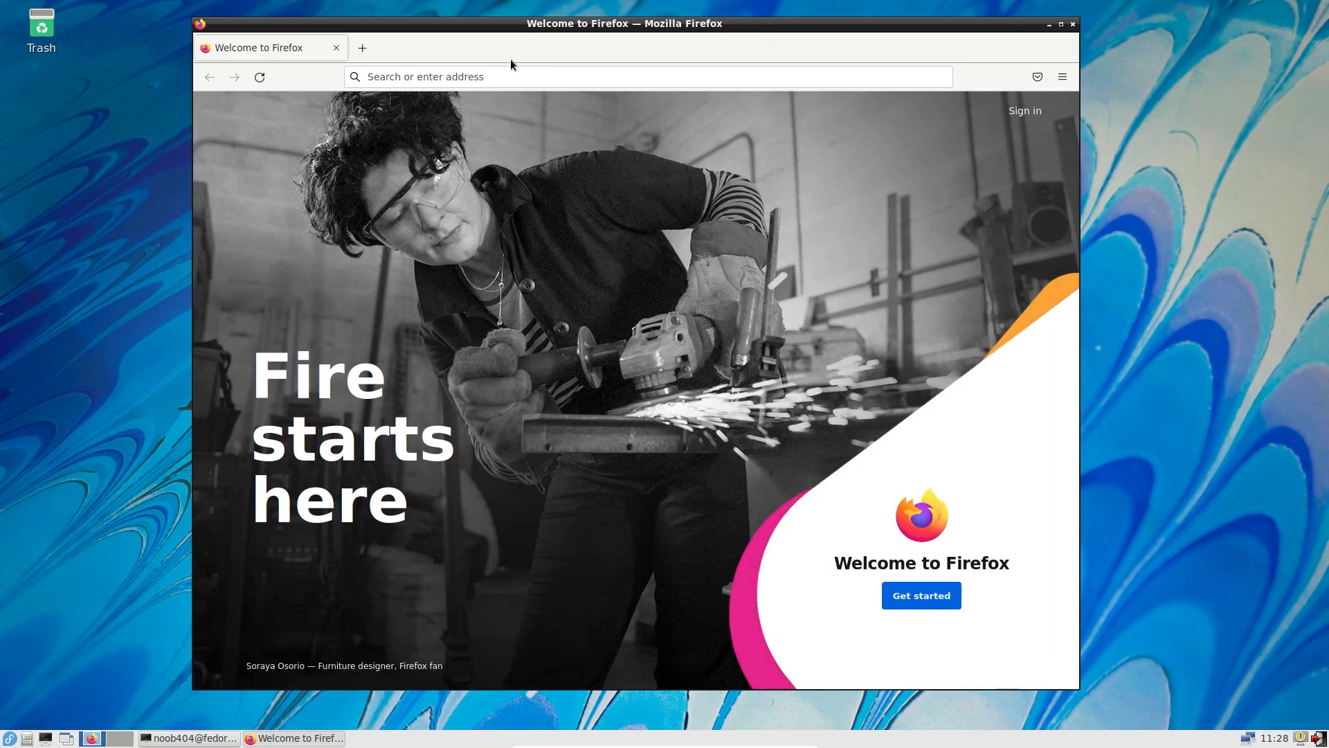
pyautogui.moveTo(631, 58)
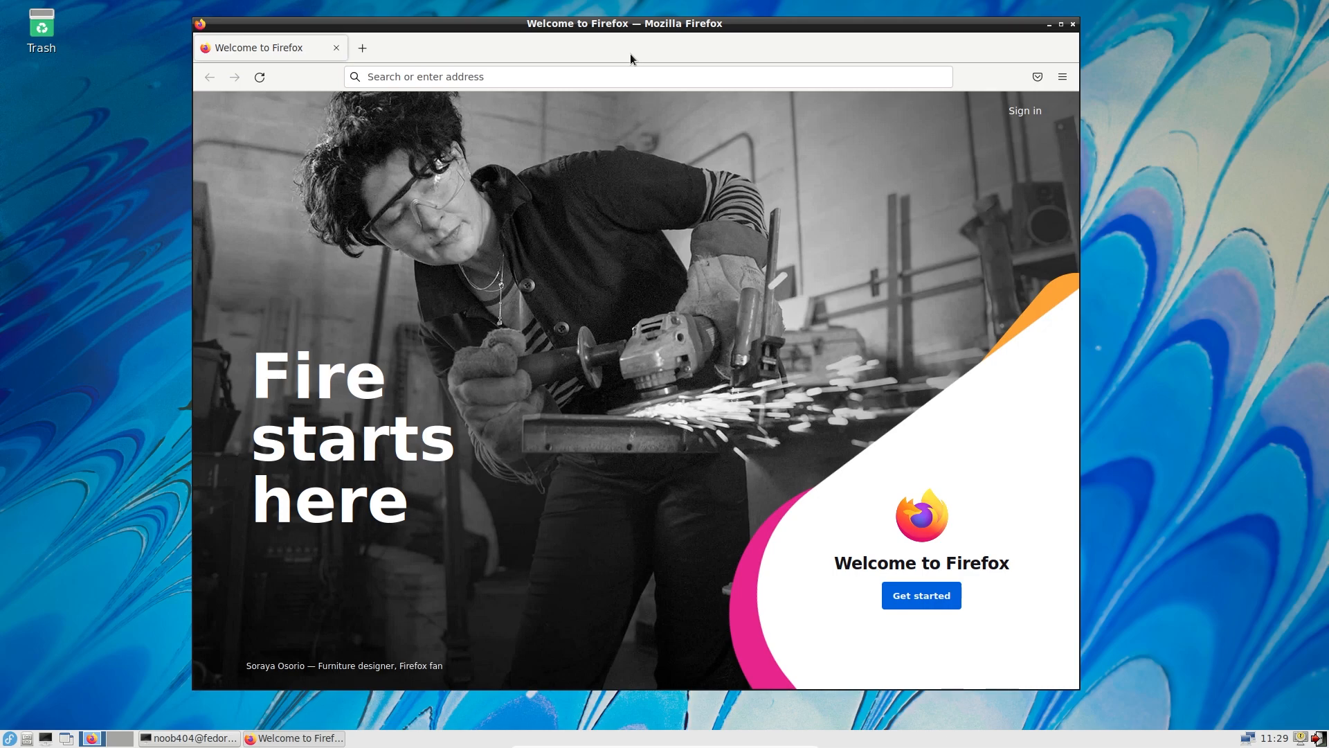
pyautogui.moveTo(616, 69)
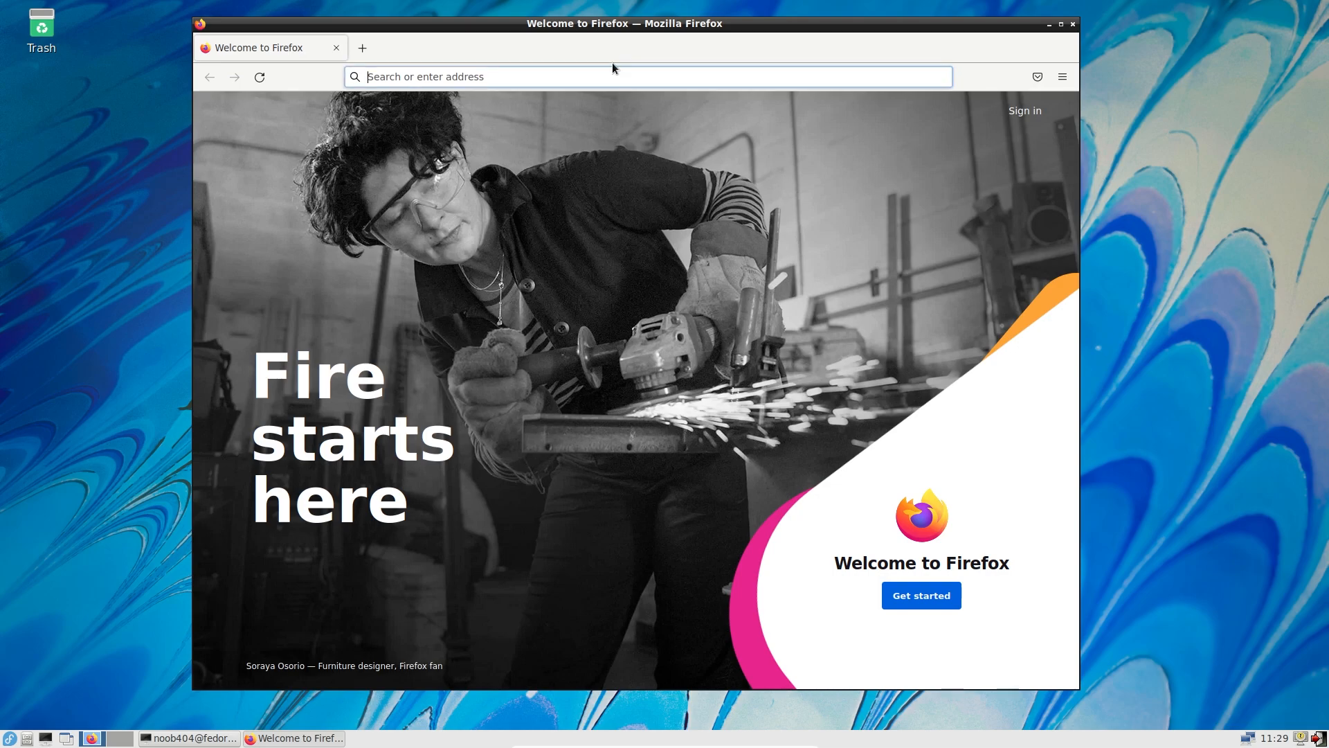
pyautogui.moveTo(1022, 41)
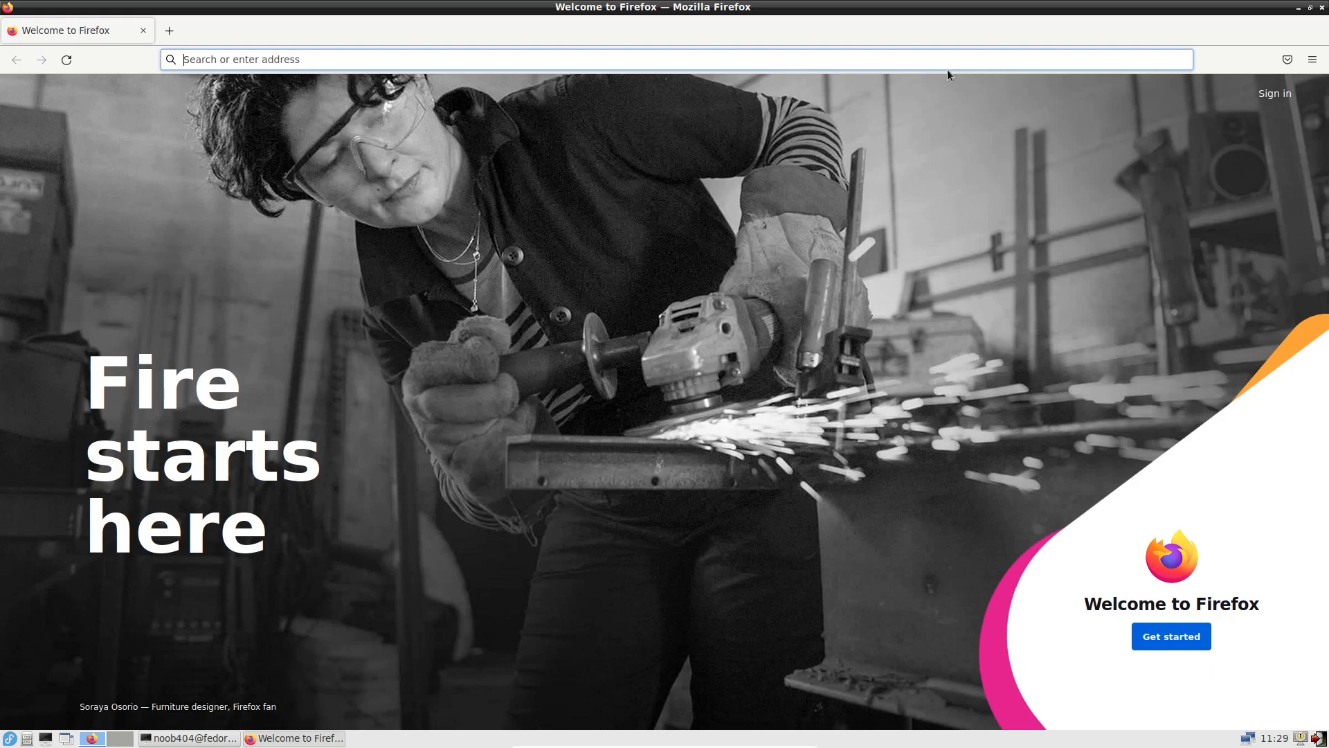
pyautogui.moveTo(939, 79)
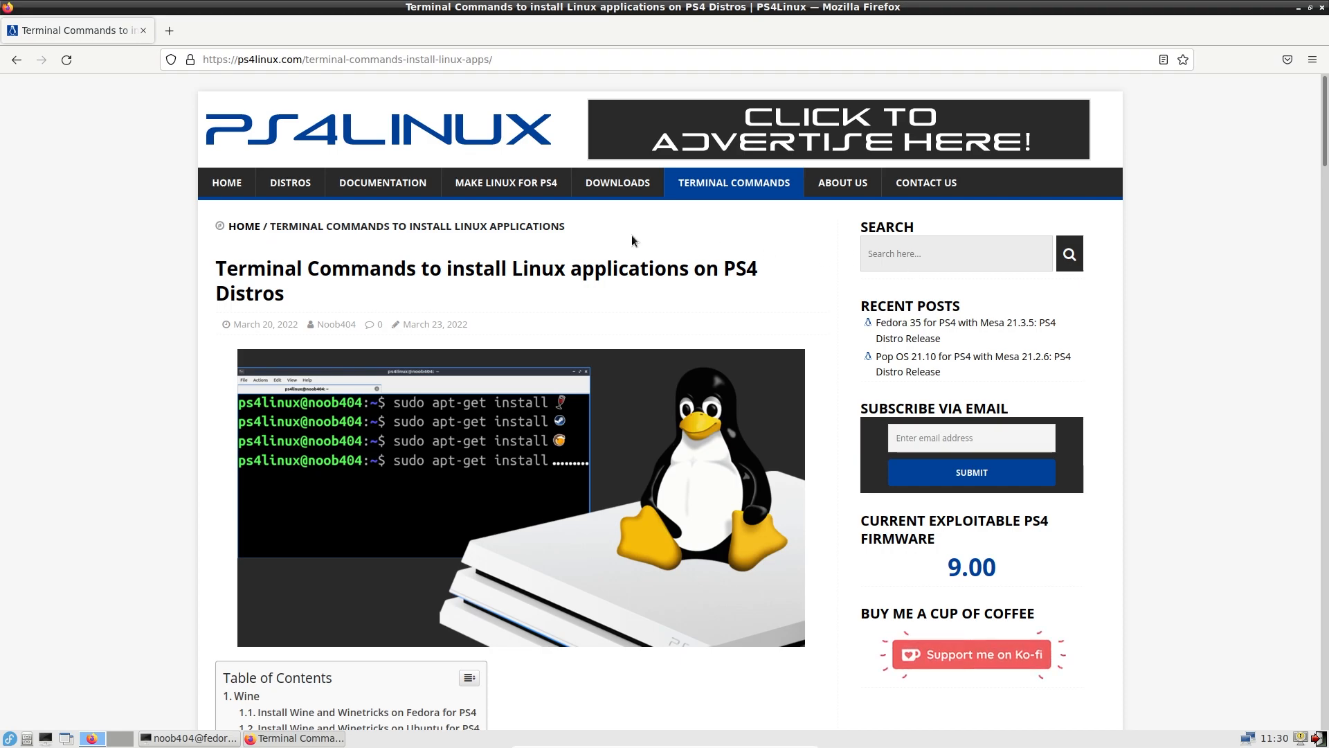
pyautogui.moveTo(458, 261)
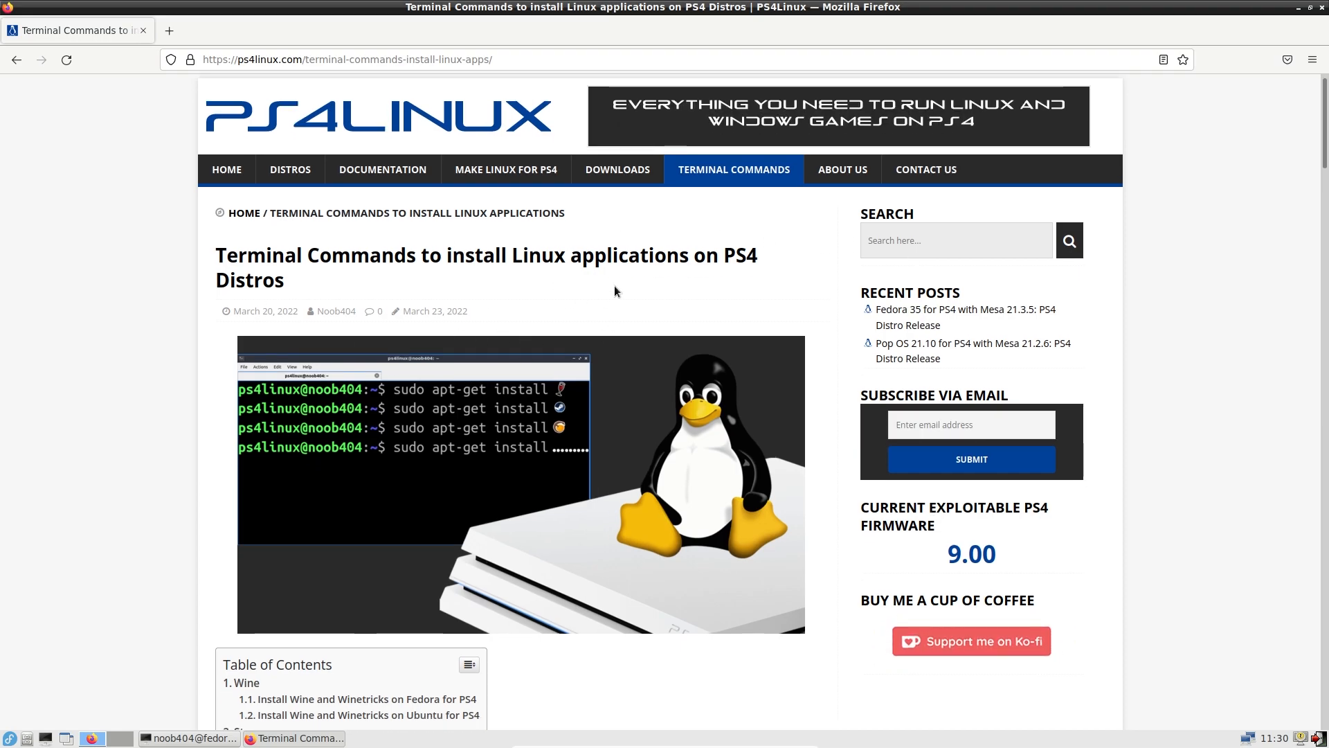
# Jump to 'Install Steam on Fedora for PS4' and copy the RPM Fusion nonfree command.
pyautogui.scroll(-3)
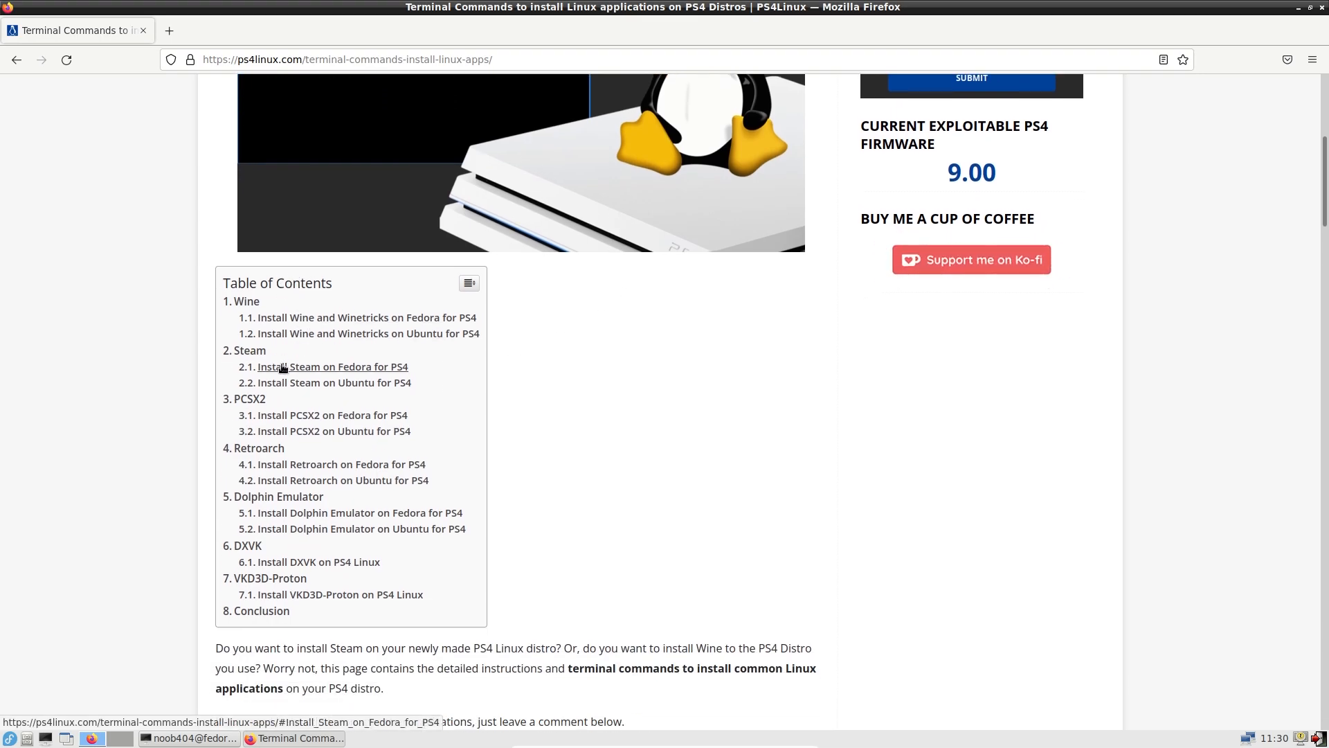
pyautogui.moveTo(297, 373)
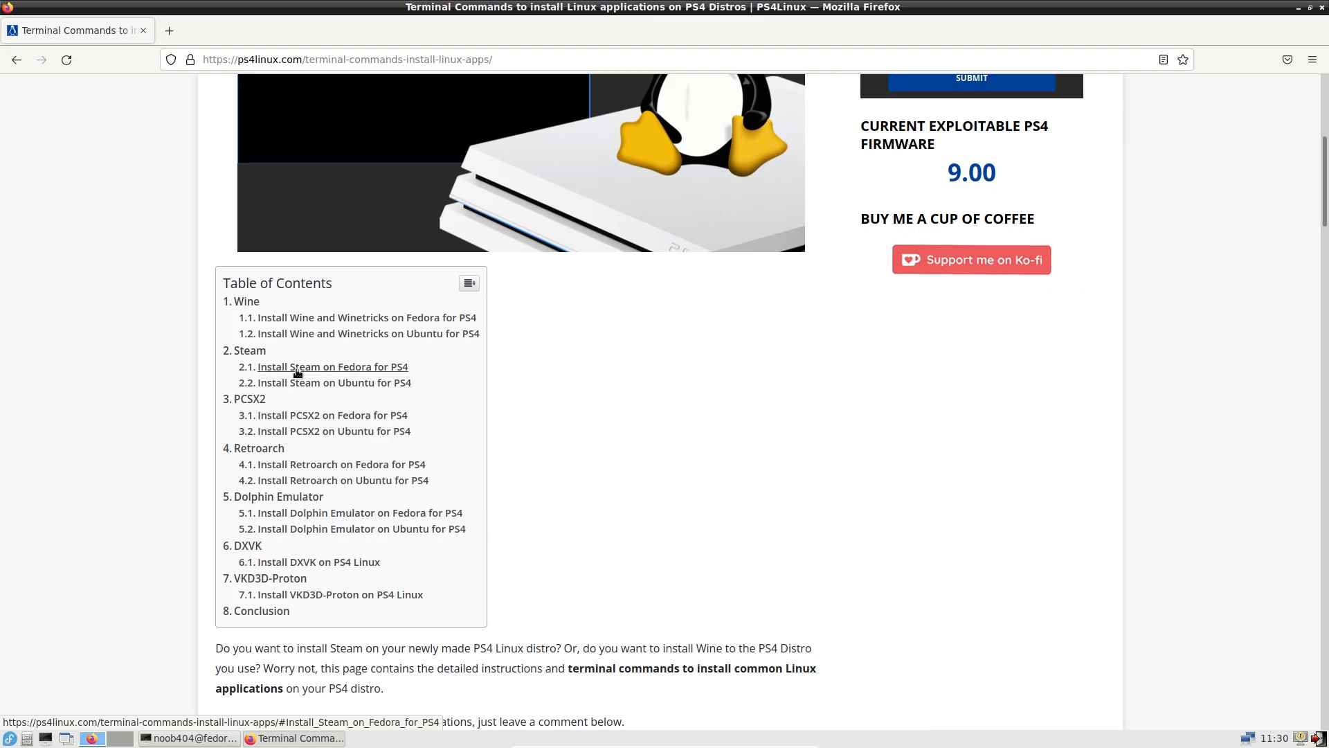
pyautogui.click(329, 366)
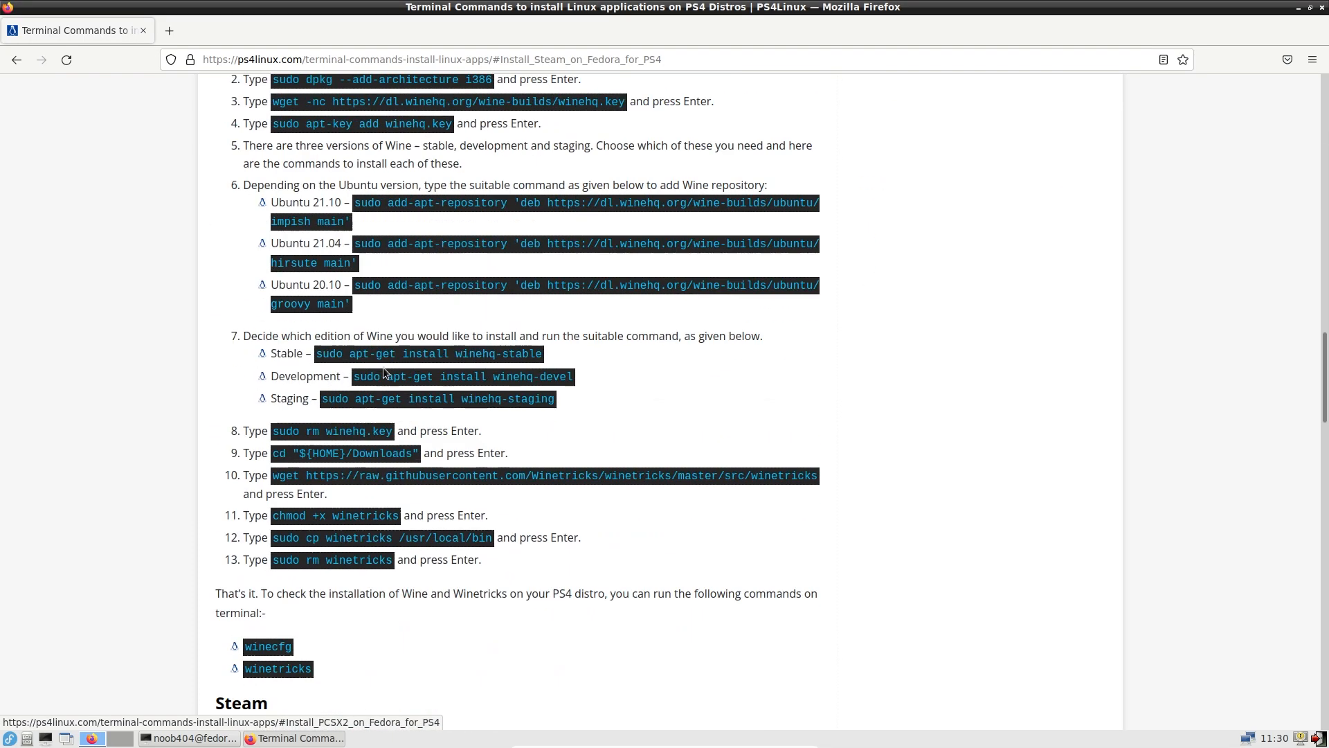
pyautogui.scroll(-3)
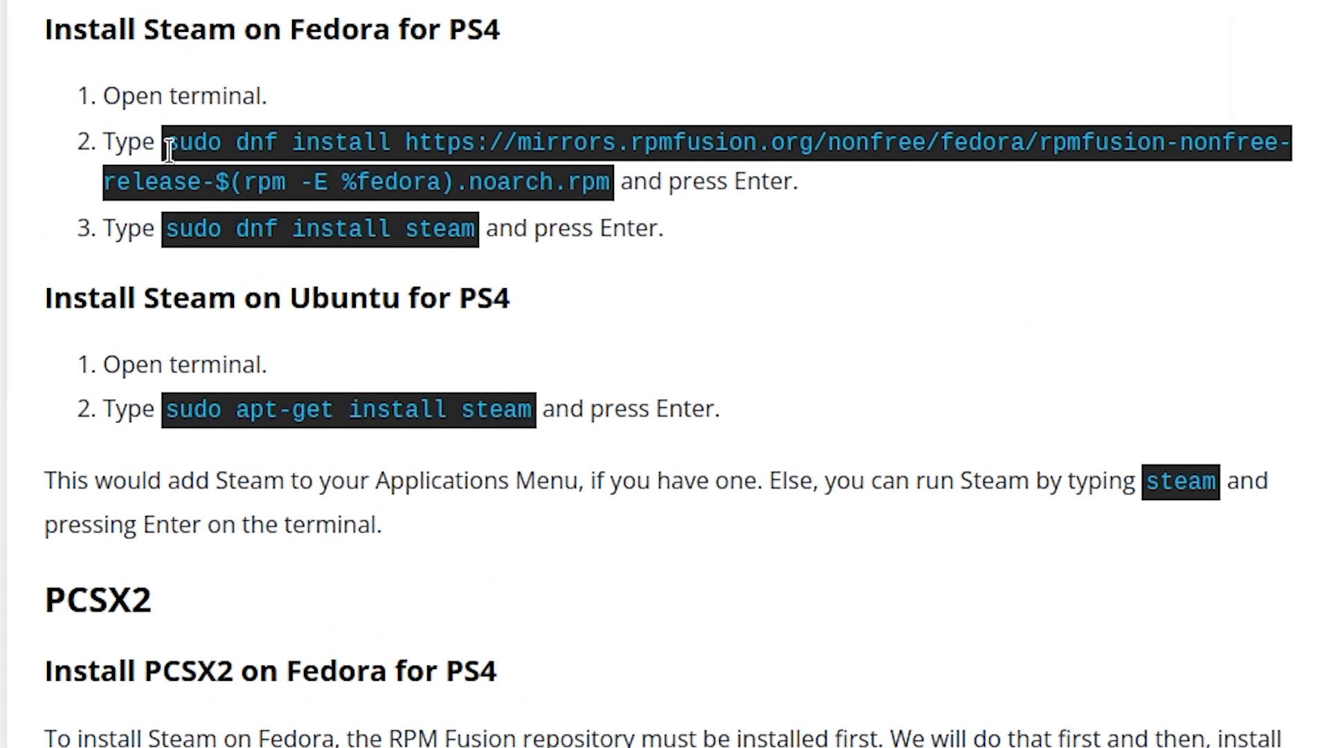
pyautogui.rightClick(539, 178)
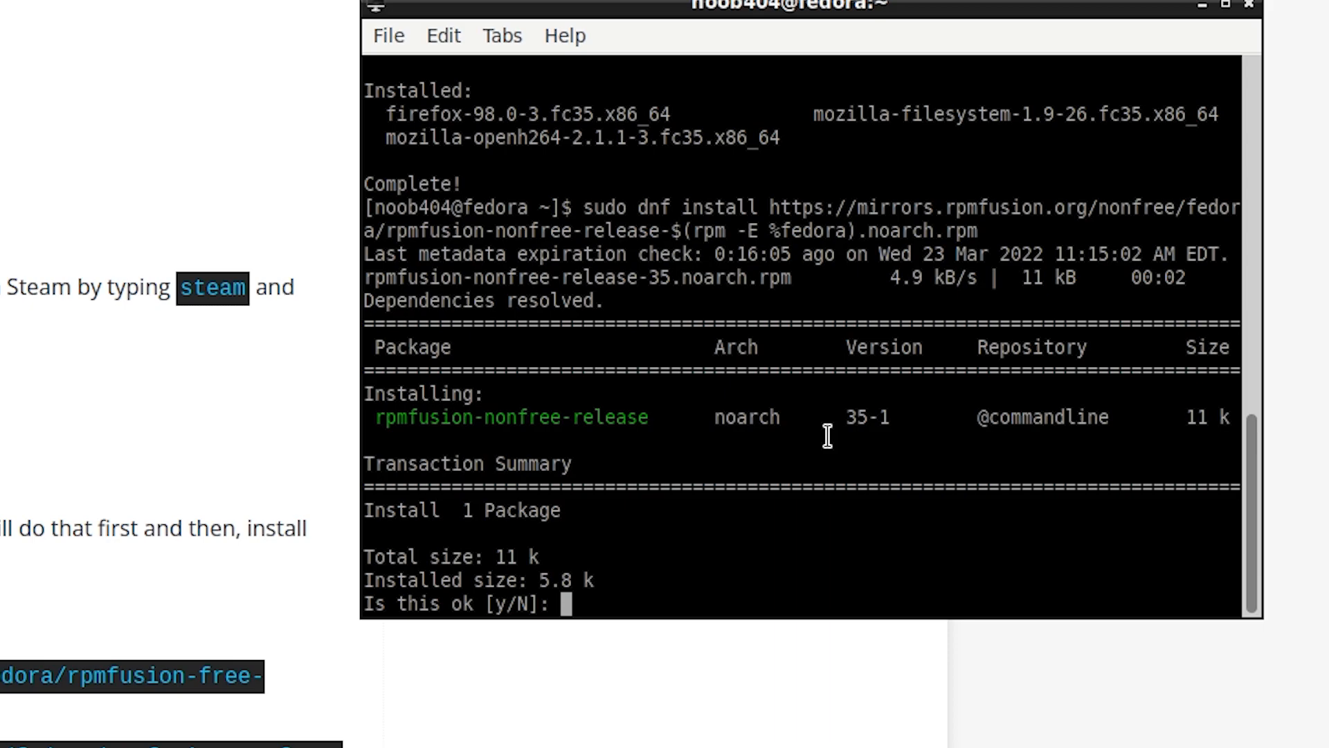
# Answer y at 'Is this ok' to install rpmfusion-nonfree-release.
pyautogui.write('y')
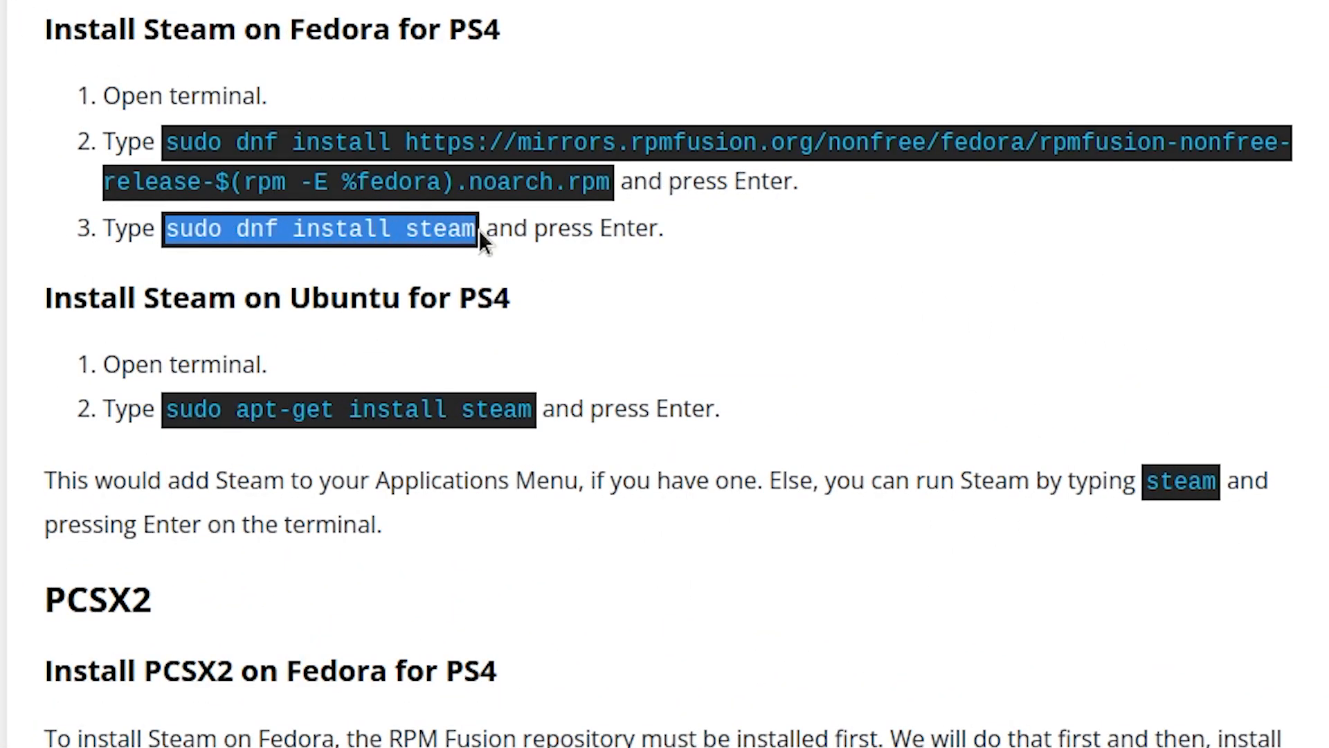
# Run 'sudo dnf install steam', confirming the 177 packages and the RPM Fusion GPG key.
pyautogui.press('ctrl+plus')
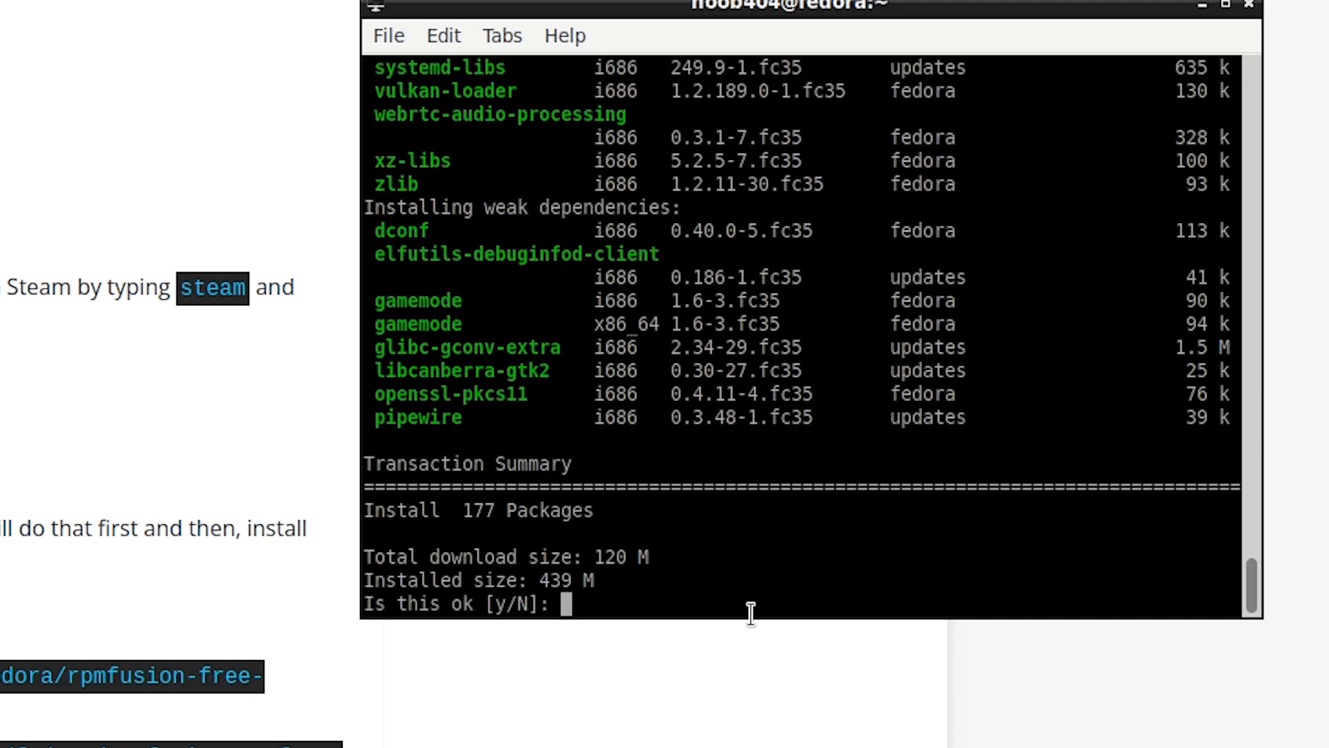
pyautogui.write('y')
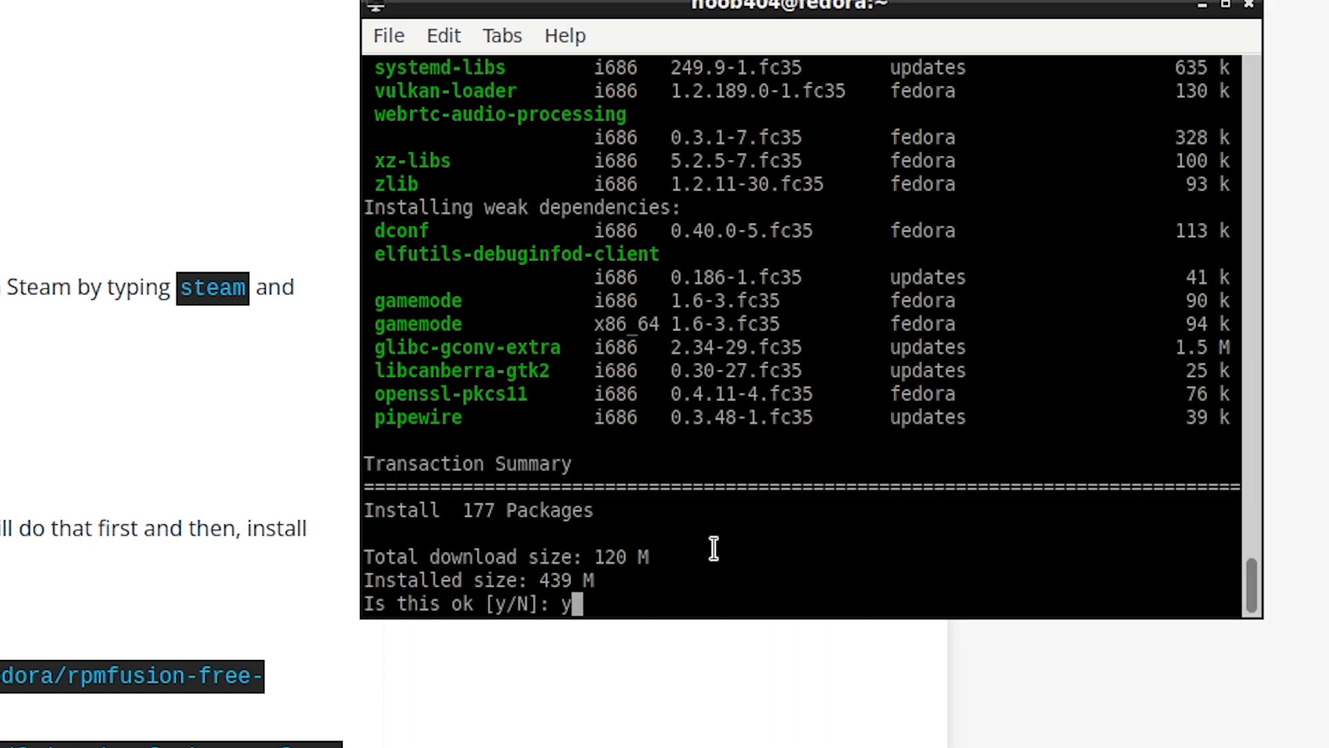
pyautogui.press('Return')
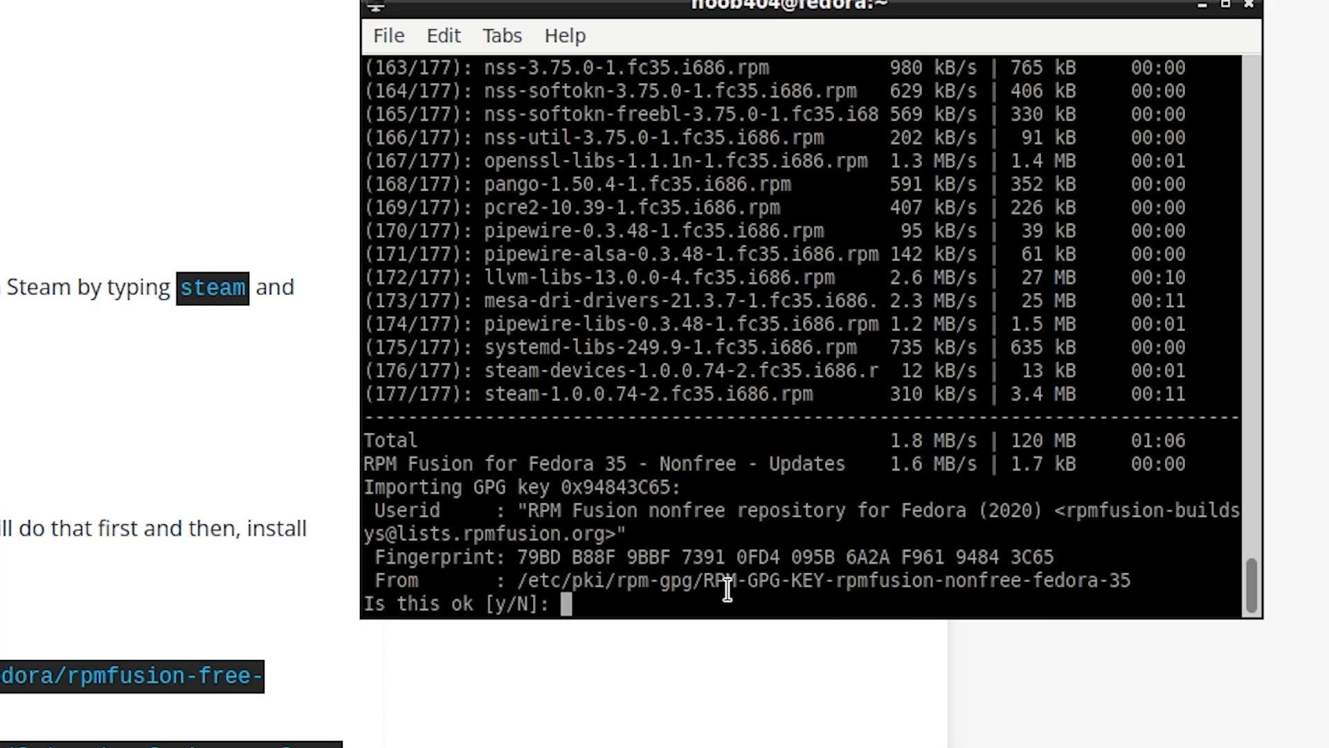
pyautogui.write('y')
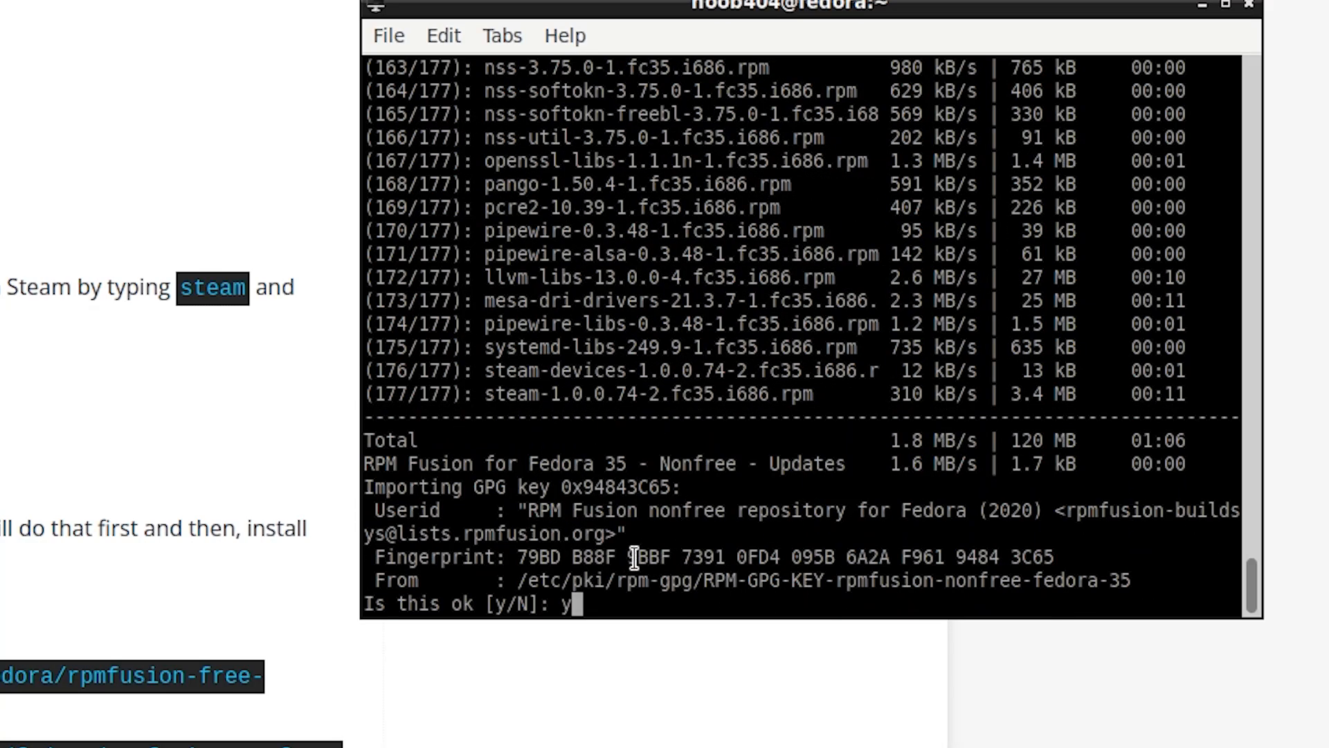
pyautogui.press('Return')
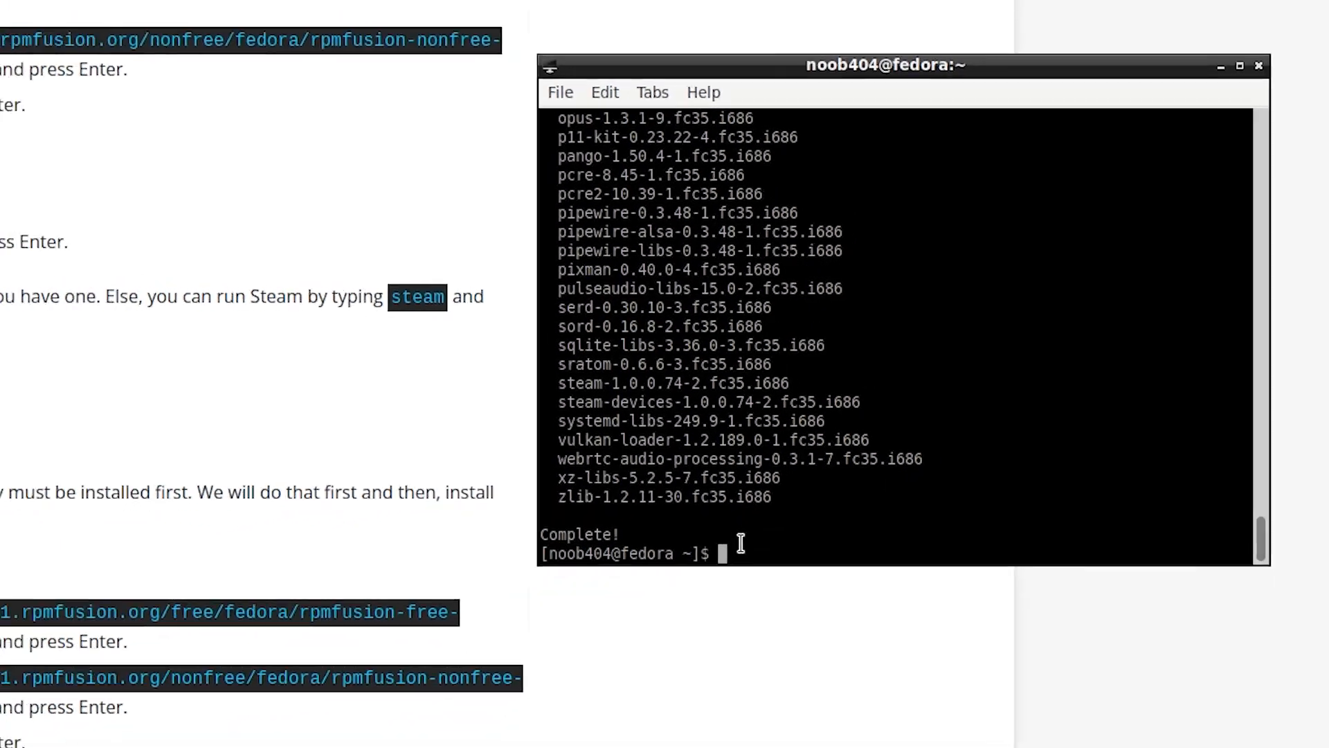
# Launch Steam from the LXDE start menu's Games category.
pyautogui.click(8, 736)
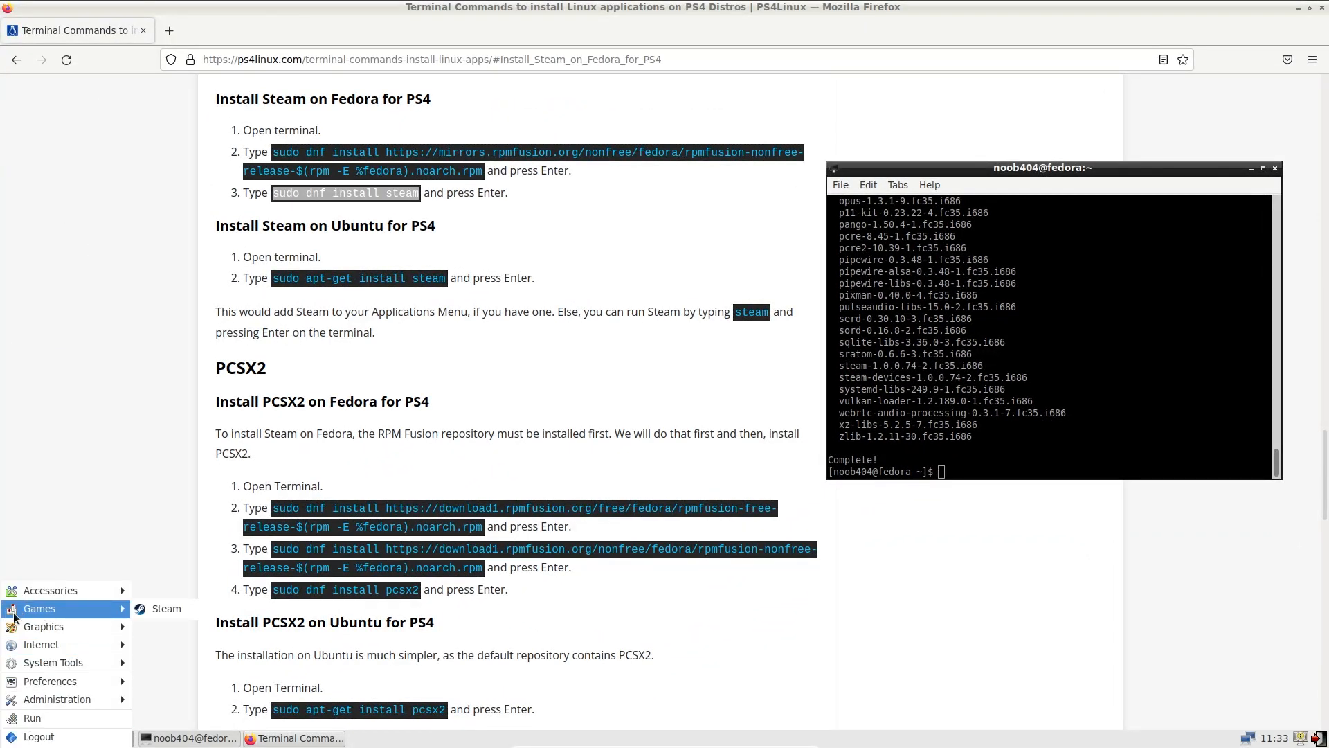
pyautogui.moveTo(167, 609)
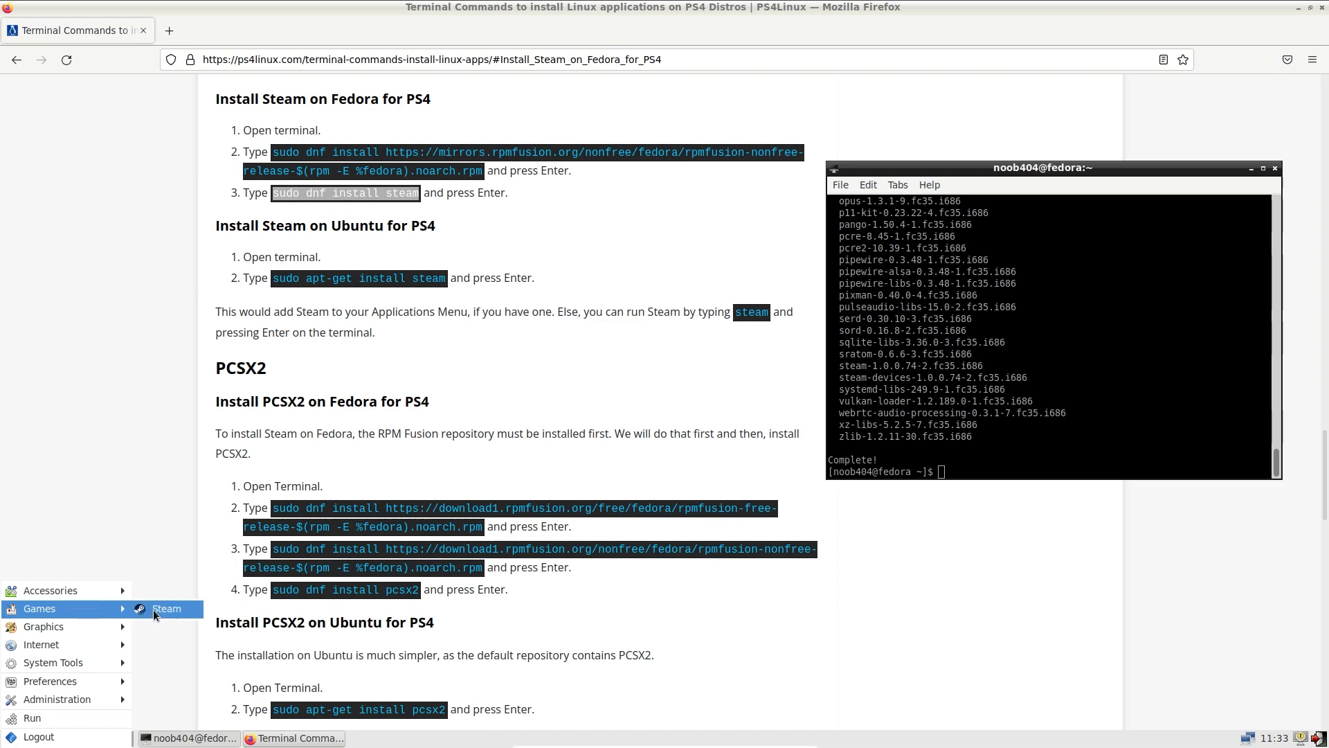
pyautogui.moveTo(166, 609)
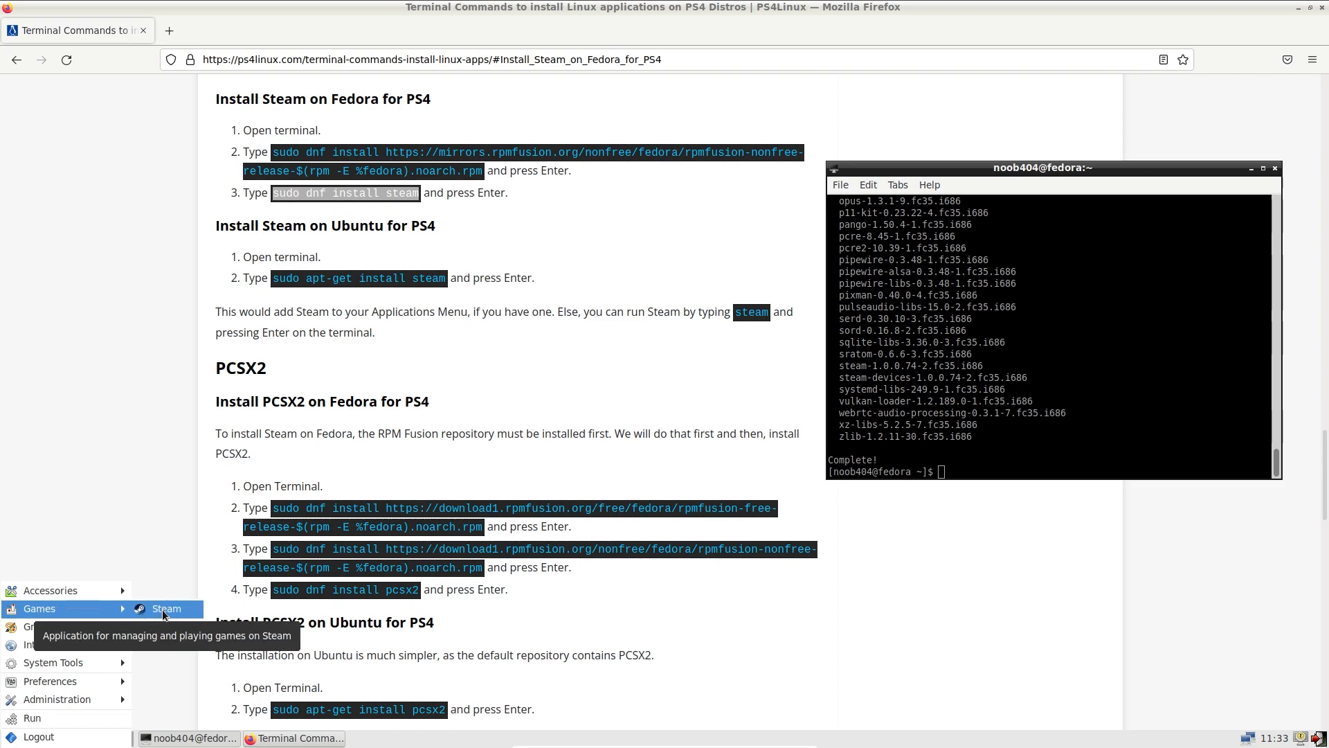
pyautogui.click(166, 608)
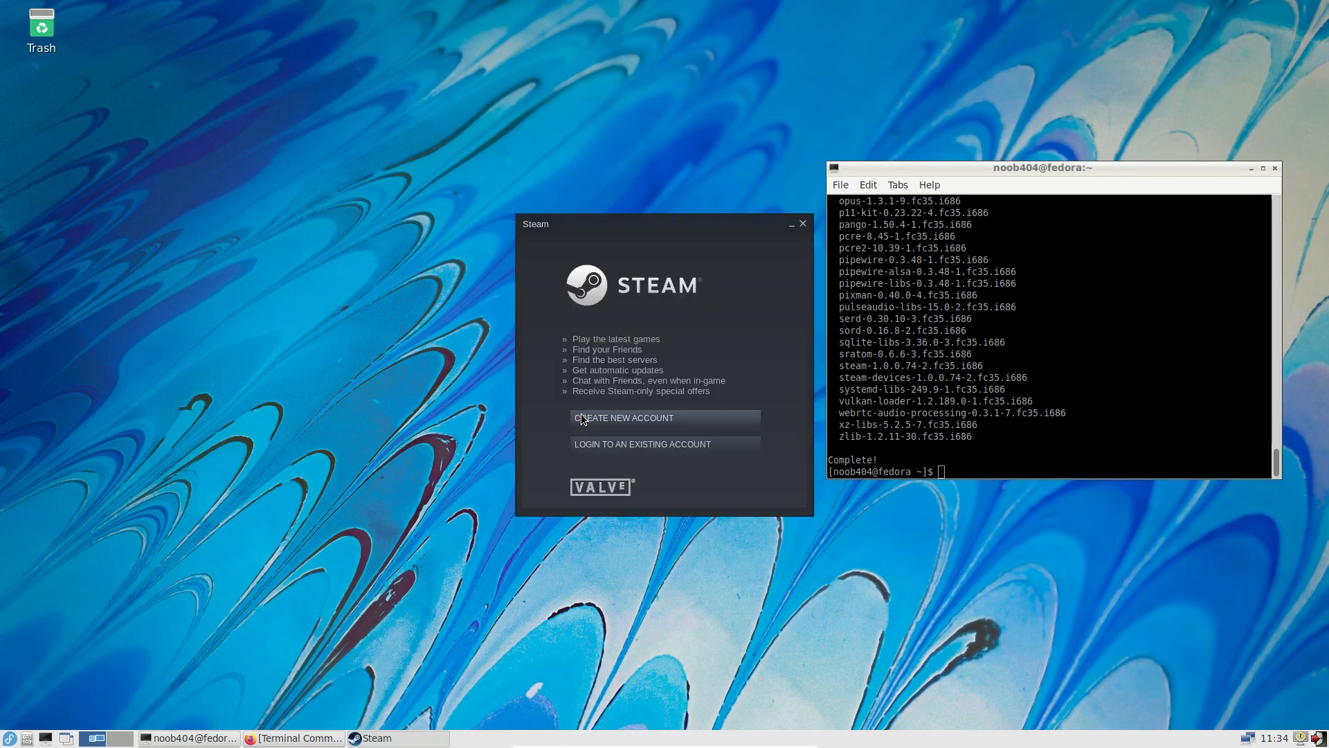
pyautogui.moveTo(545, 330)
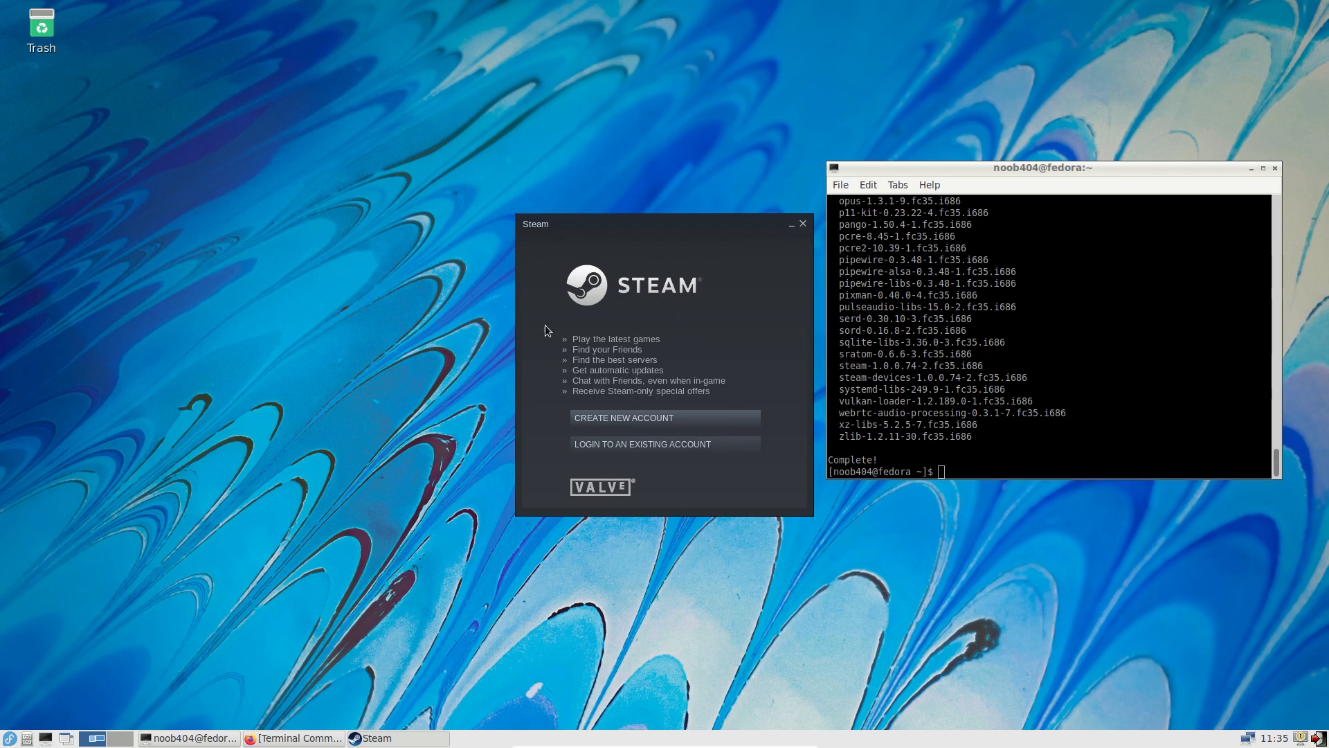
pyautogui.moveTo(720, 488)
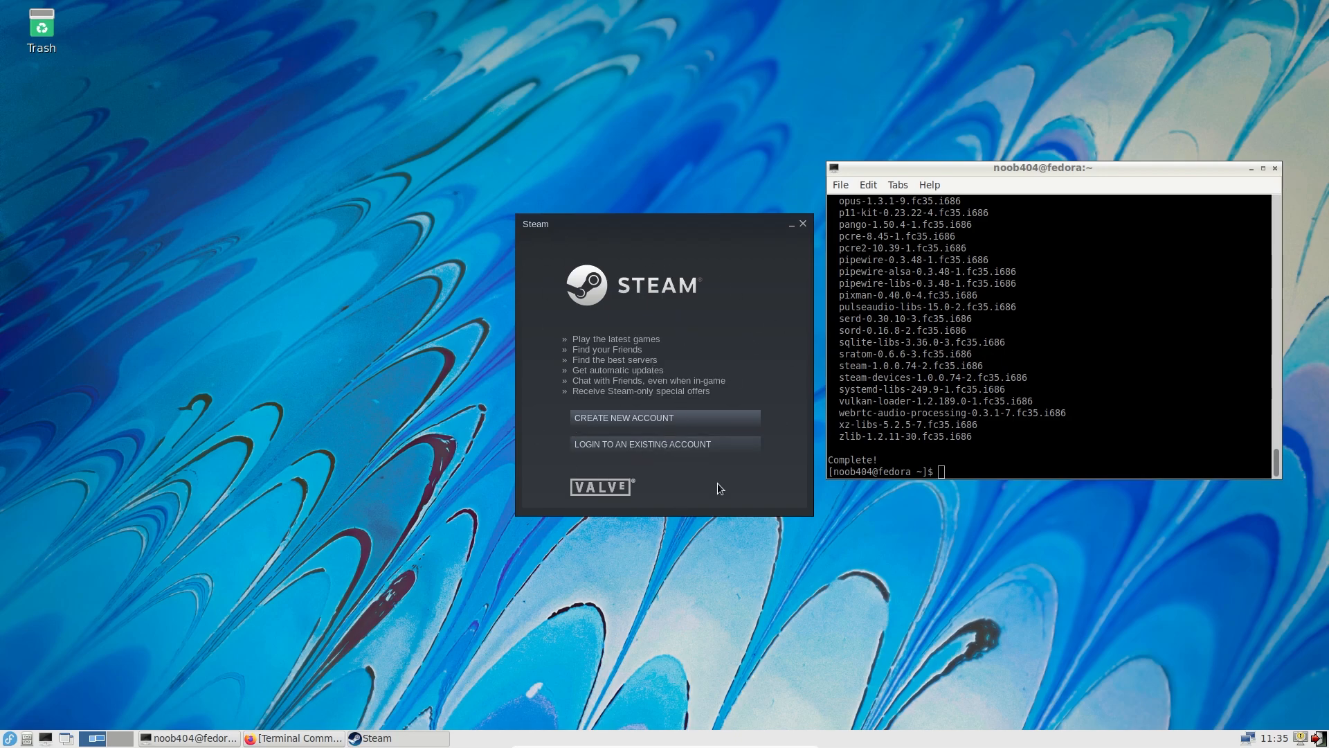
pyautogui.moveTo(637, 310)
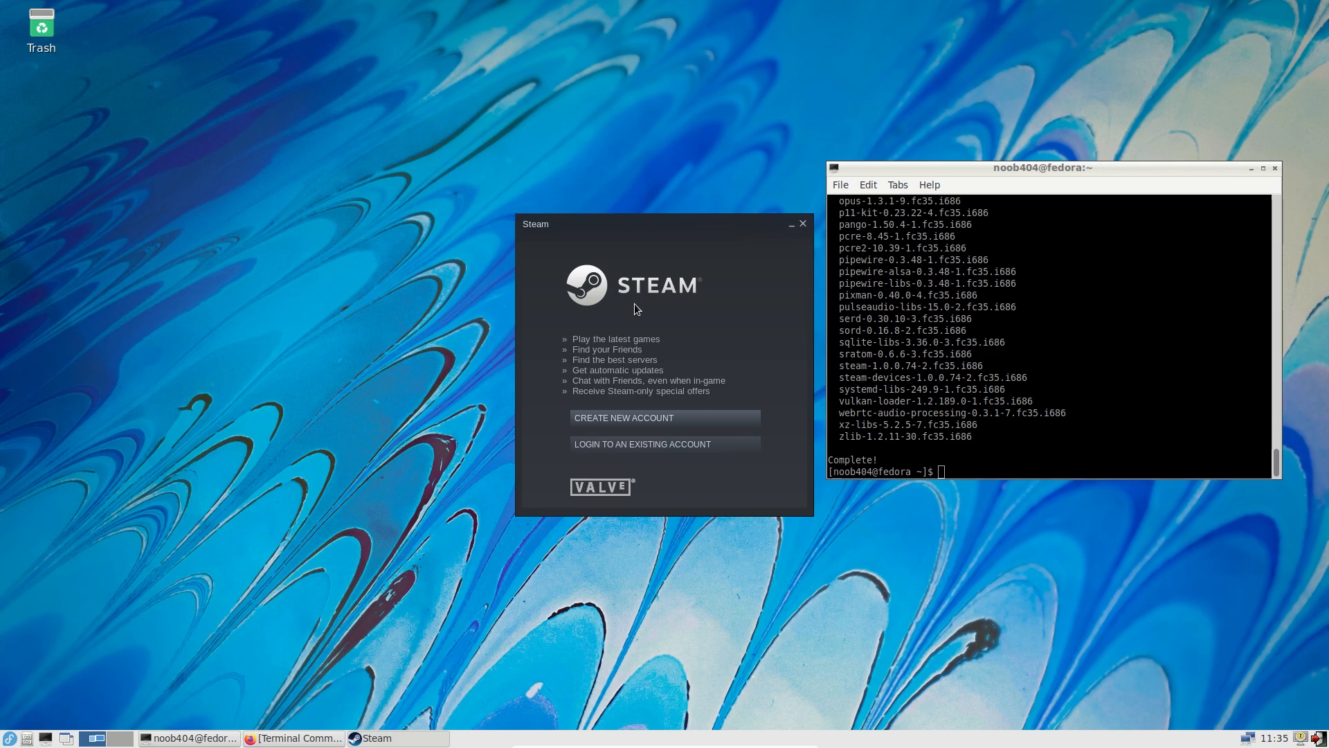
pyautogui.moveTo(663, 381)
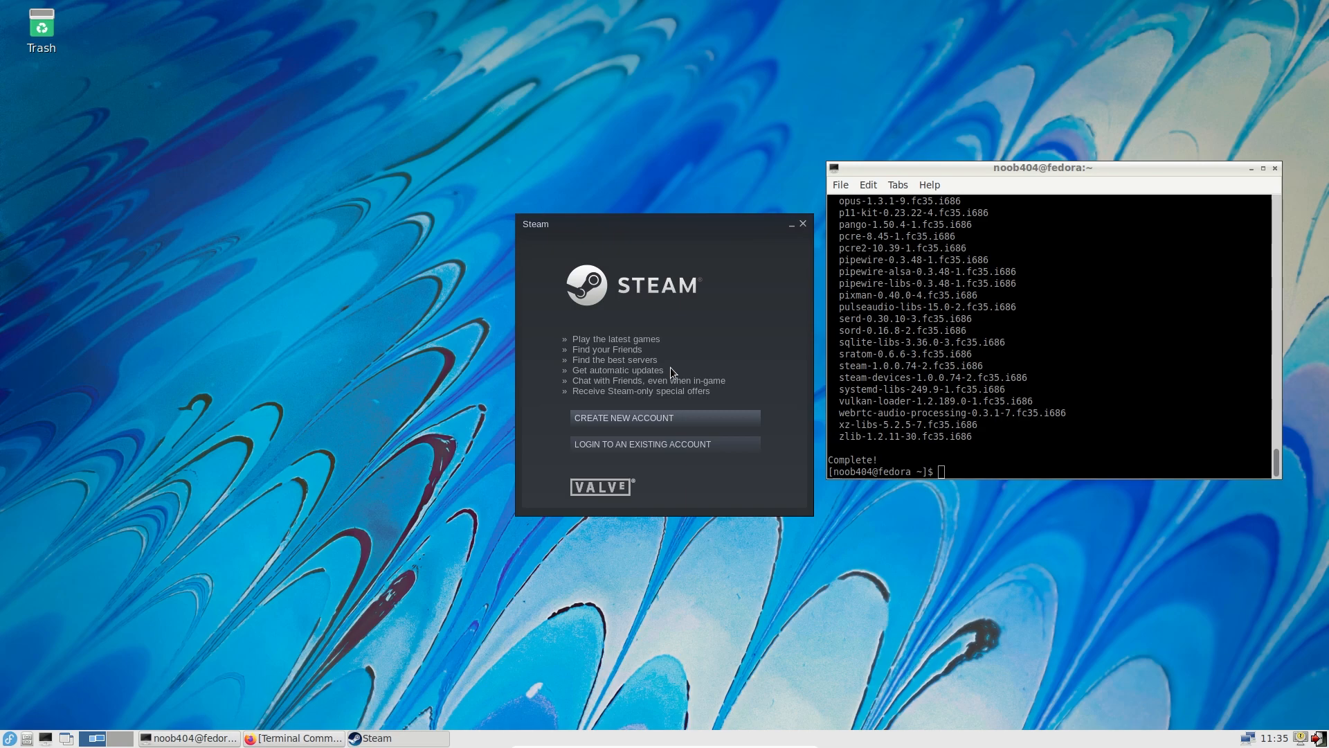
# Close the Steam sign-in window once it appears.
pyautogui.click(801, 223)
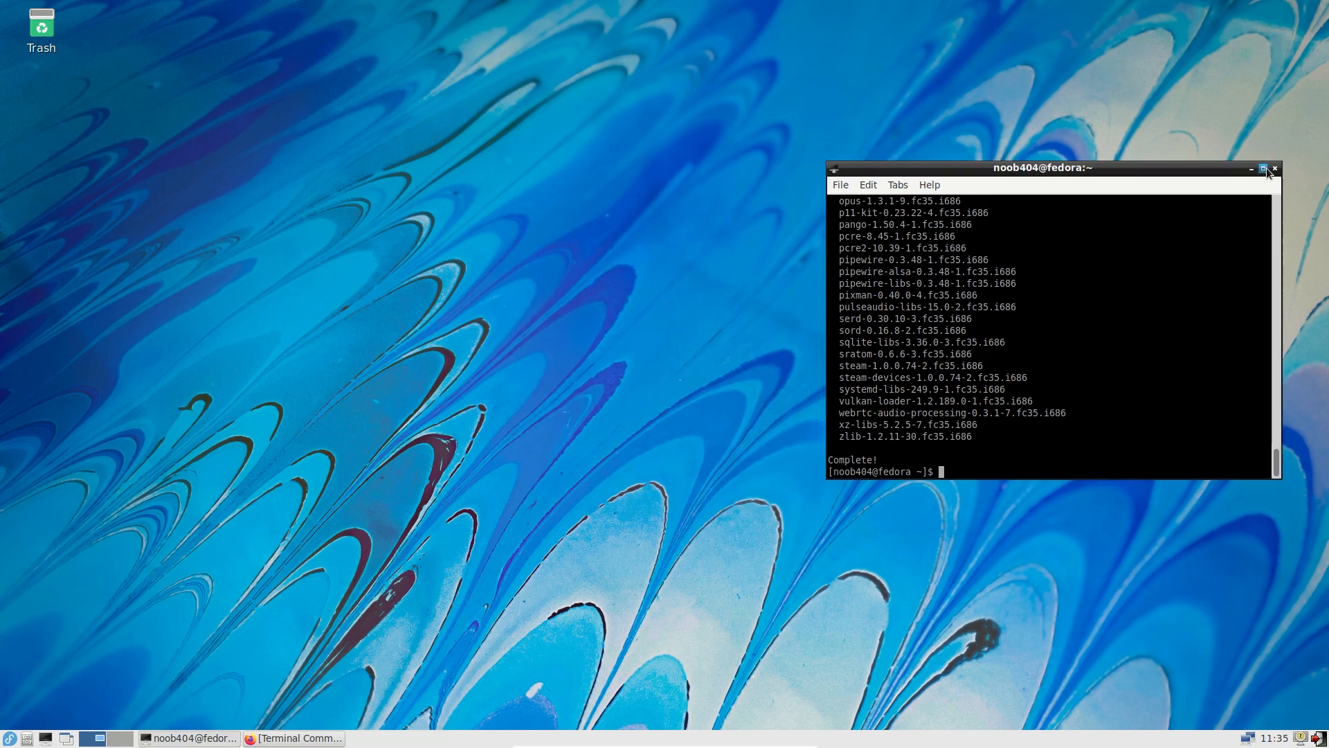
# Close the finished terminal and start a new LXTerminal from the panel.
pyautogui.click(1262, 168)
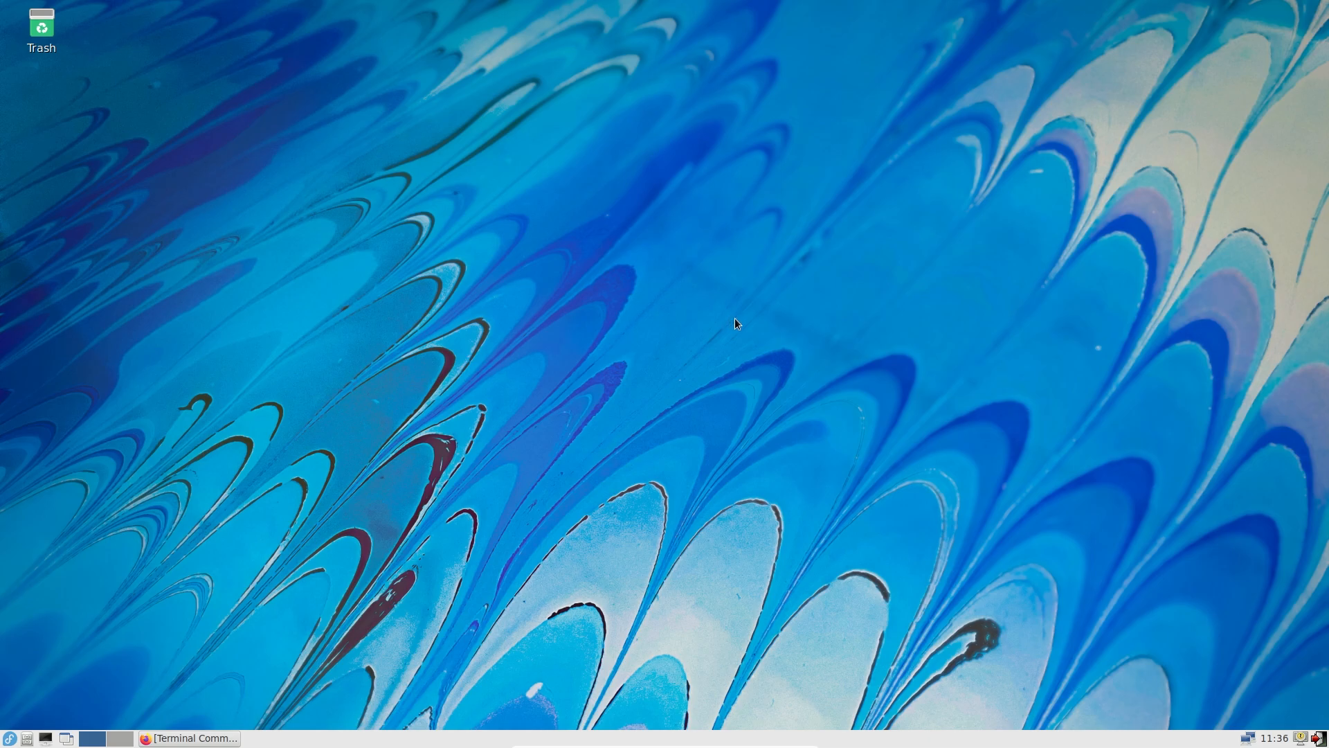
pyautogui.moveTo(650, 354)
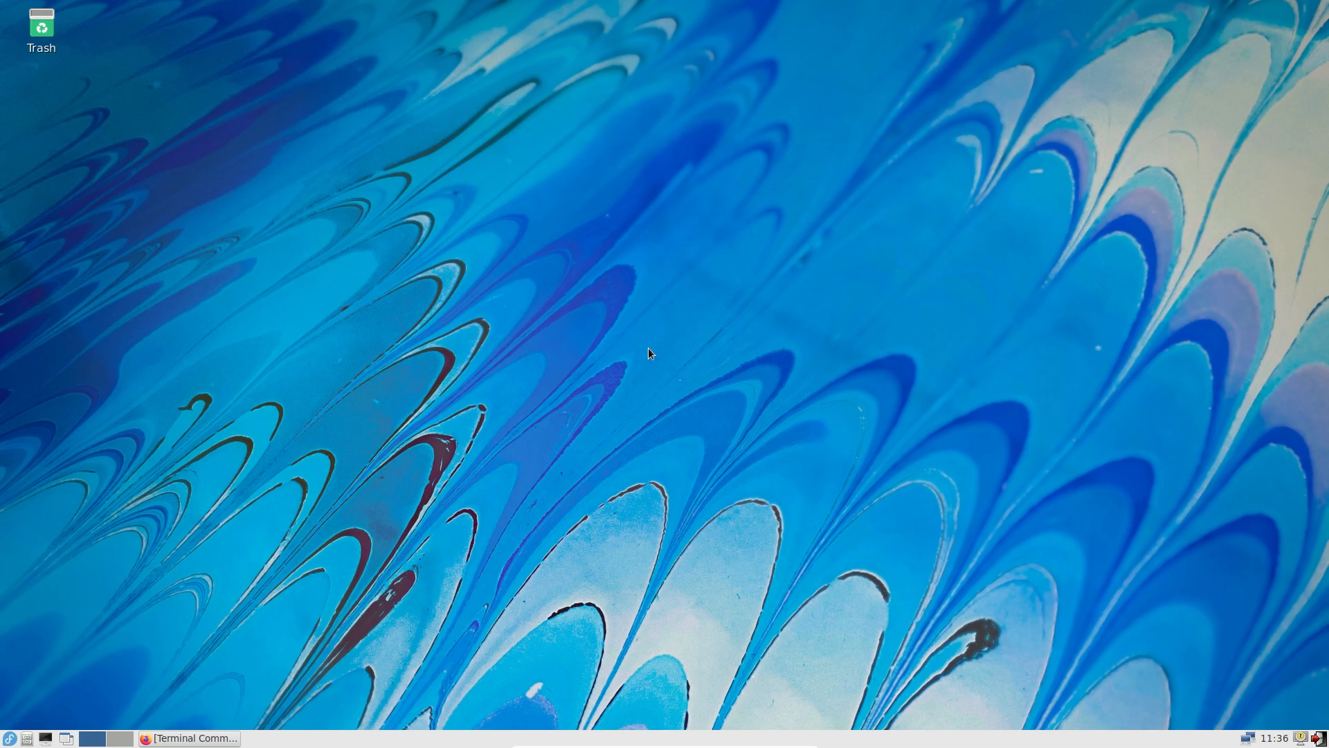
pyautogui.moveTo(76, 691)
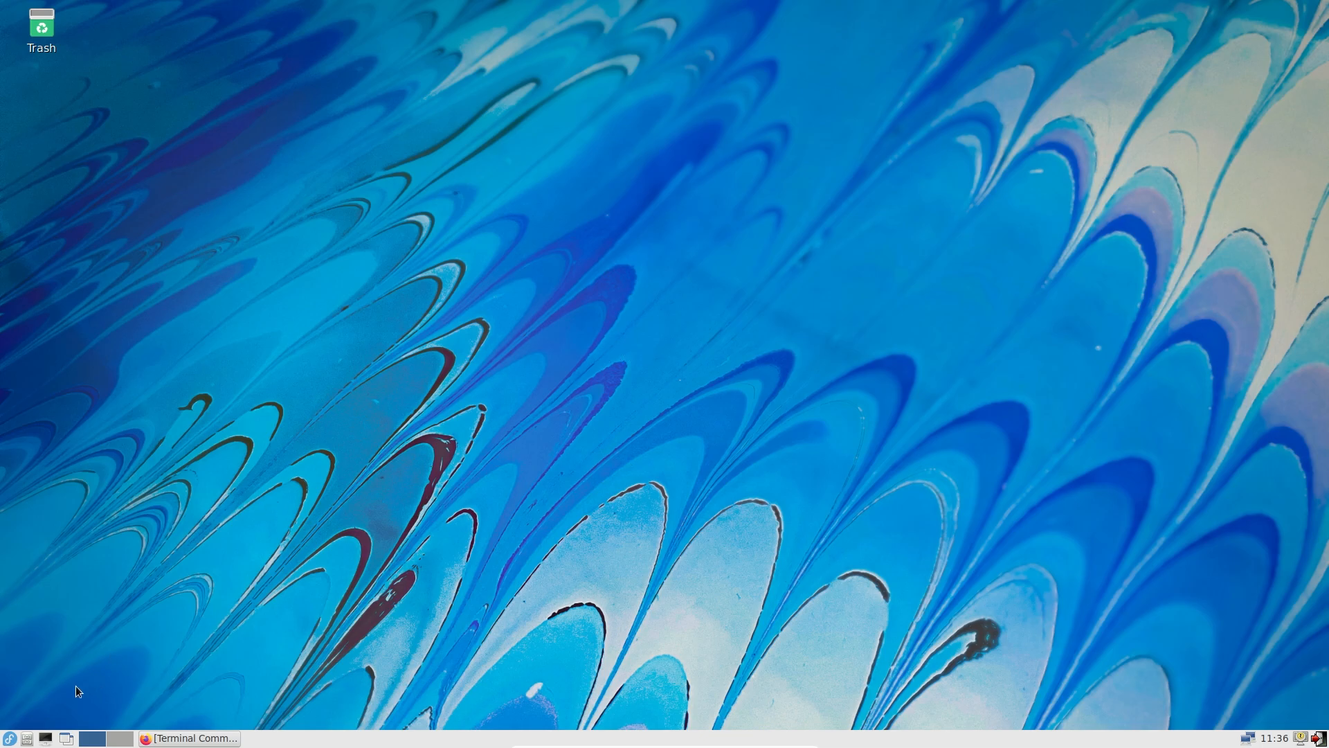
pyautogui.click(189, 737)
pyautogui.write('sudo')
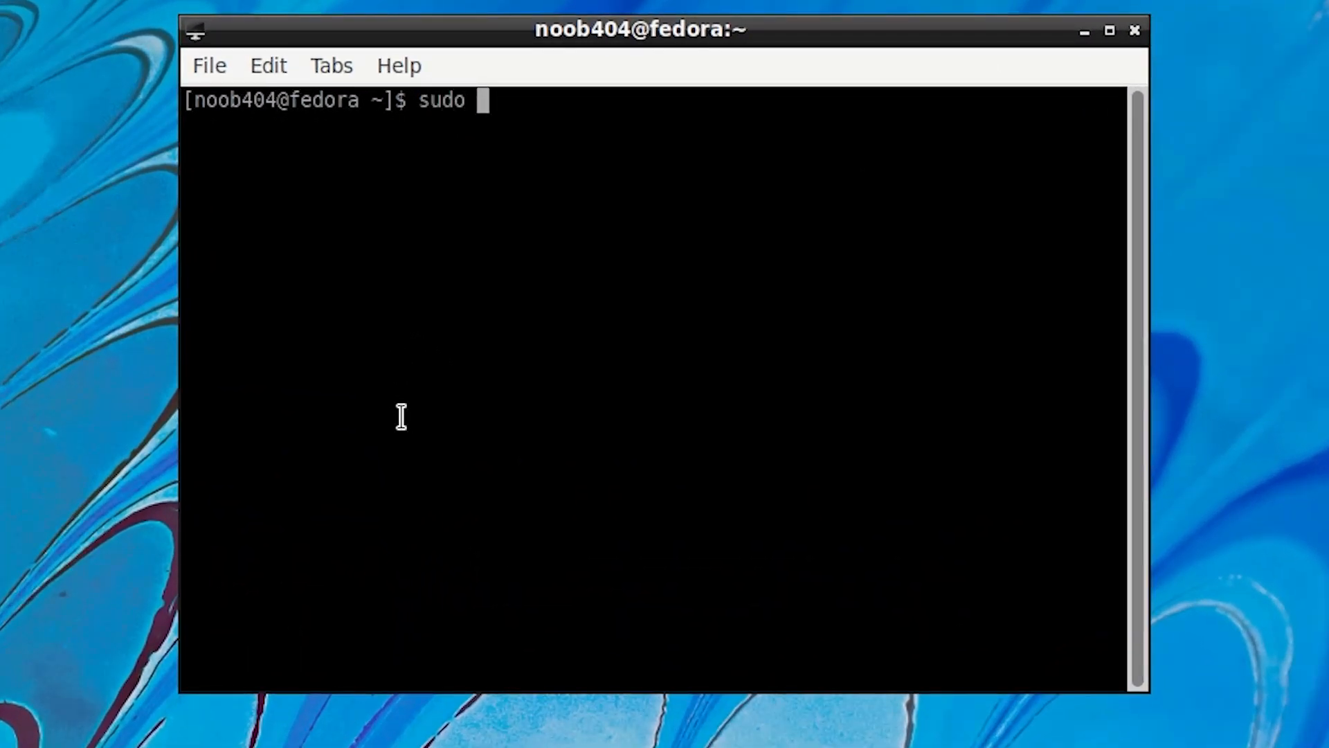
# Run 'sudo dnf update' with the sudo password; it reports nothing to do.
pyautogui.write('dnf upd')
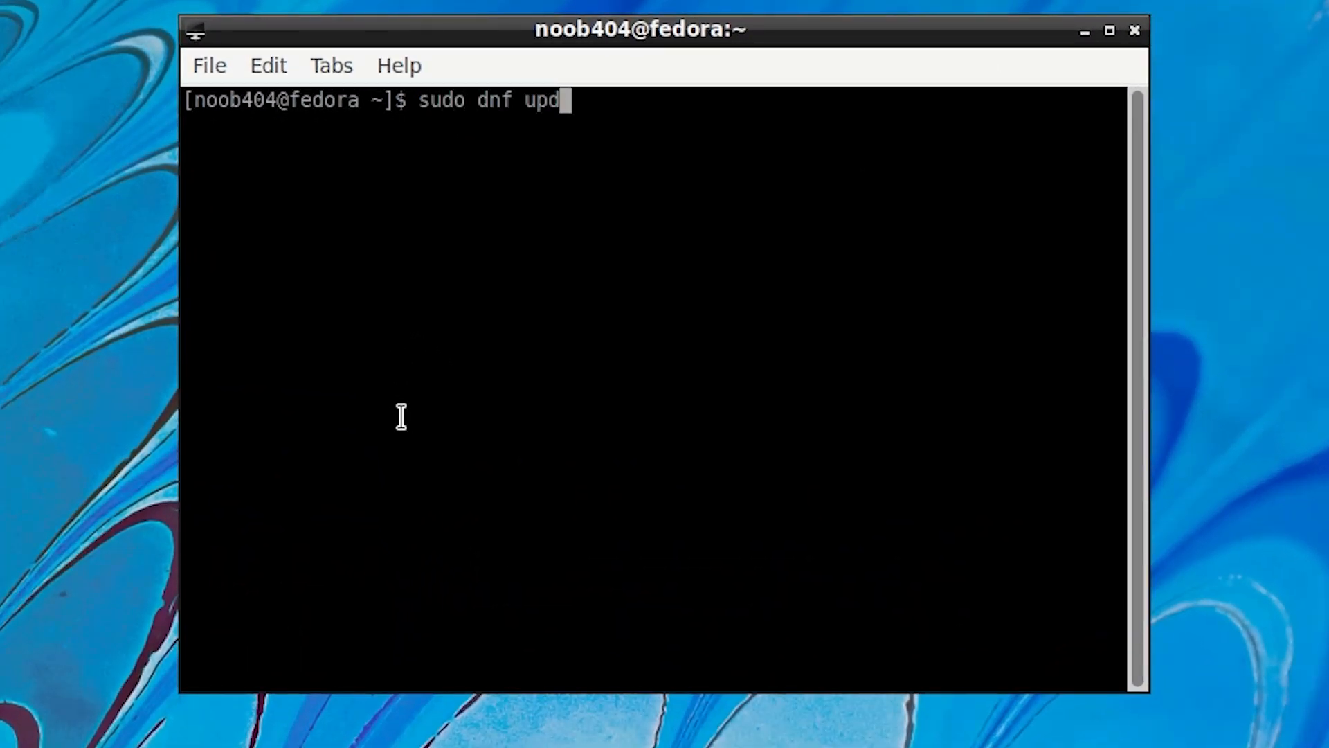
pyautogui.press('Return')
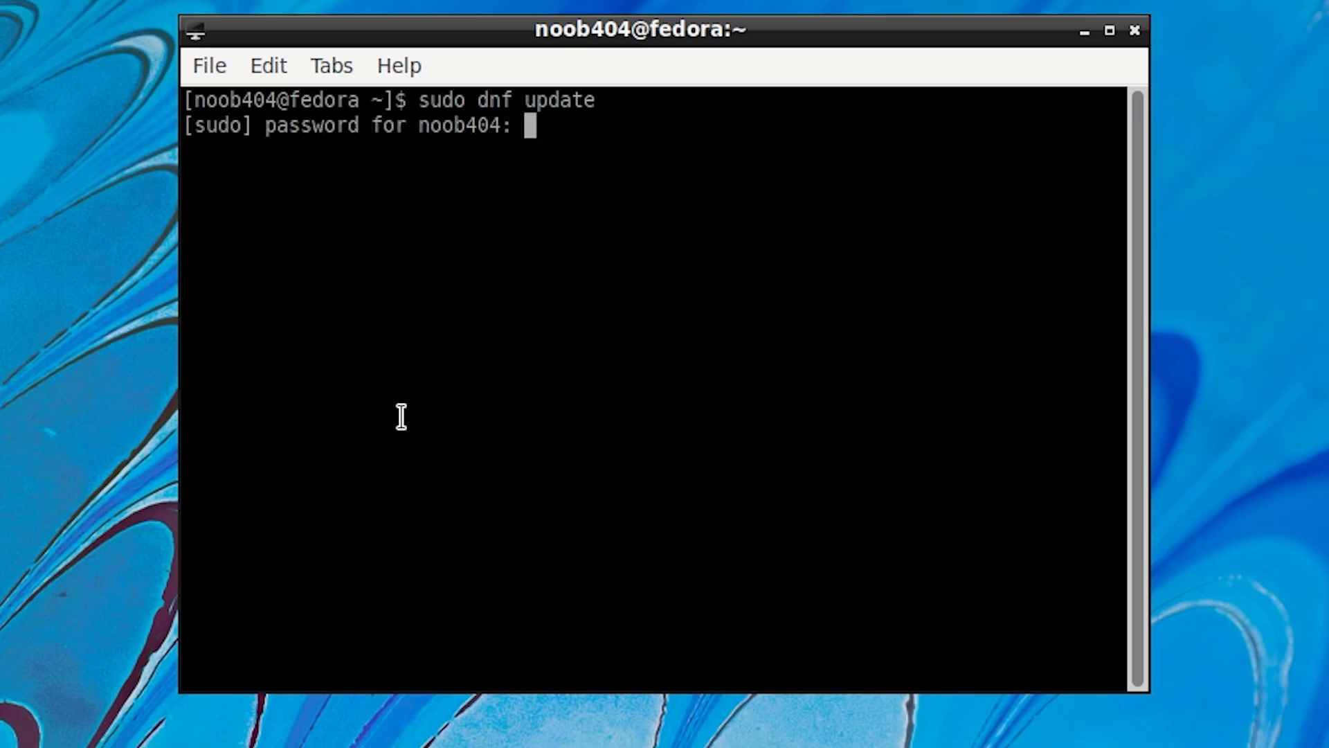
pyautogui.press('Return')
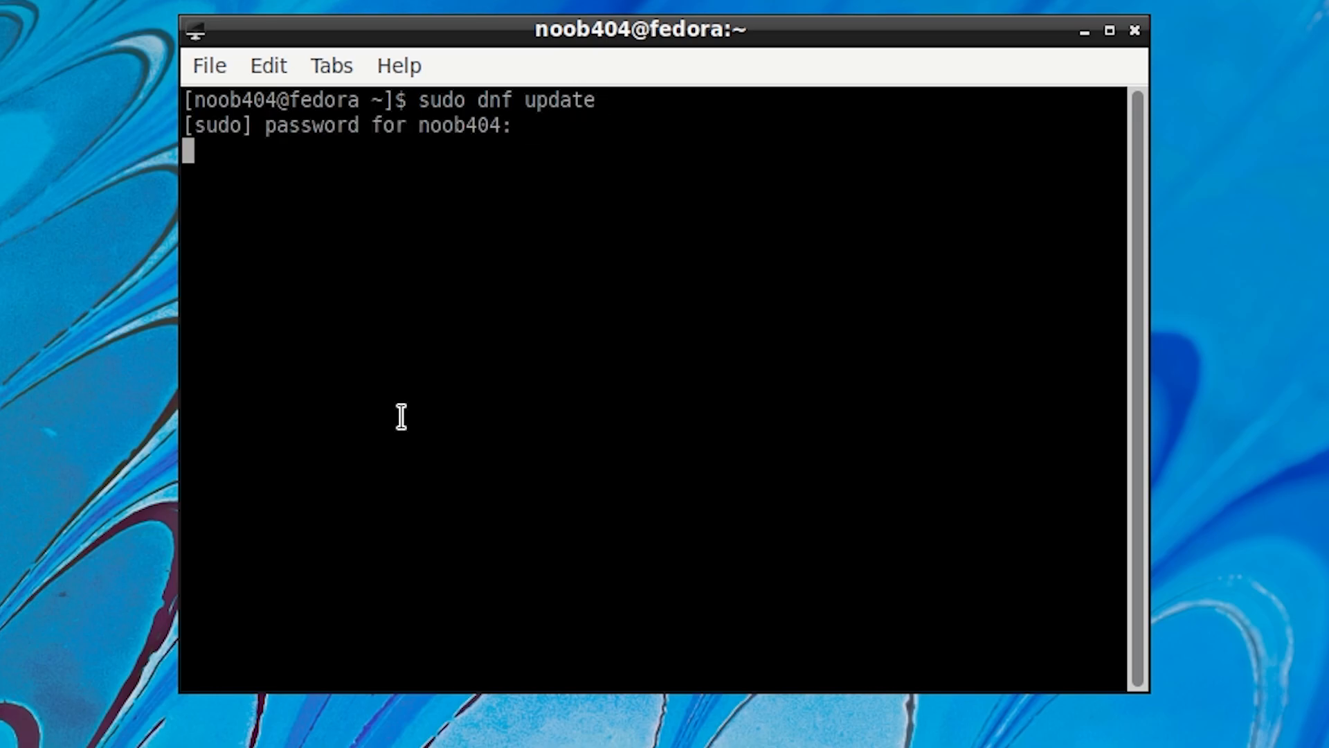
pyautogui.press('Return')
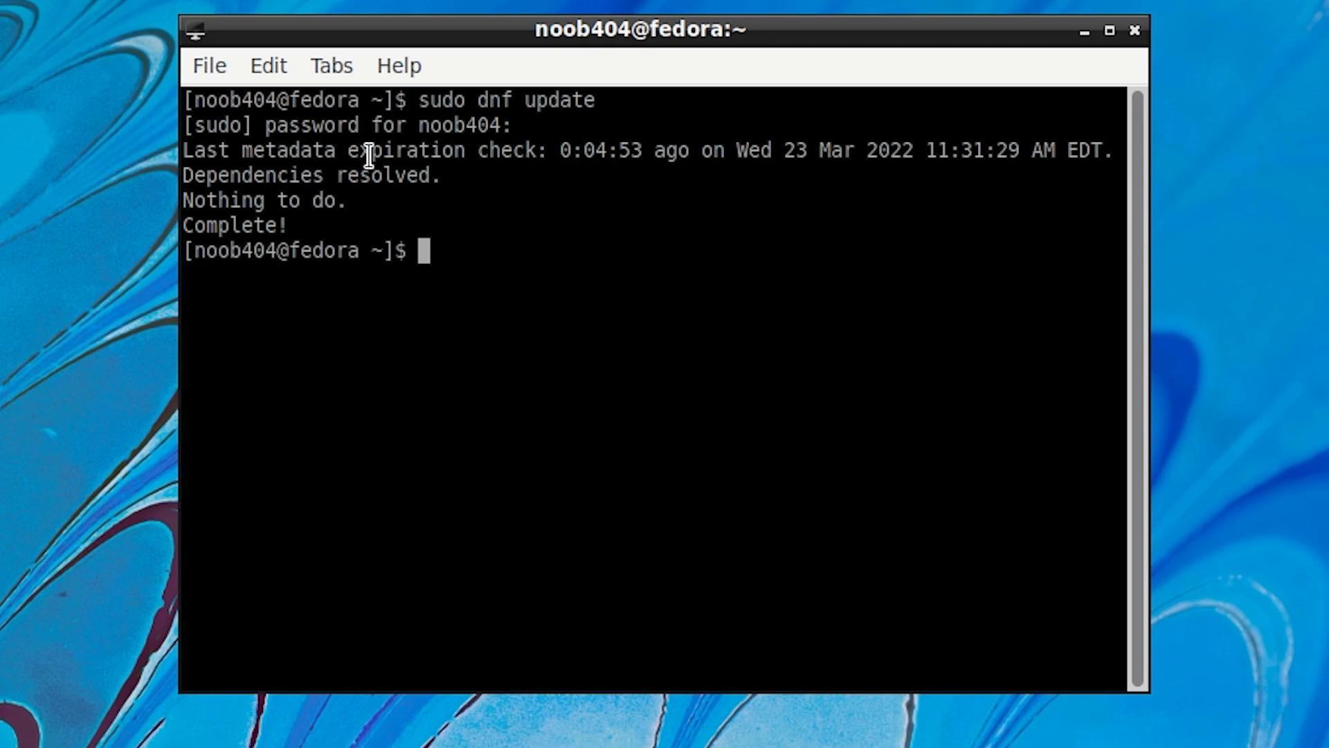
pyautogui.moveTo(509, 263)
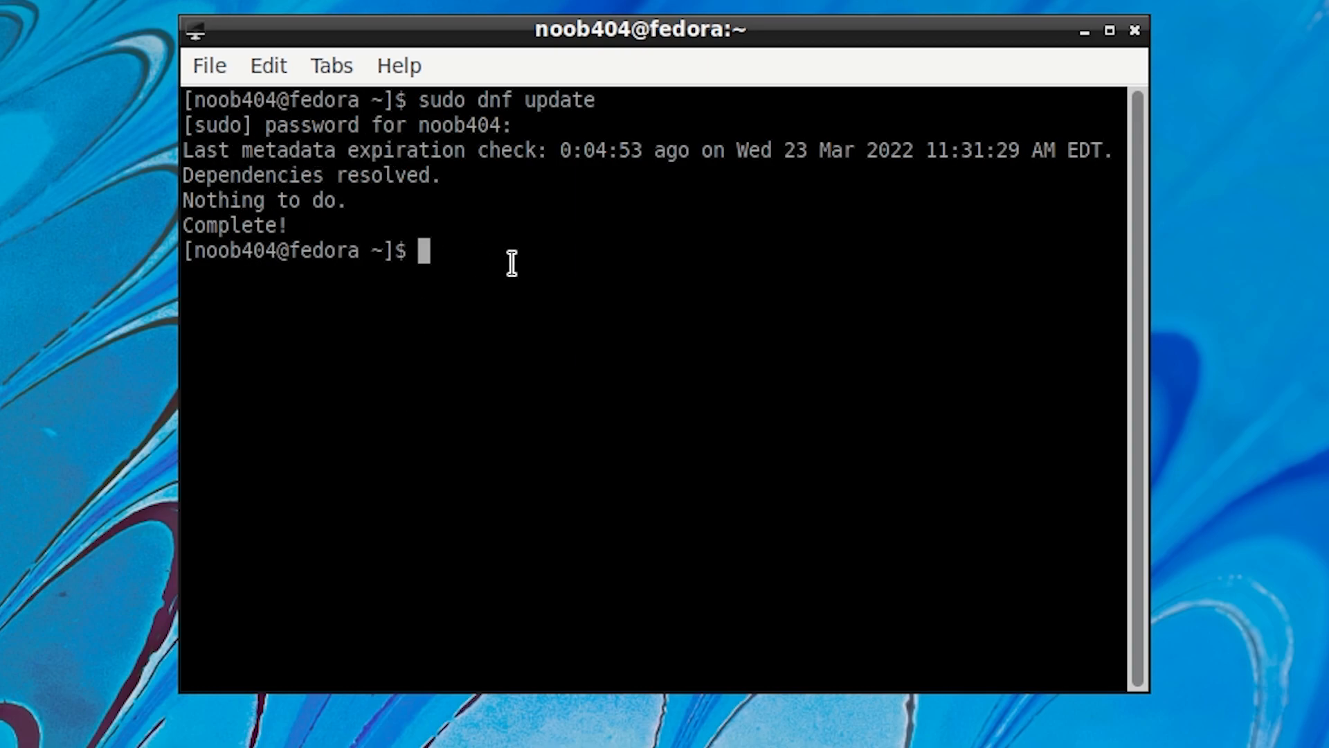
pyautogui.moveTo(486, 266)
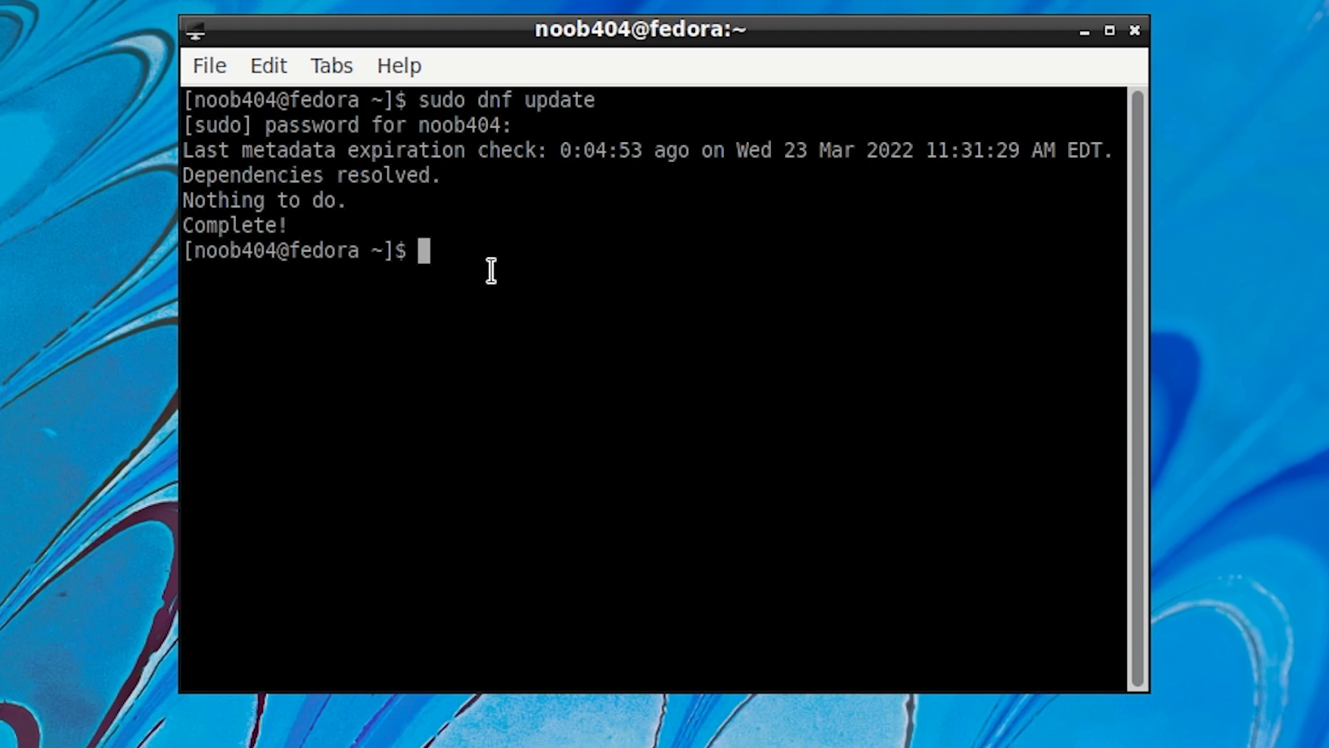
pyautogui.moveTo(443, 258)
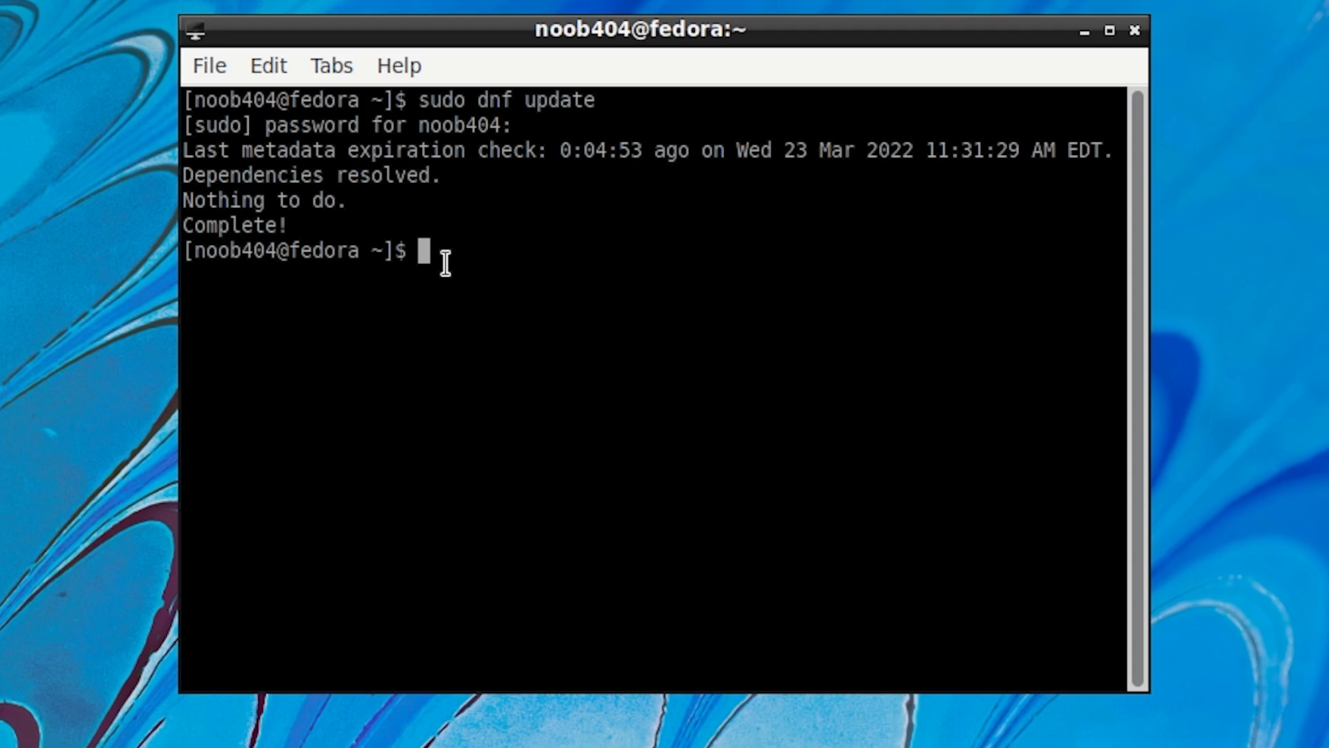
pyautogui.moveTo(452, 286)
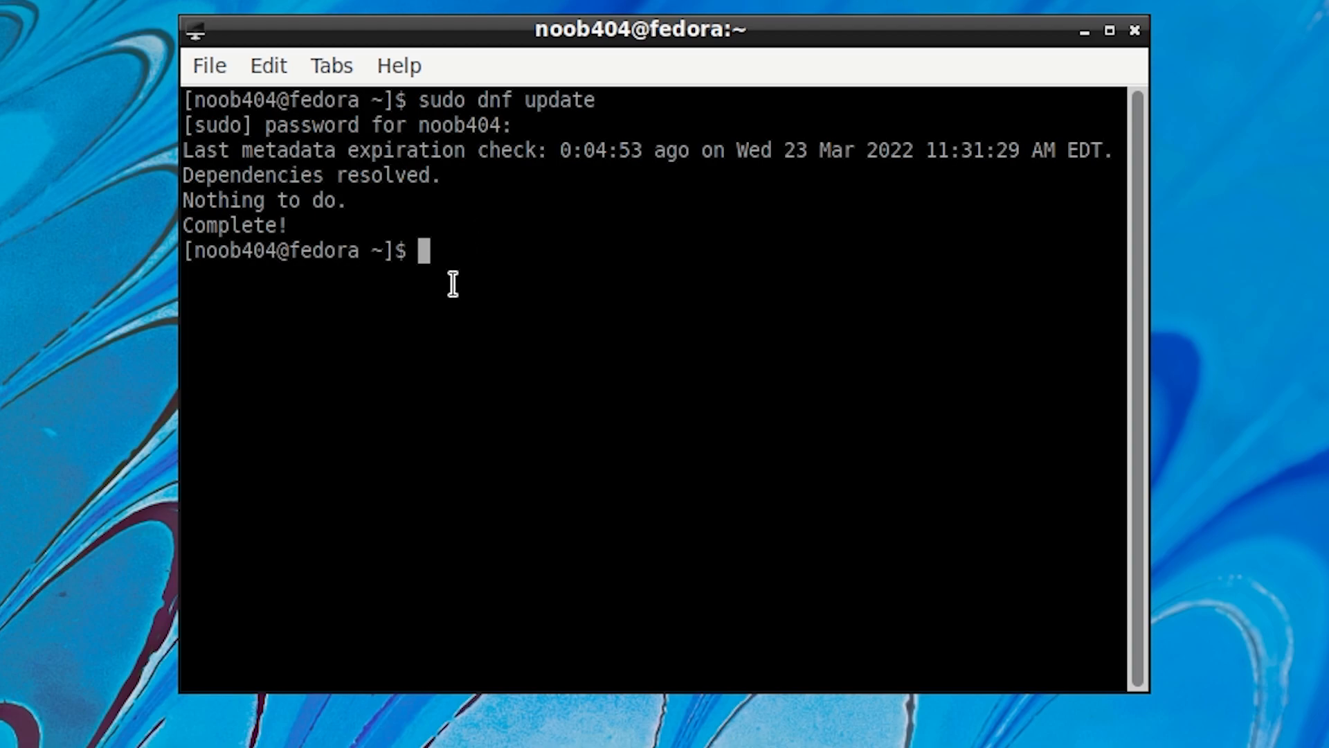
pyautogui.moveTo(639, 407)
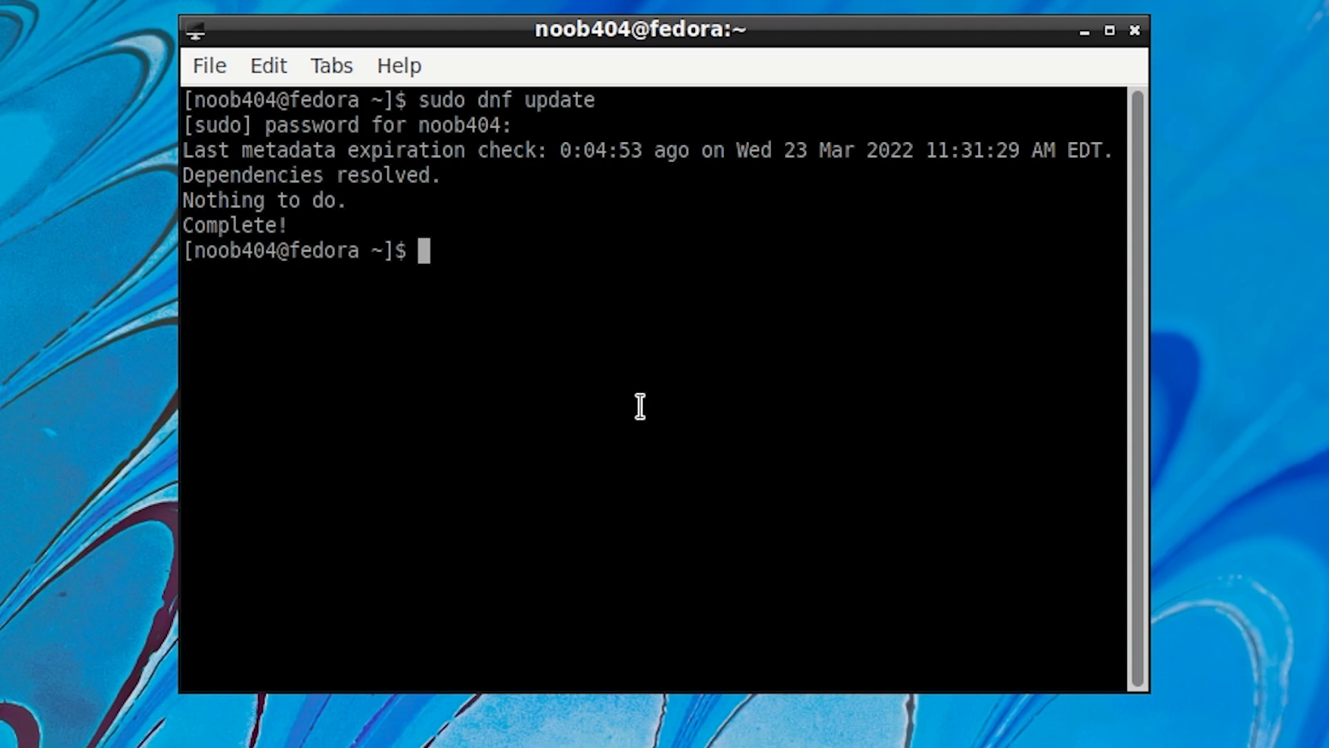
pyautogui.moveTo(626, 521)
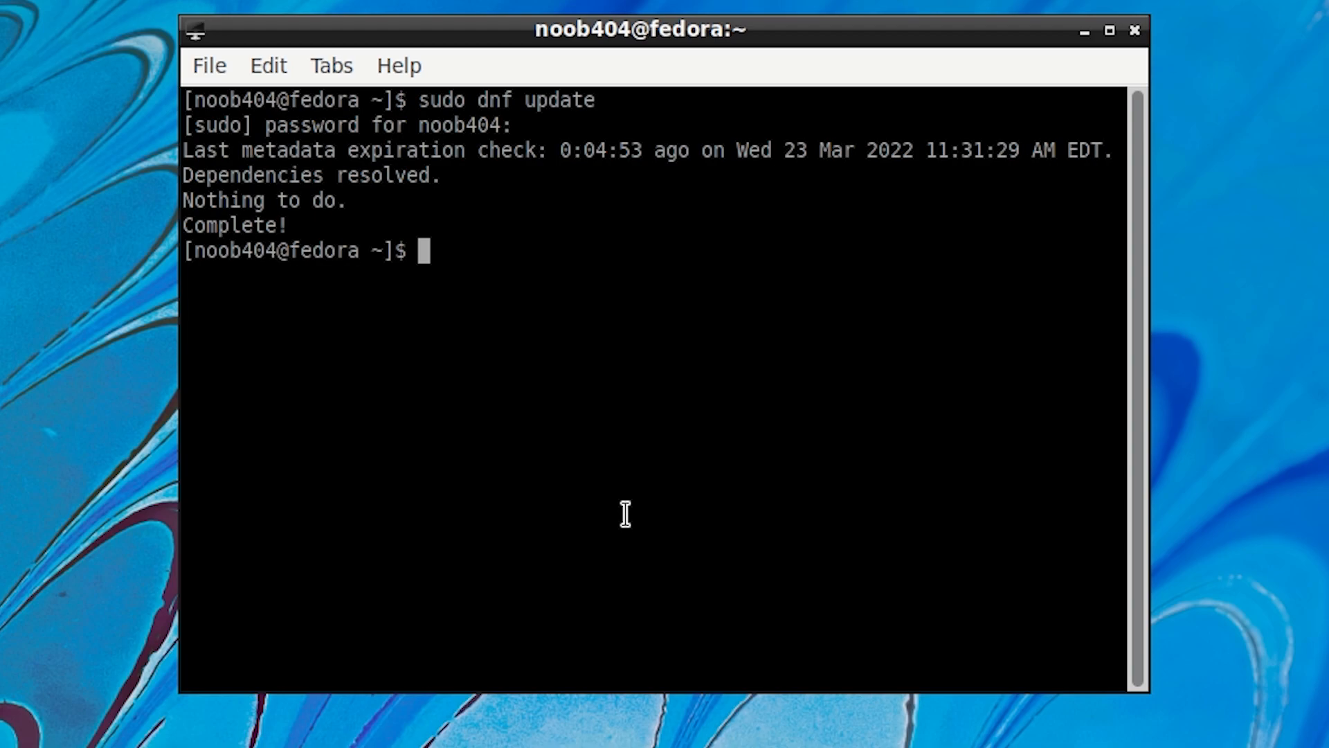
pyautogui.moveTo(494, 190)
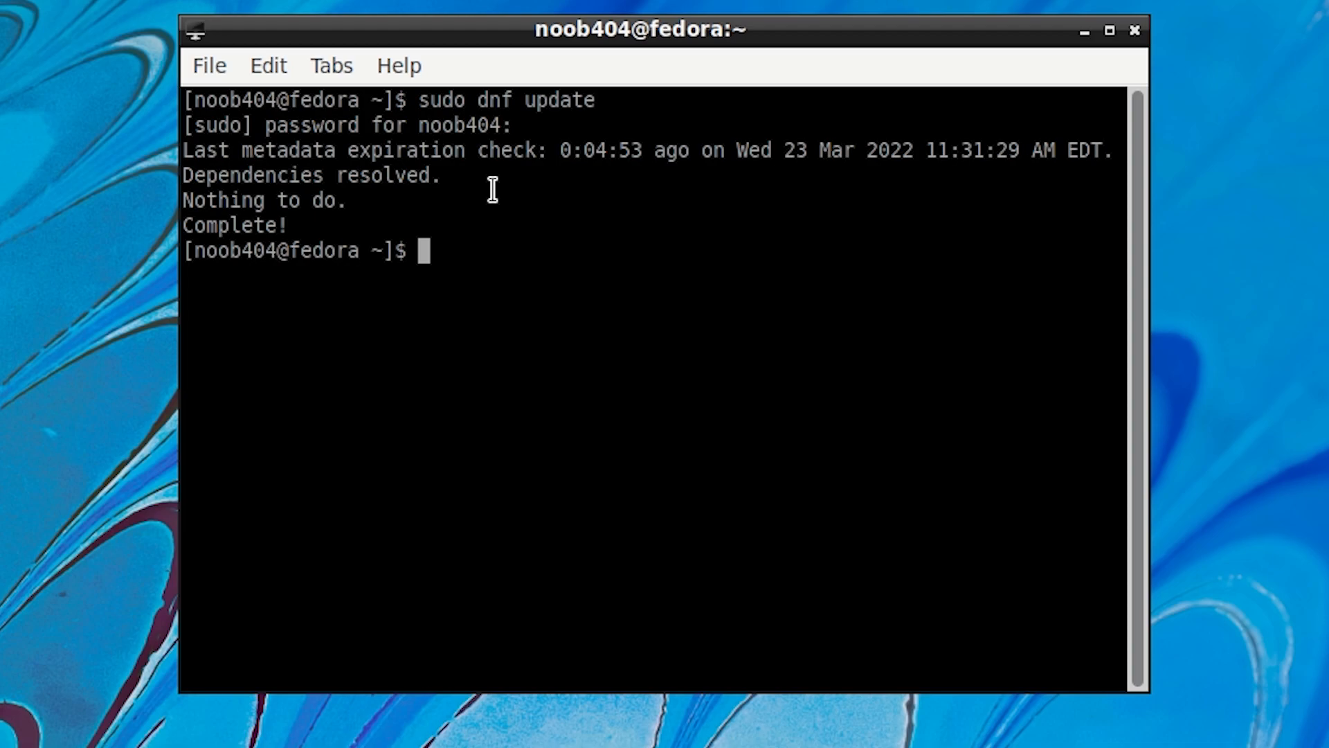
pyautogui.moveTo(491, 251)
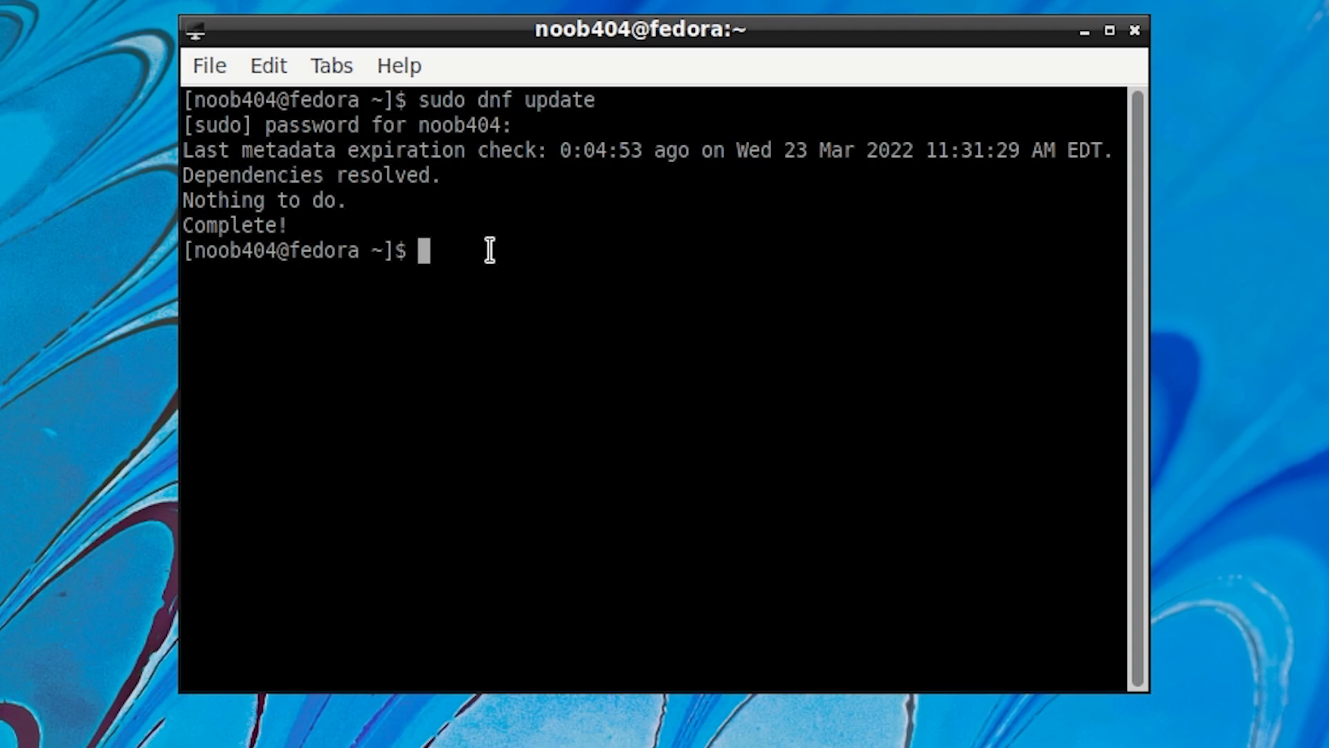
pyautogui.moveTo(556, 290)
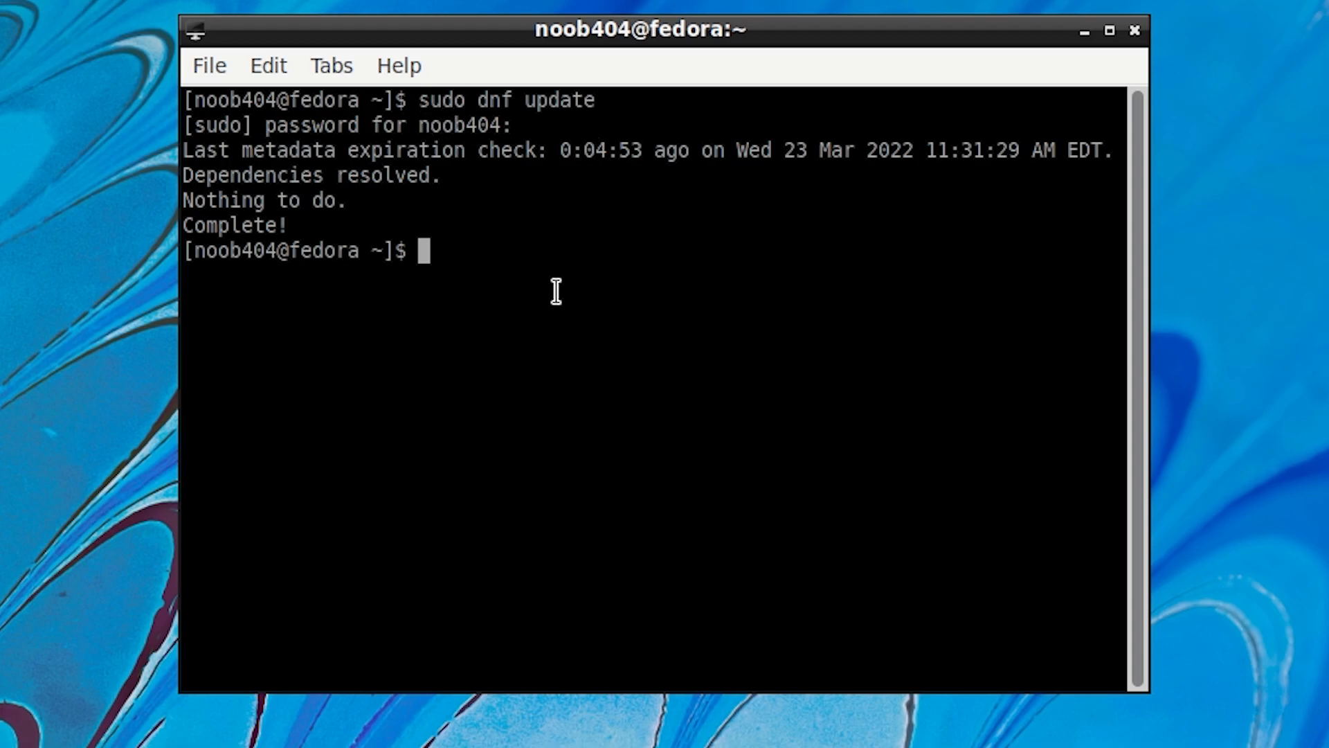
pyautogui.moveTo(631, 284)
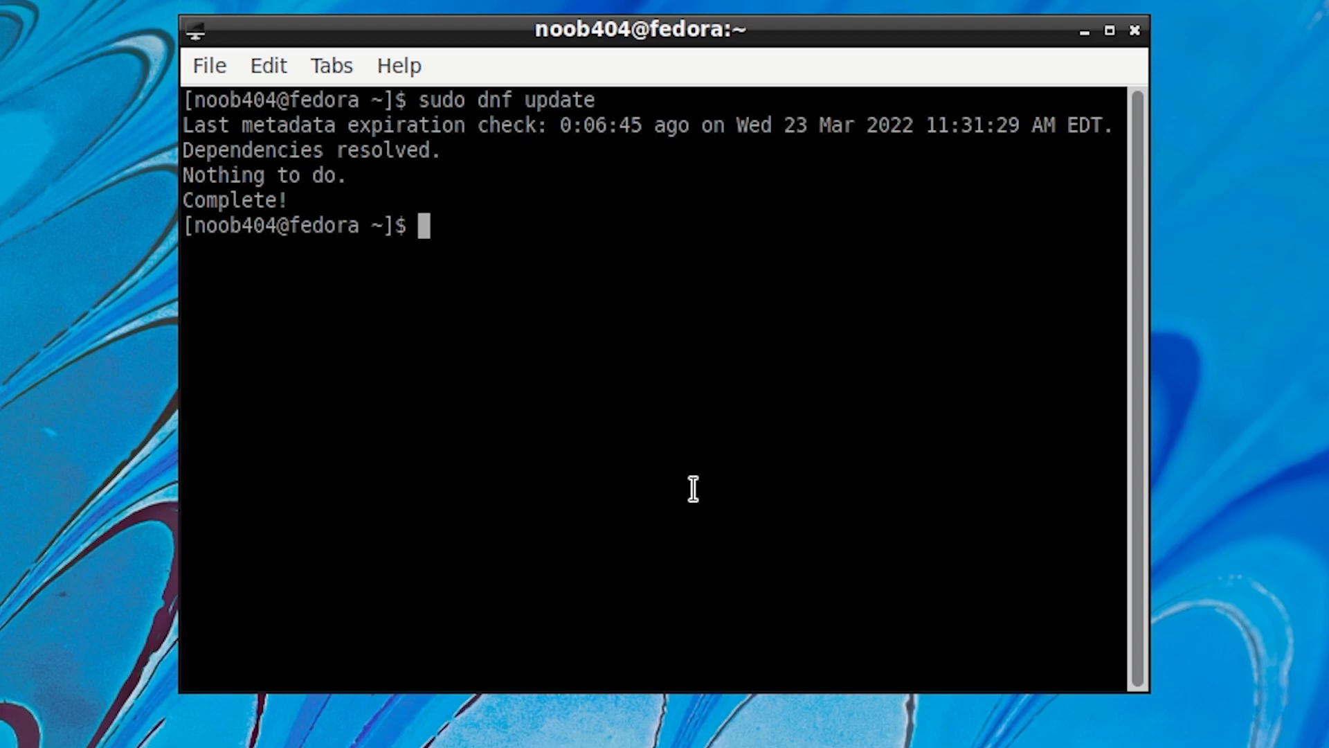
# Run 'sudo dnf clean all', removing 62 cached files.
pyautogui.write('sudo dnf')
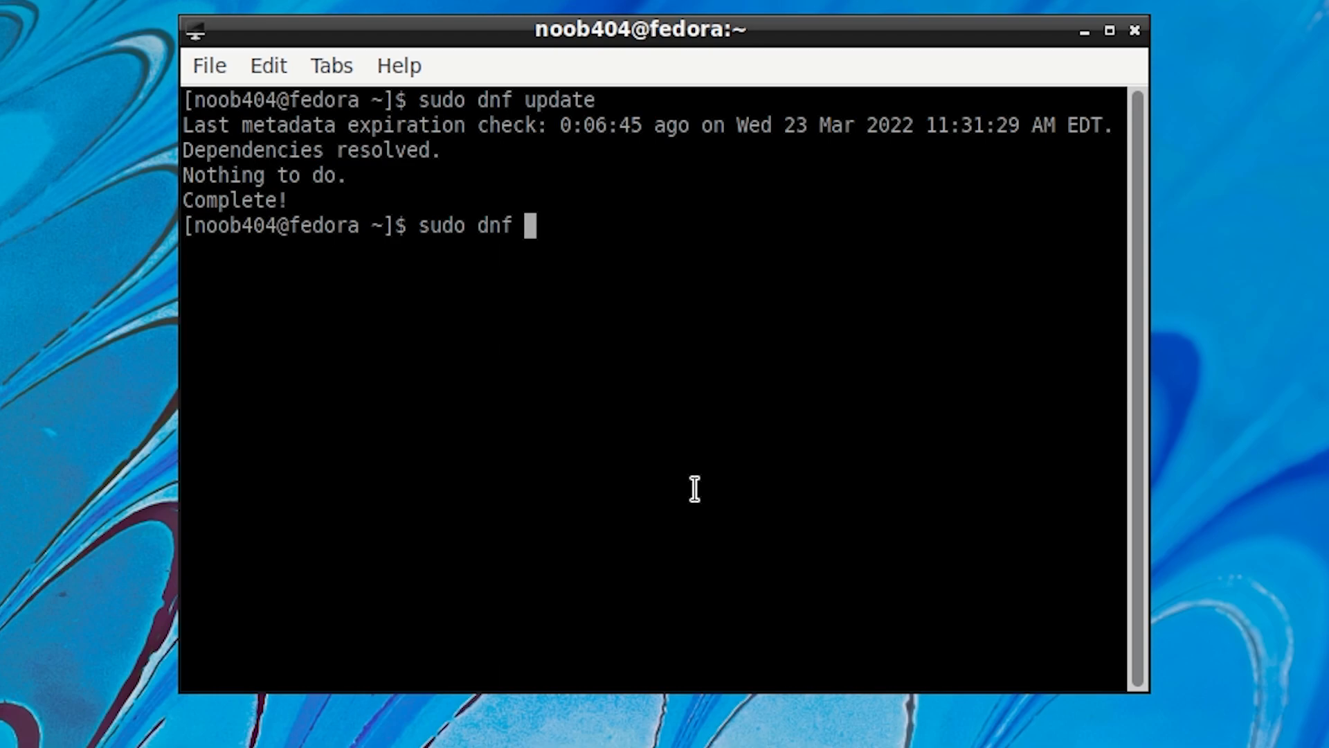
pyautogui.write('clean al')
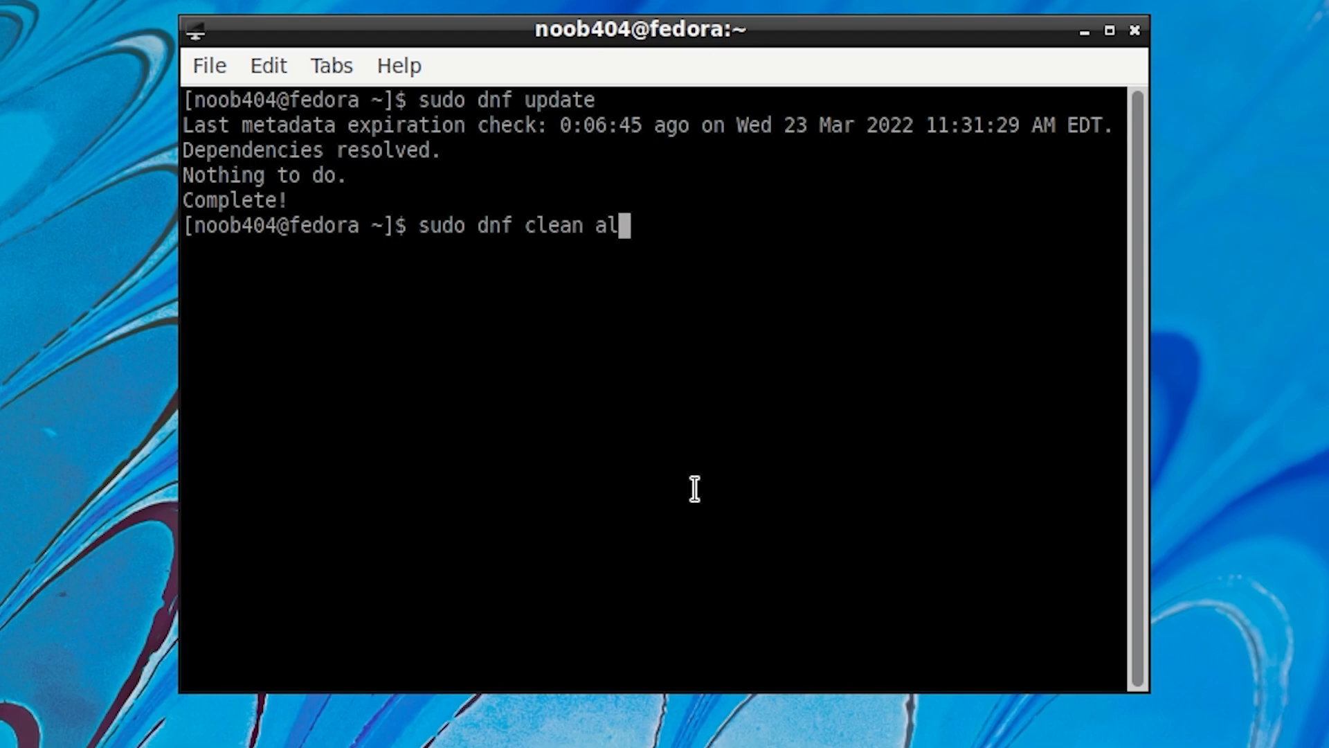
pyautogui.press('Return')
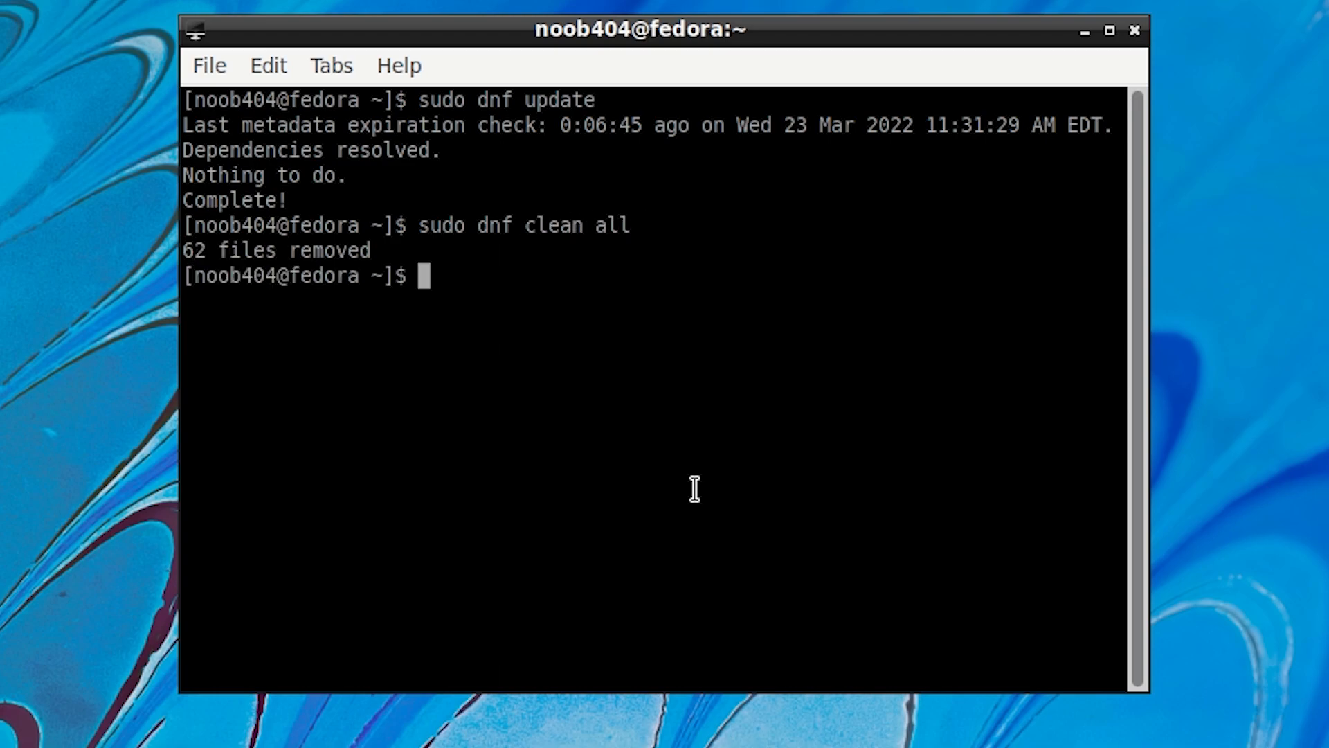
pyautogui.moveTo(394, 251)
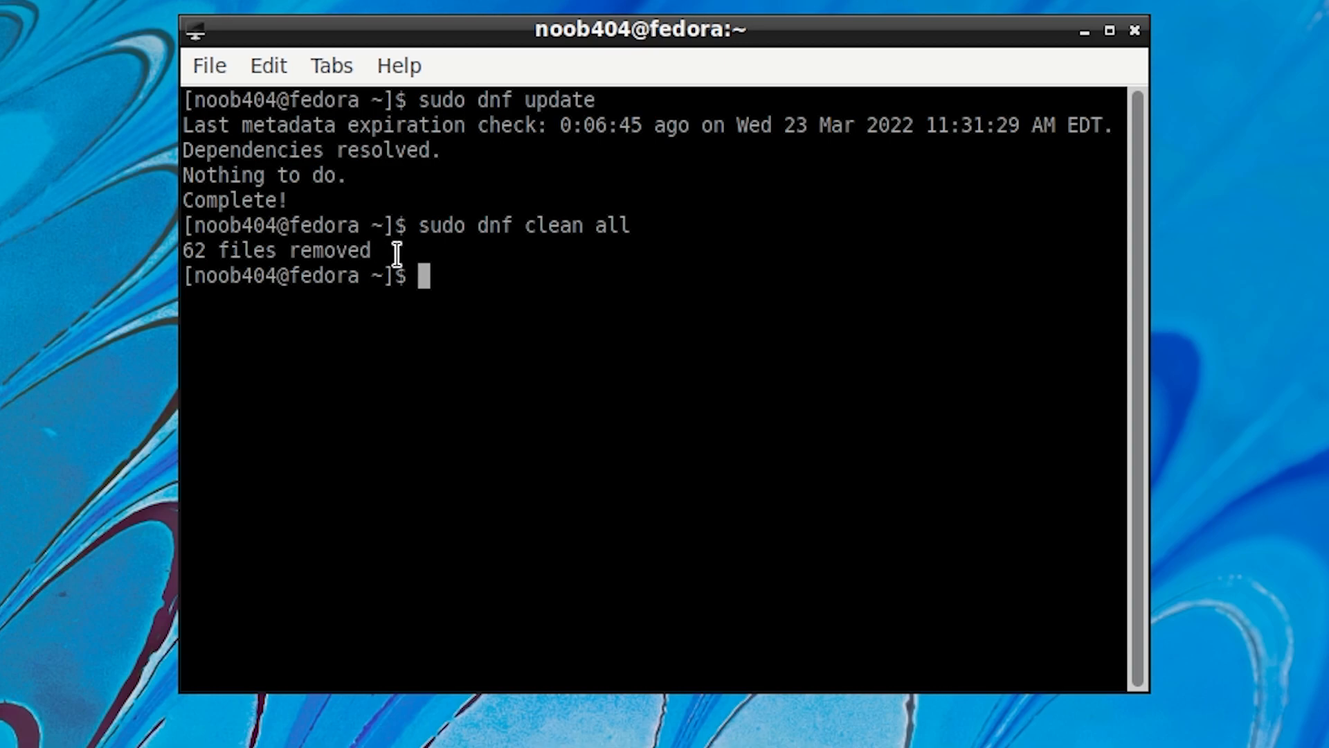
pyautogui.moveTo(559, 301)
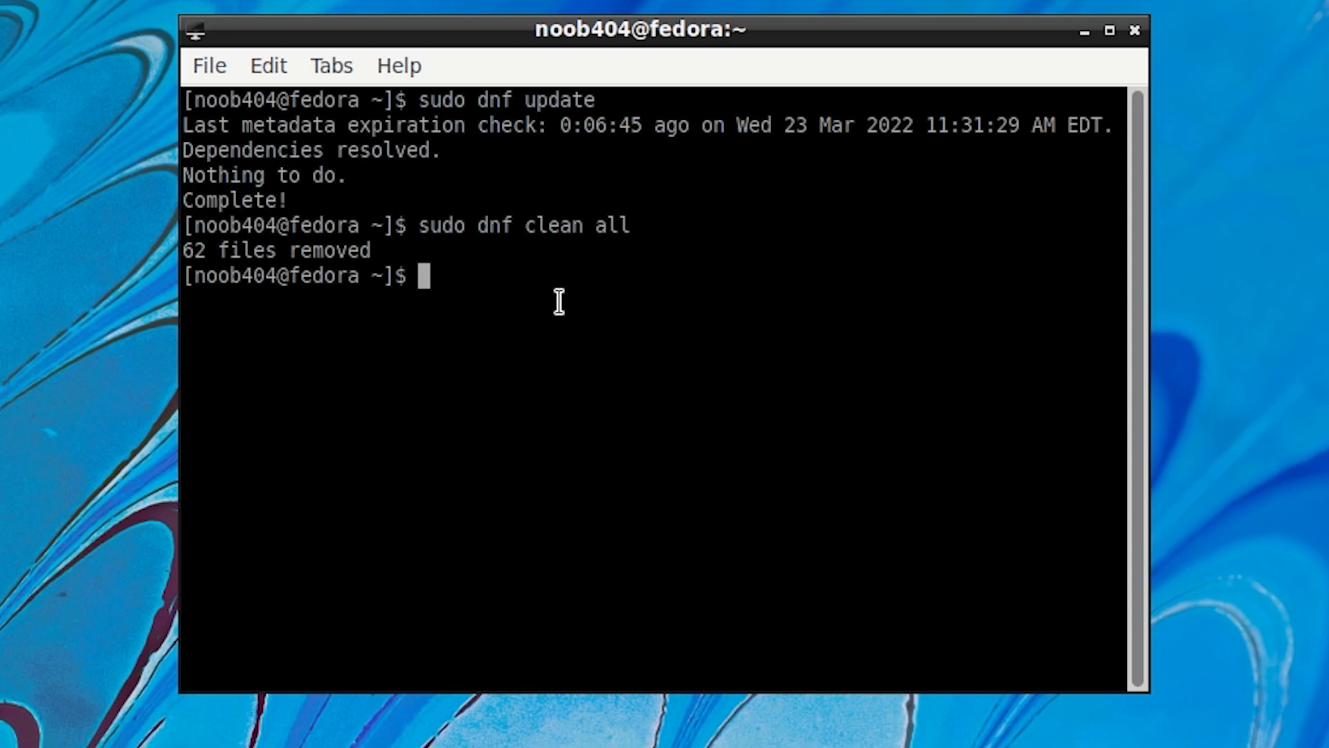
pyautogui.moveTo(576, 305)
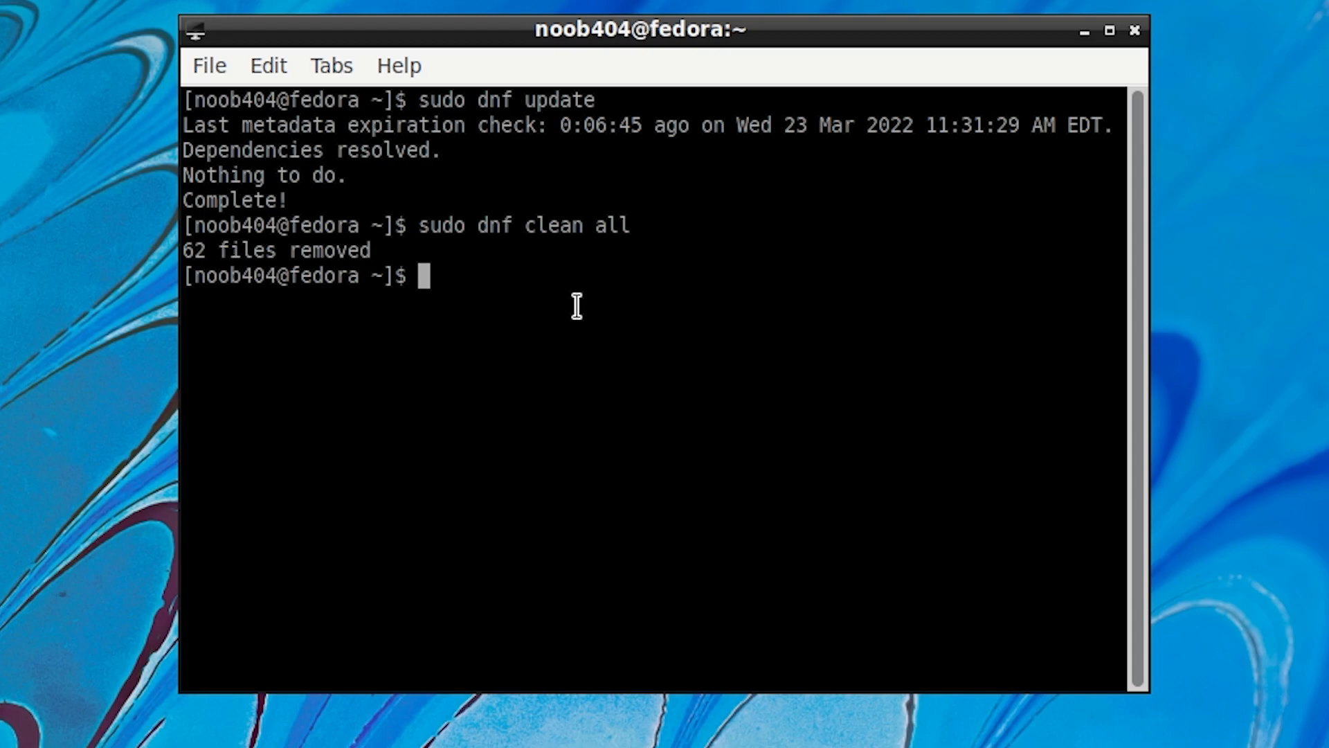
pyautogui.moveTo(596, 396)
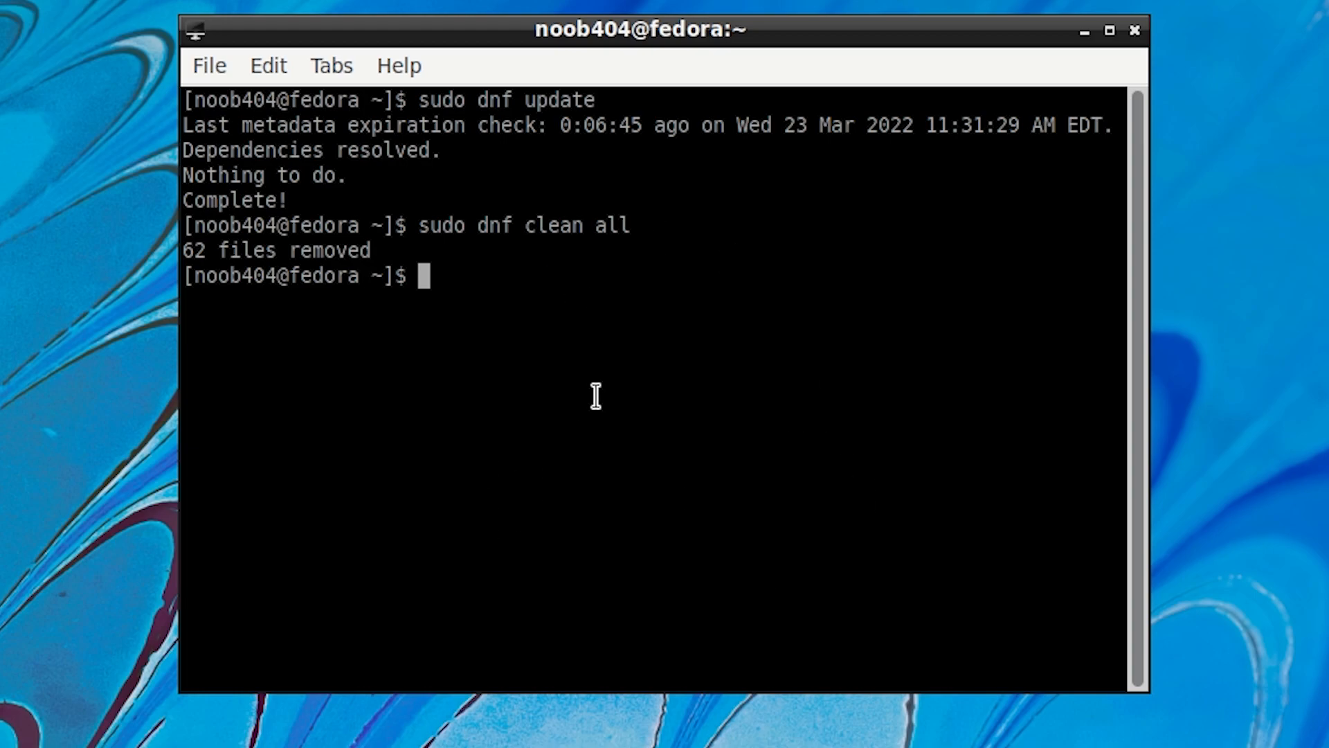
pyautogui.moveTo(679, 498)
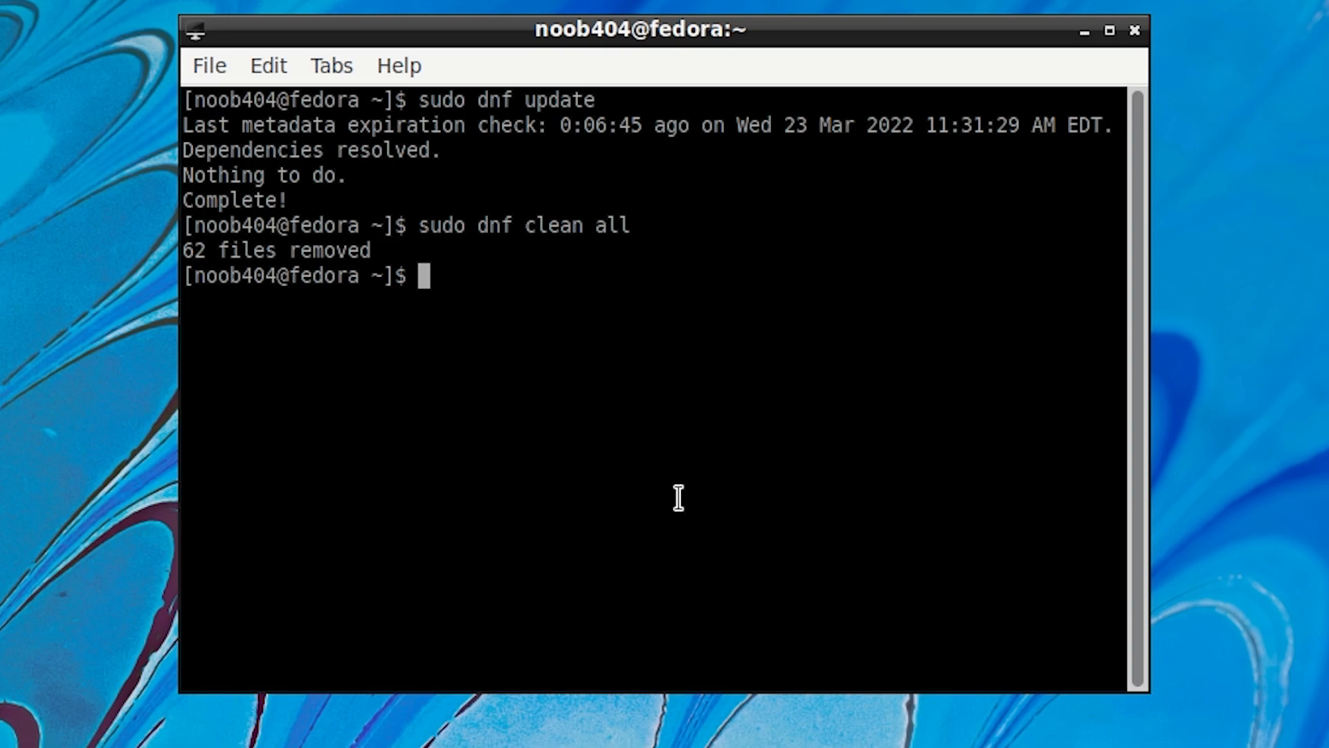
pyautogui.moveTo(705, 432)
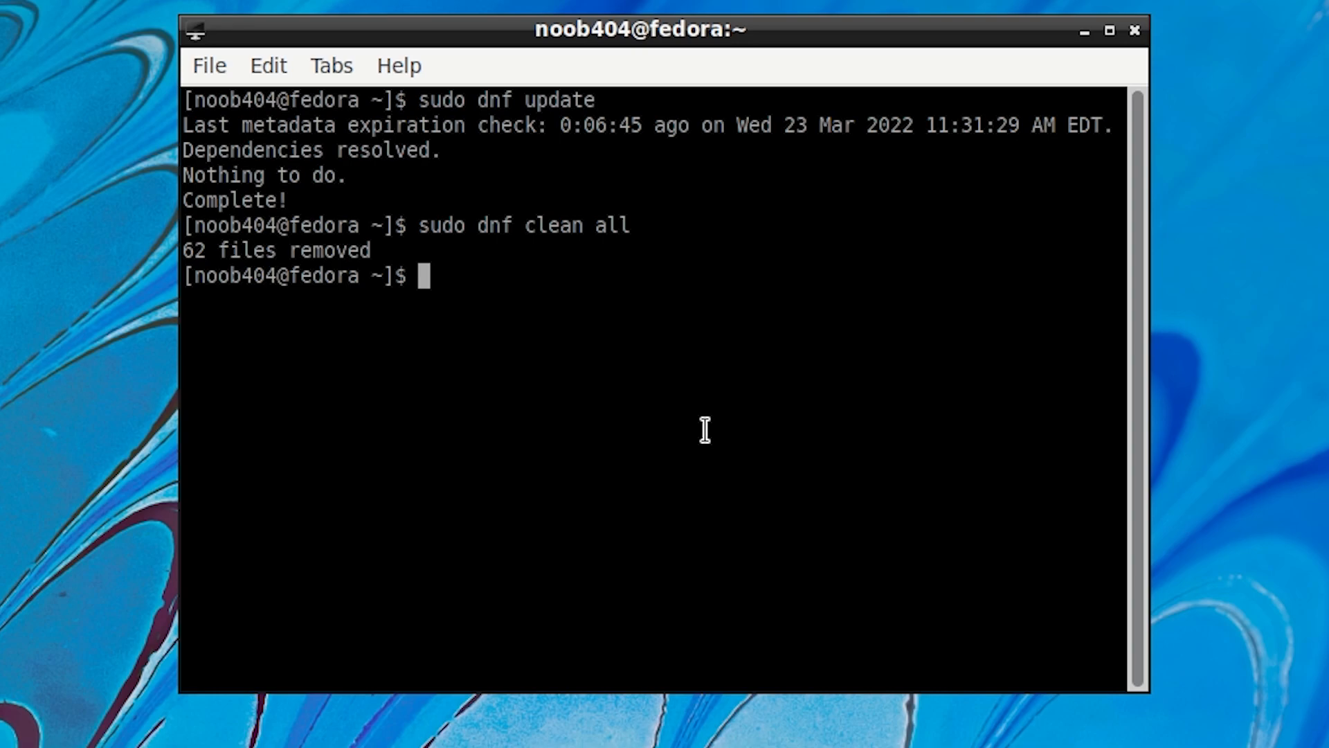
pyautogui.moveTo(565, 374)
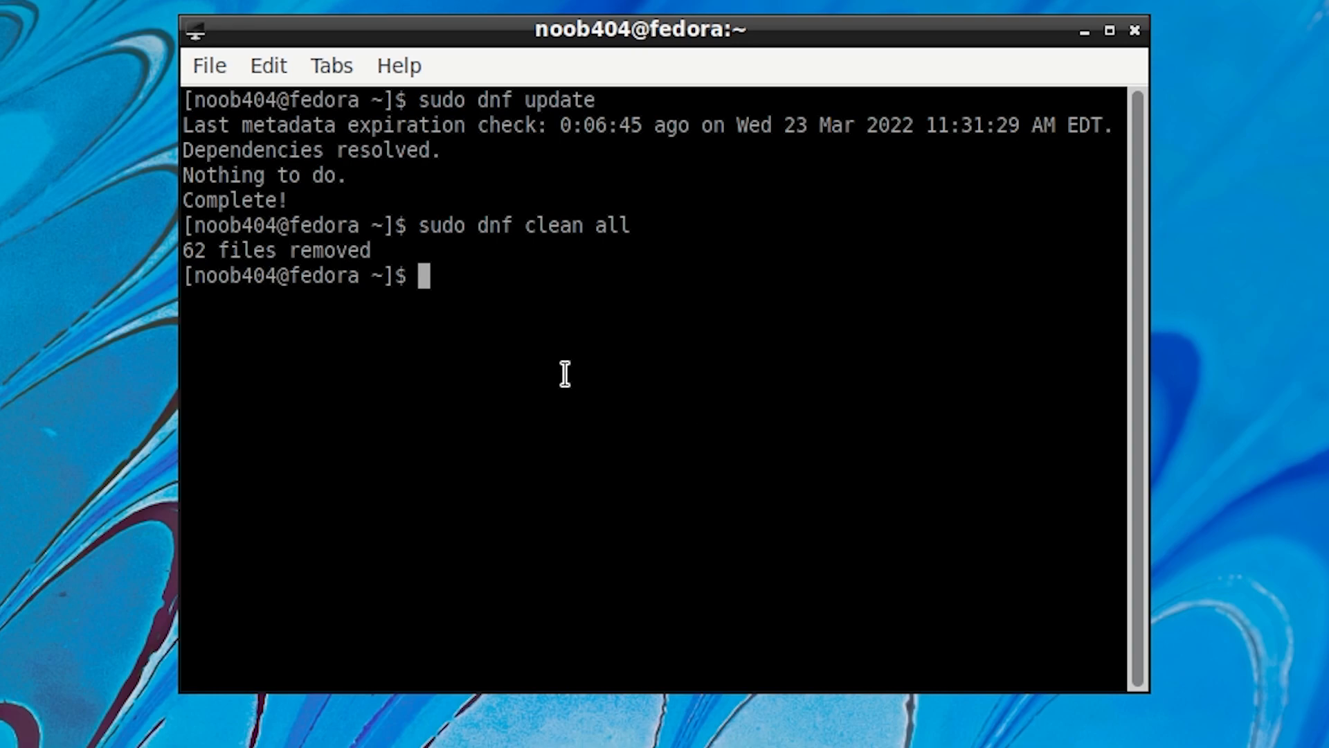
pyautogui.moveTo(559, 365)
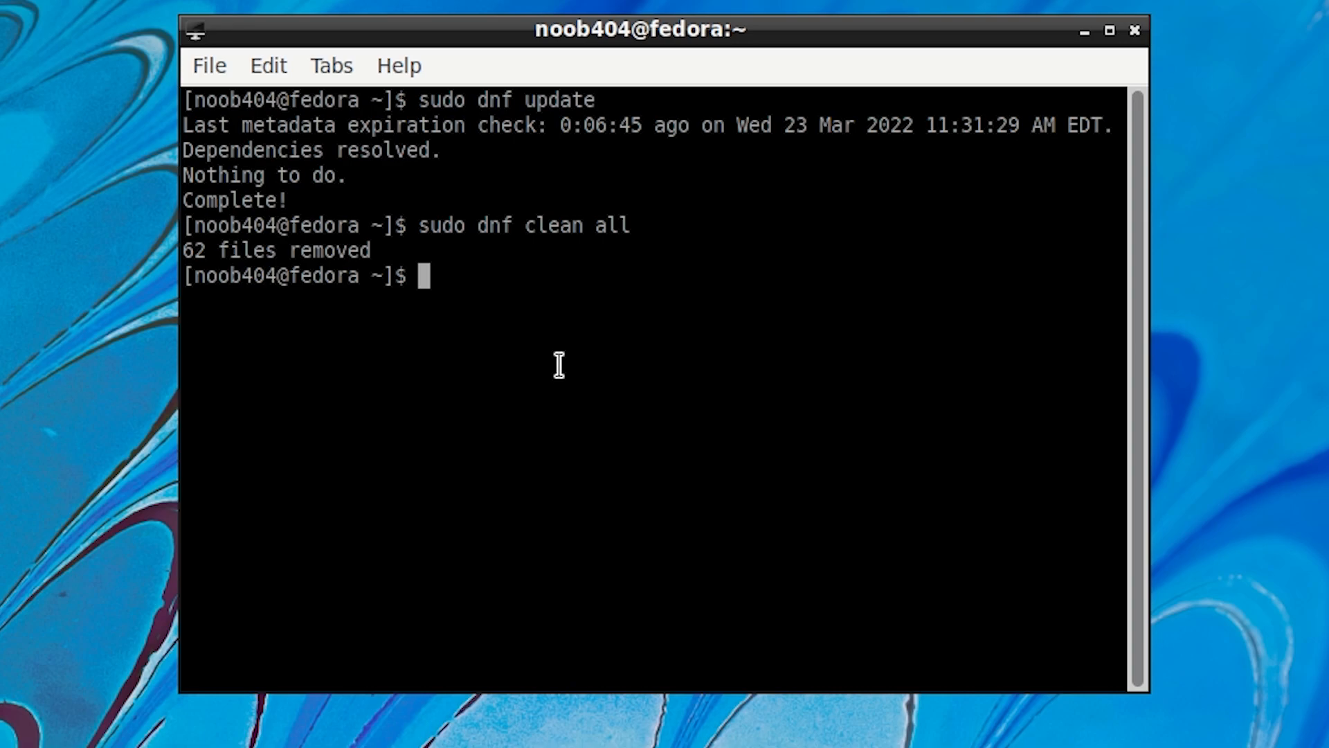
pyautogui.moveTo(596, 244)
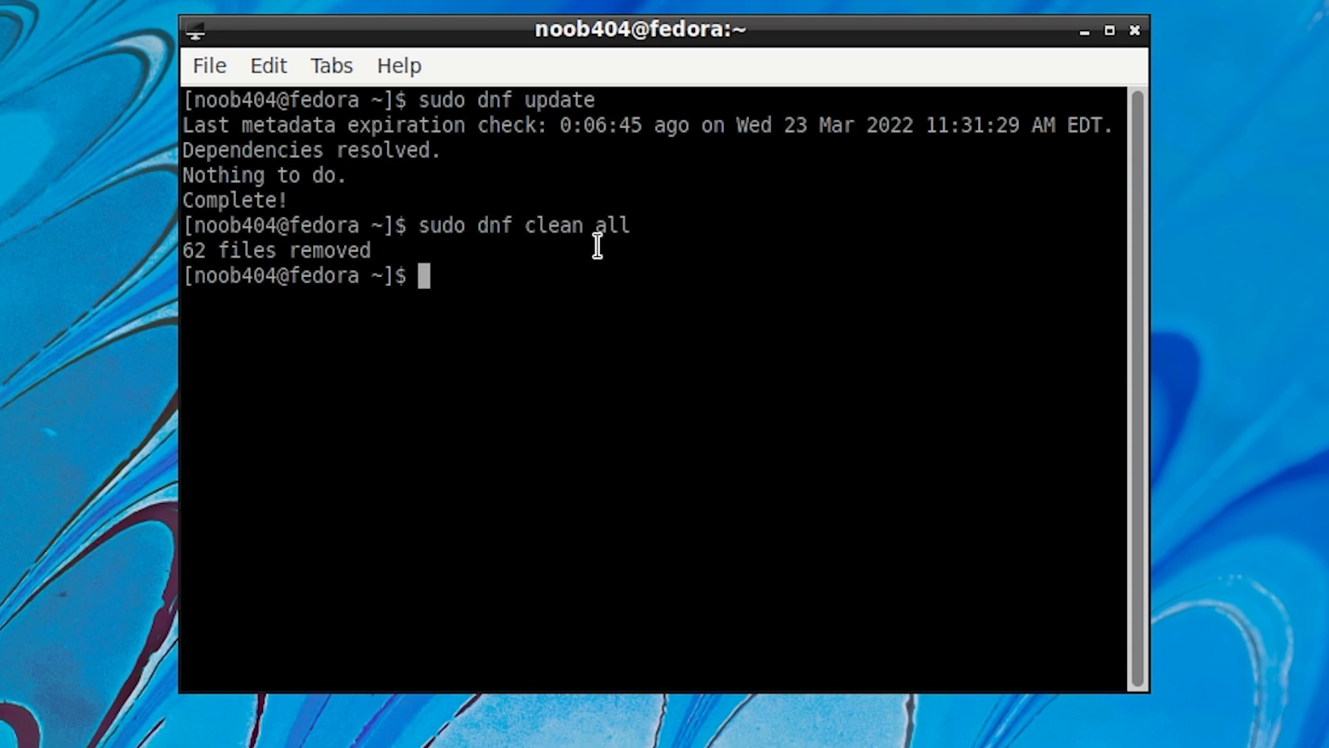
pyautogui.moveTo(608, 355)
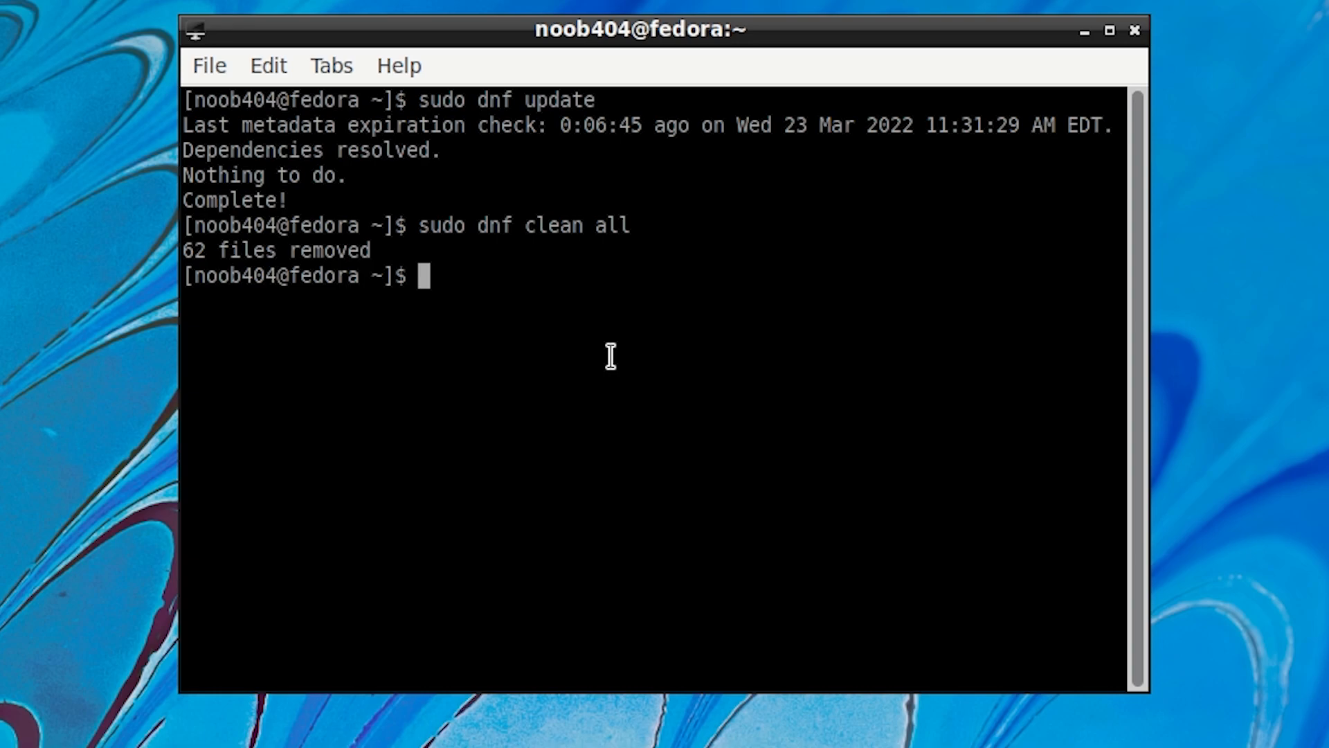
pyautogui.moveTo(592, 356)
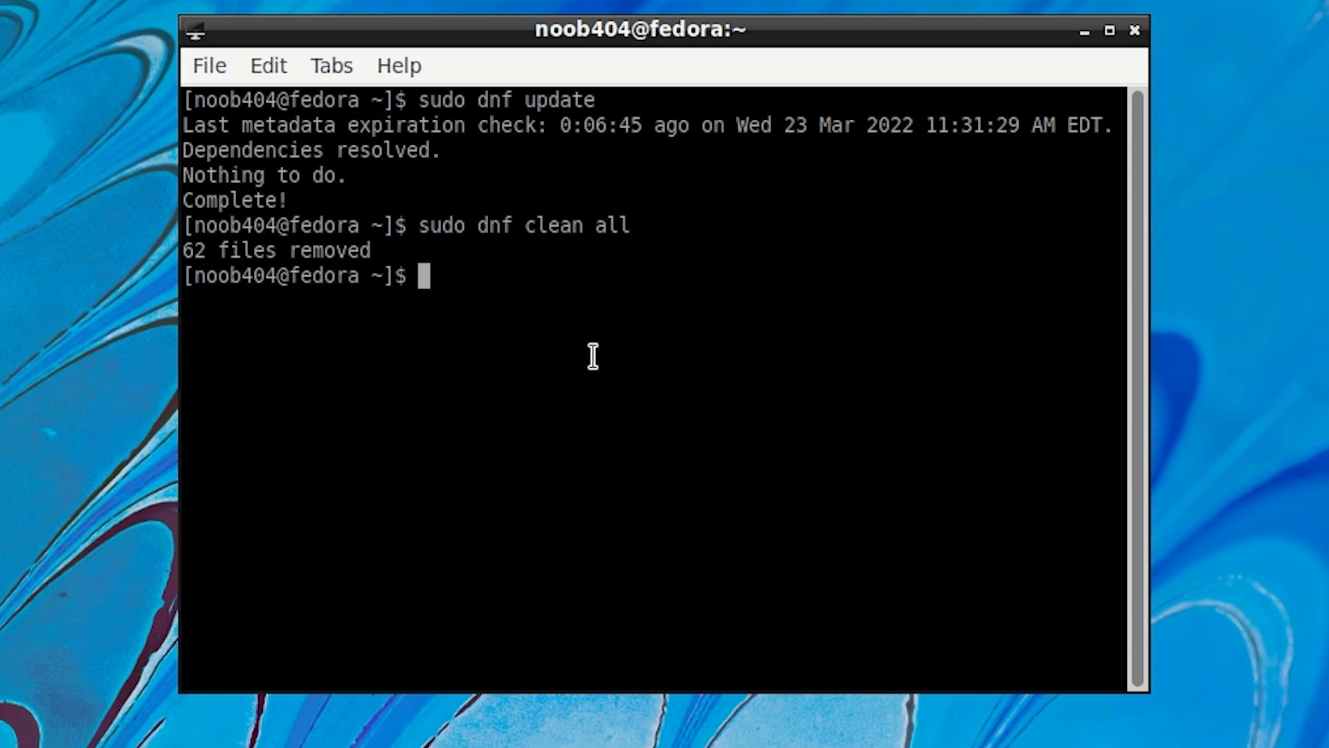
pyautogui.moveTo(663, 349)
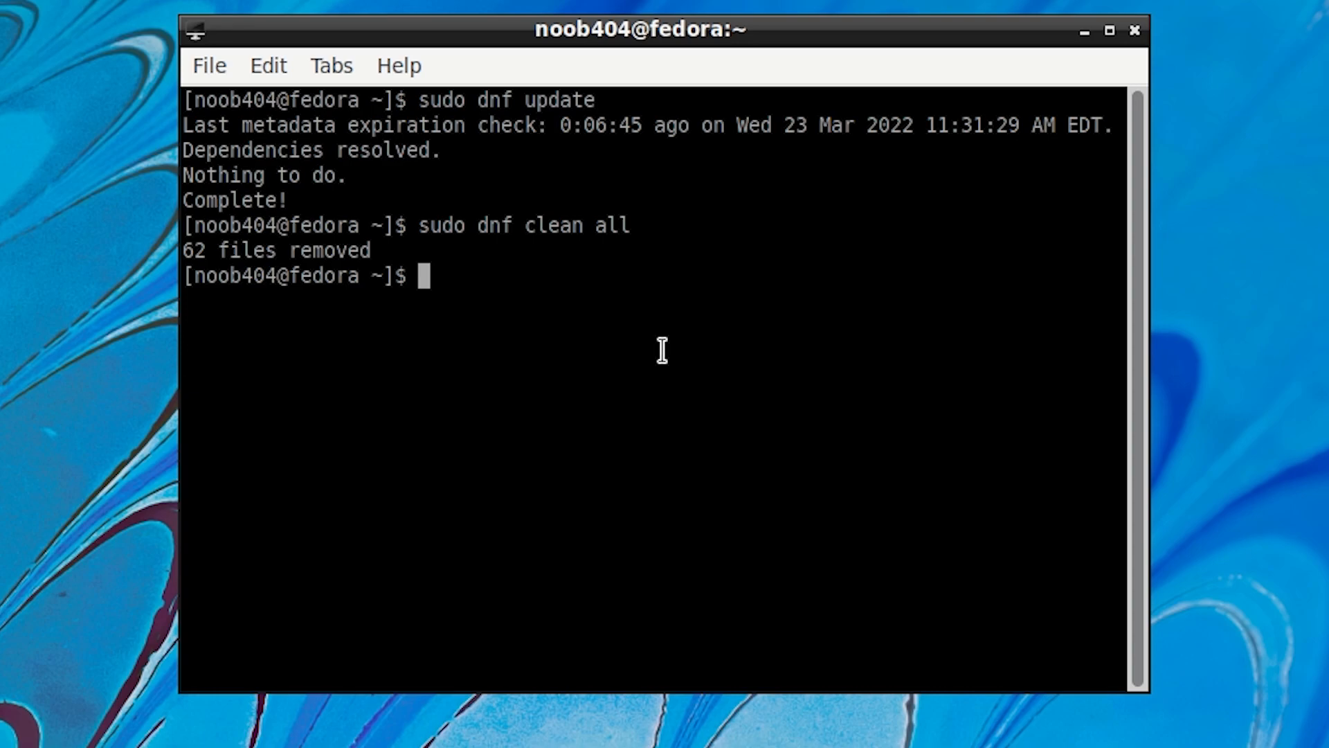